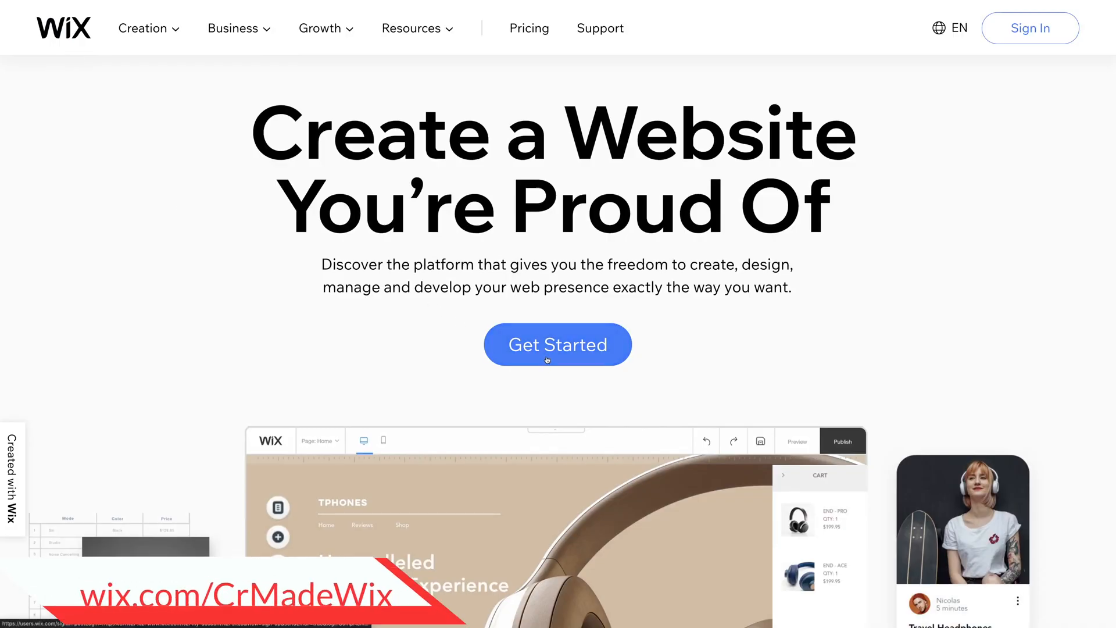
click(557, 344)
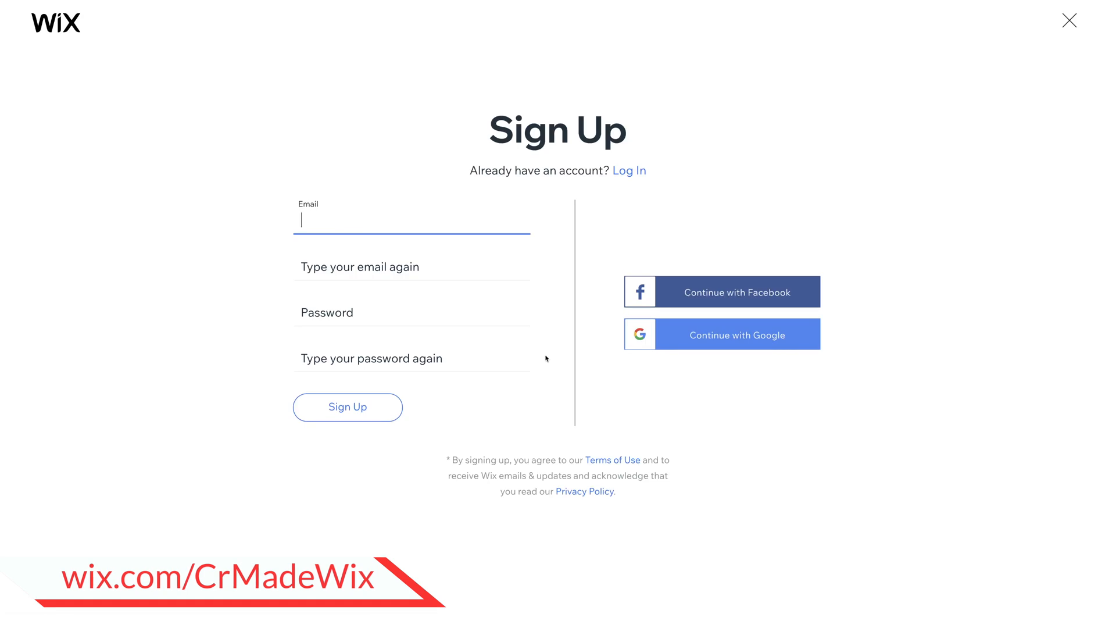
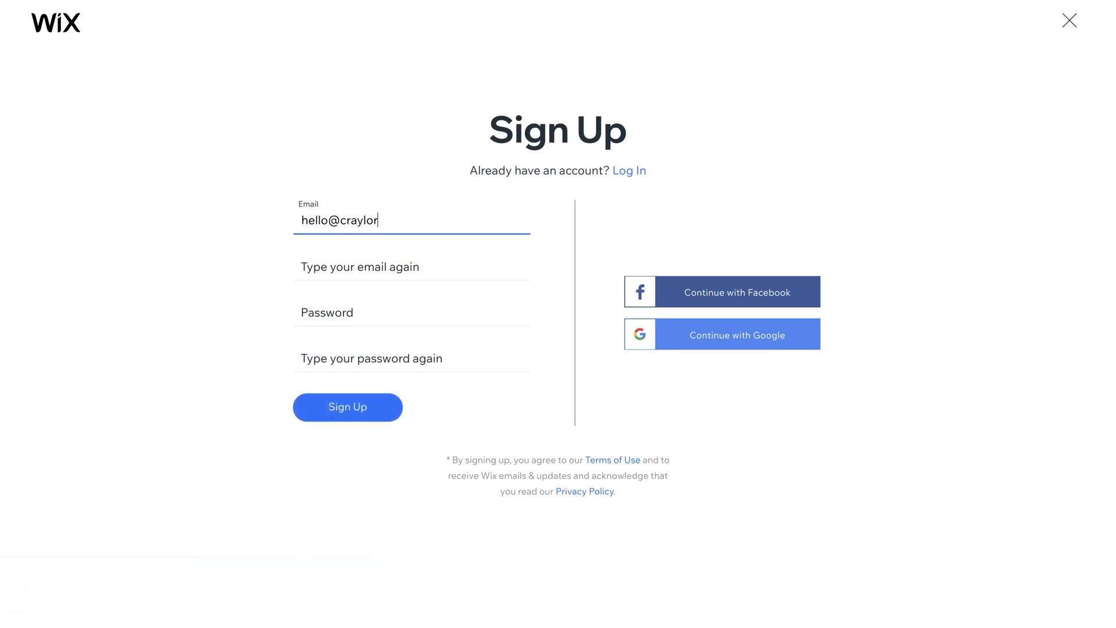
click(347, 406)
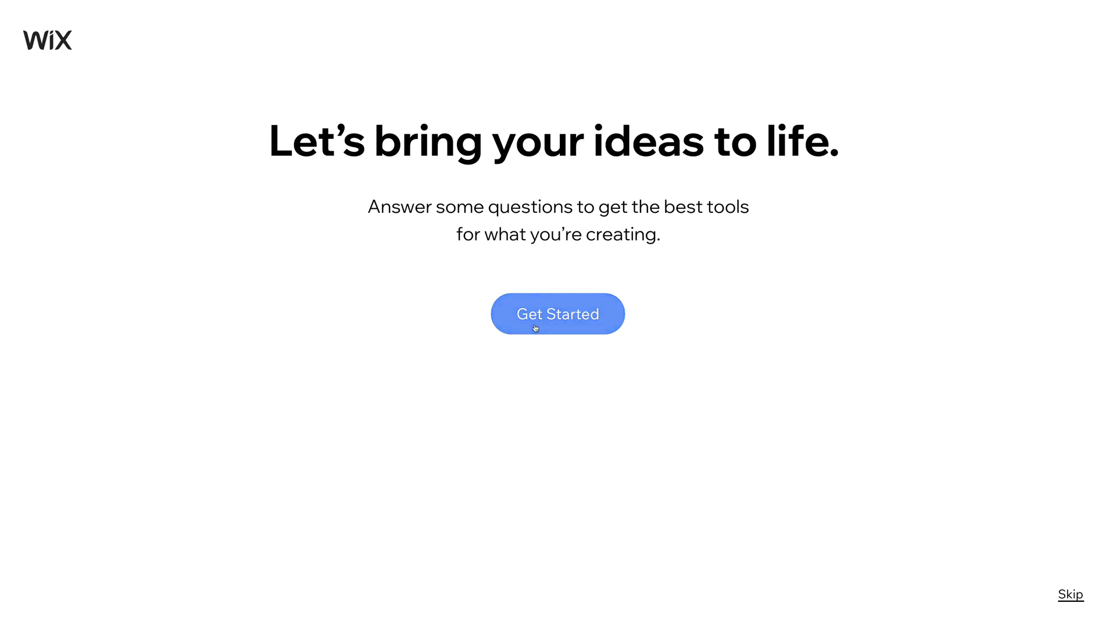
Answer onboarding as a site for 'Myself' by someone who builds sites professionally.
click(558, 314)
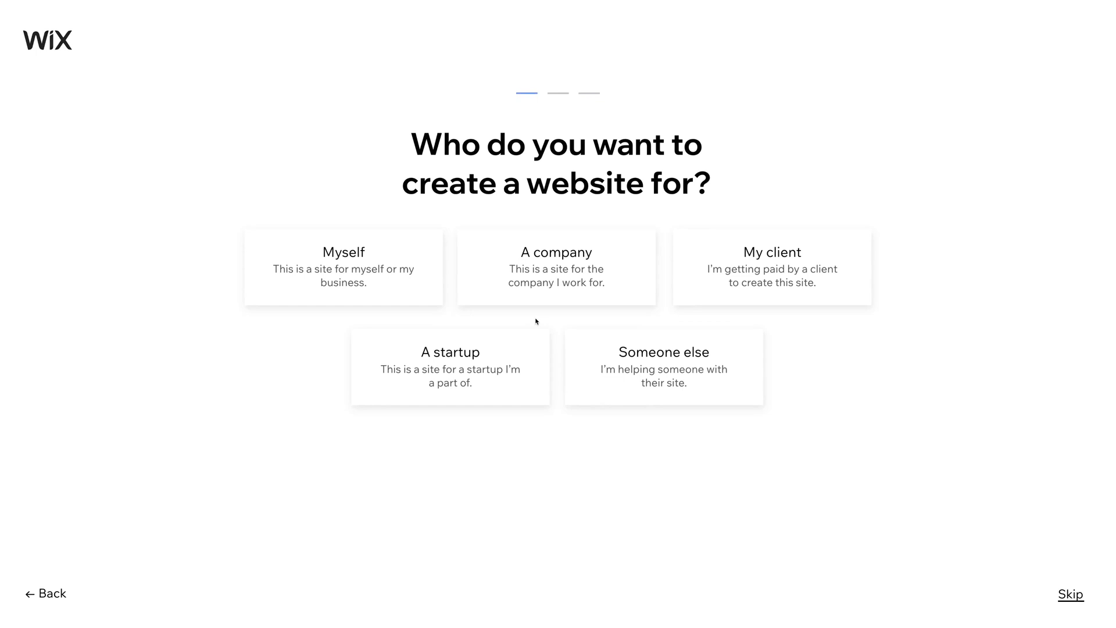
click(343, 267)
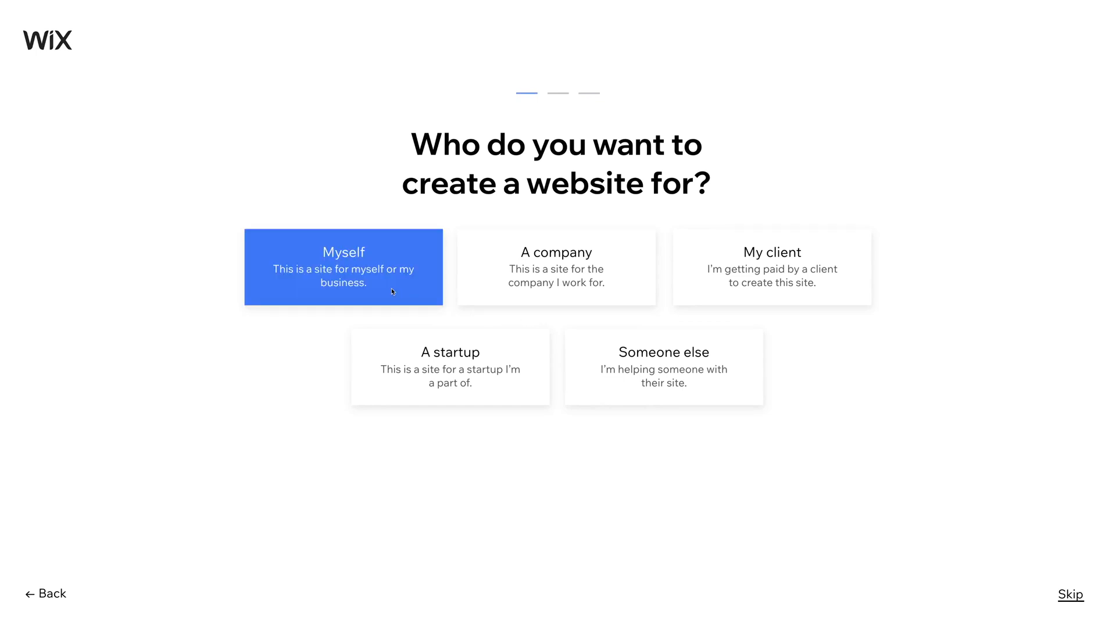
click(343, 267)
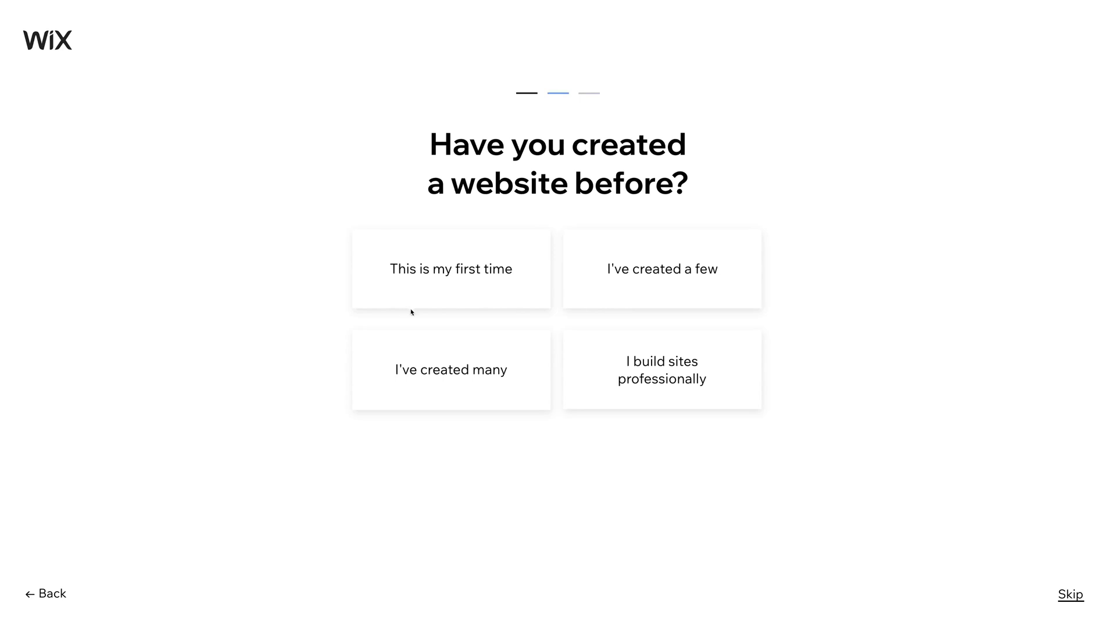
click(662, 368)
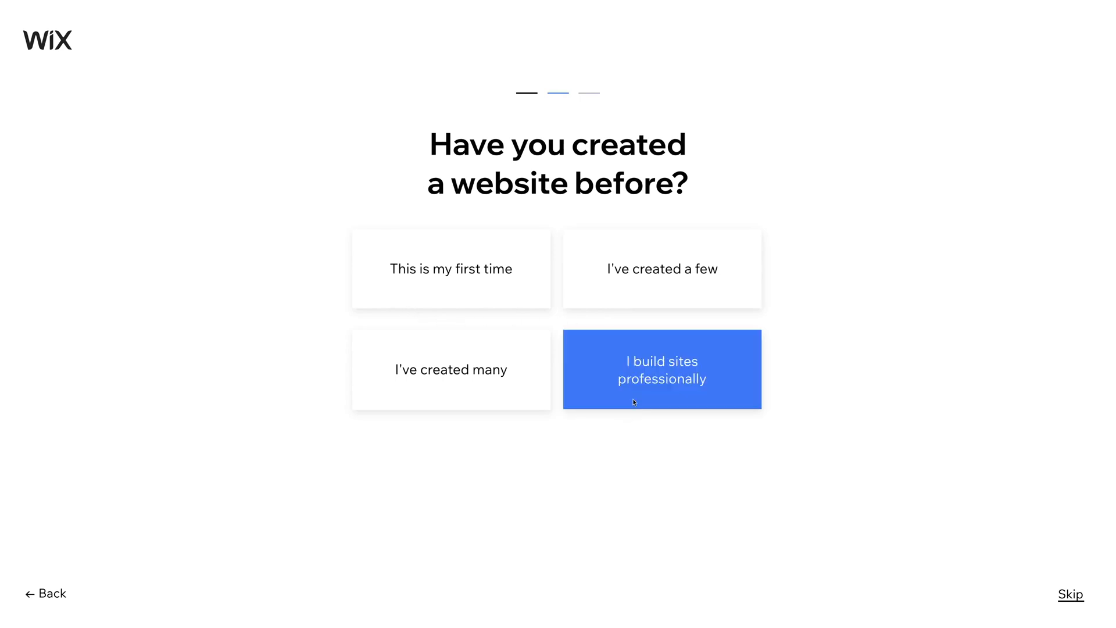
click(661, 369)
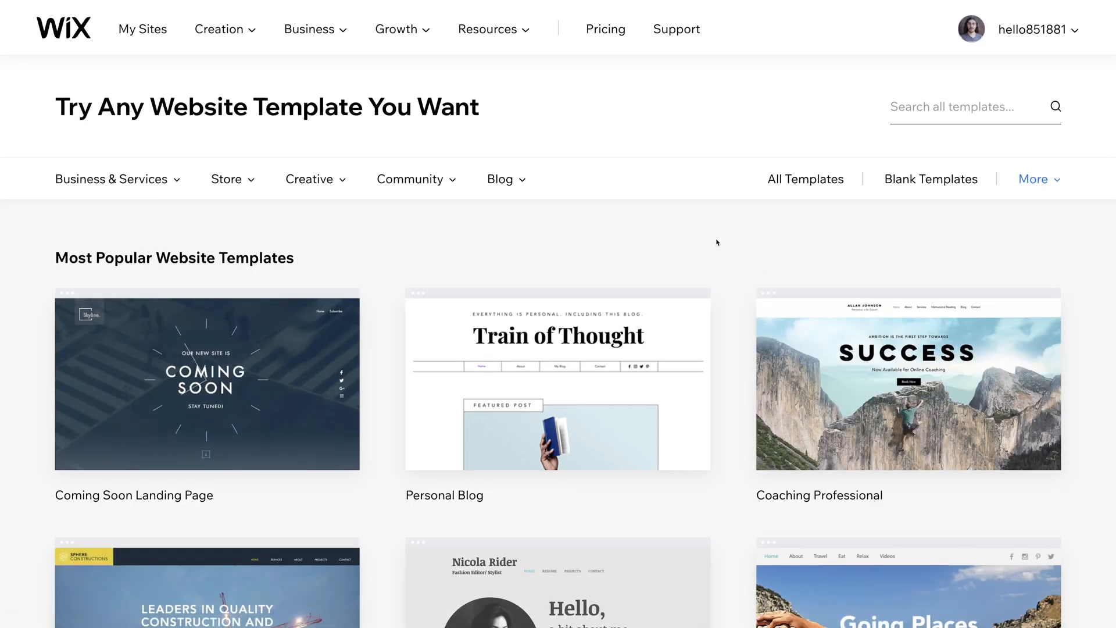
Scroll down through the Most Popular Website Templates gallery.
scroll(down, 3)
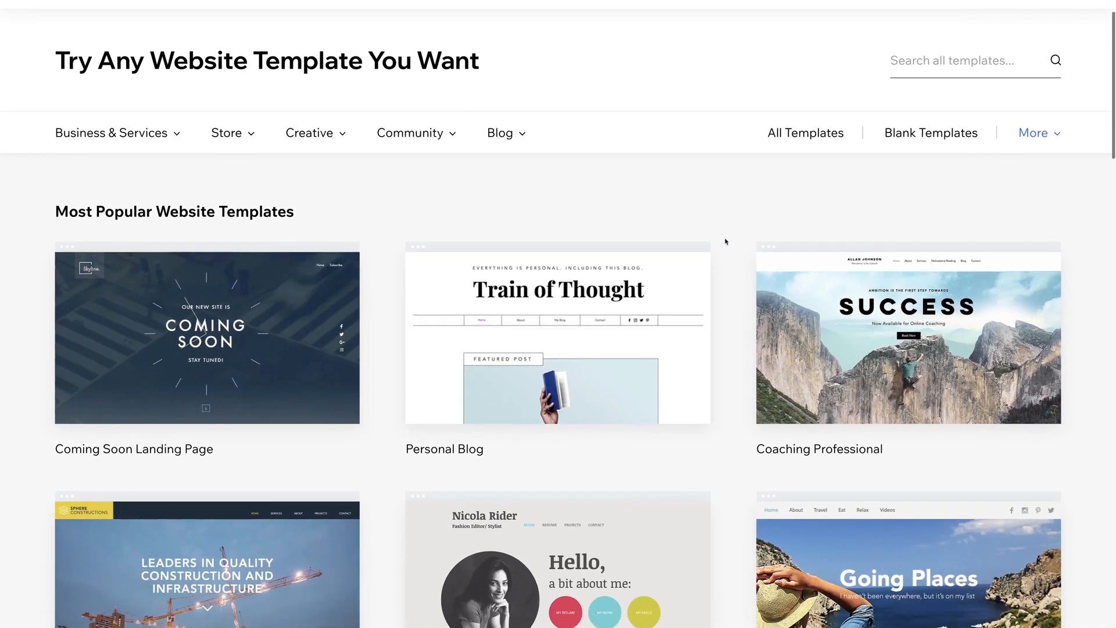
scroll(down, 3)
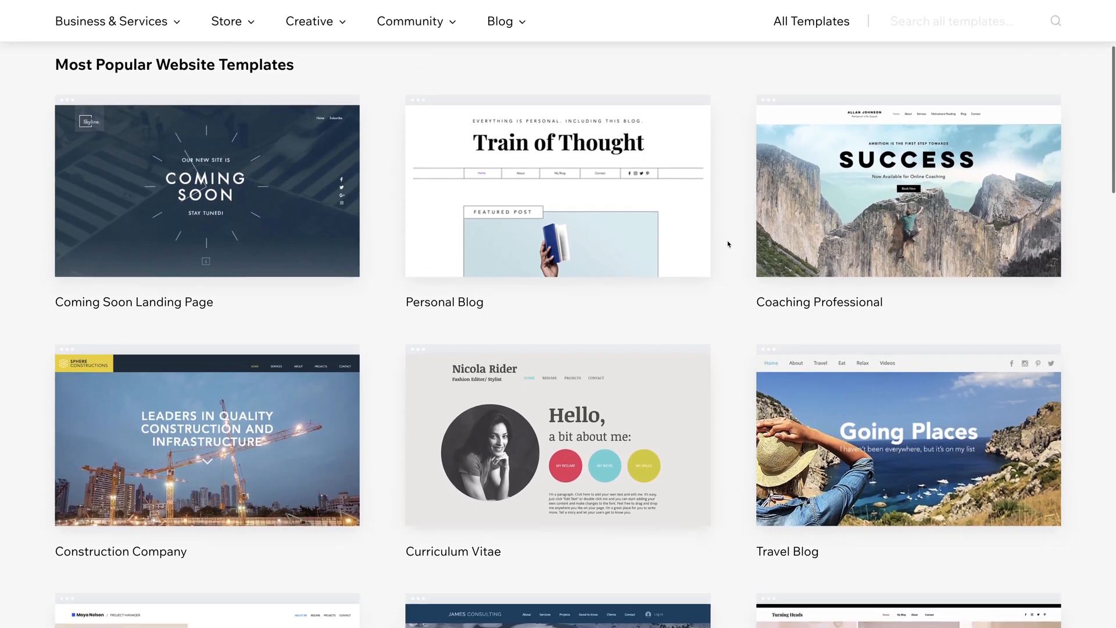
scroll(down, 3)
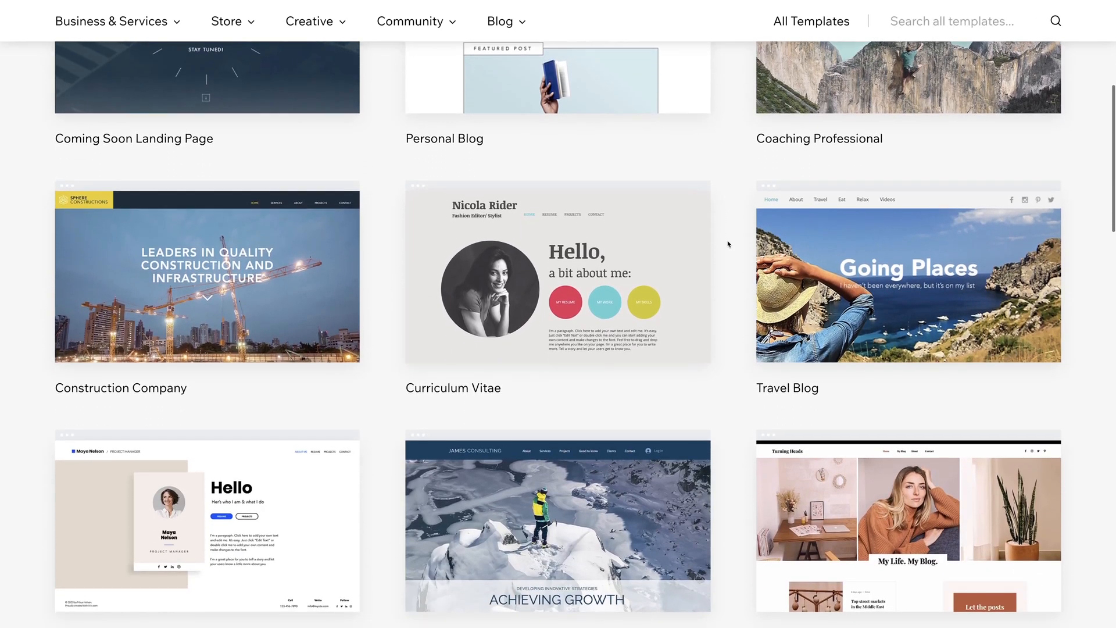
scroll(down, 3)
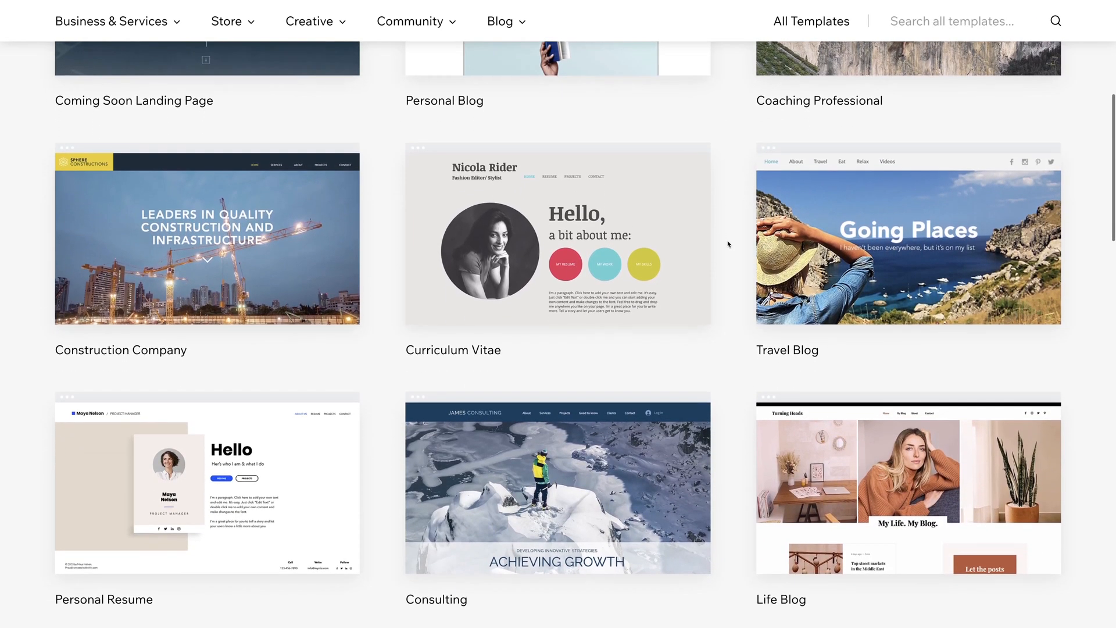
scroll(down, 3)
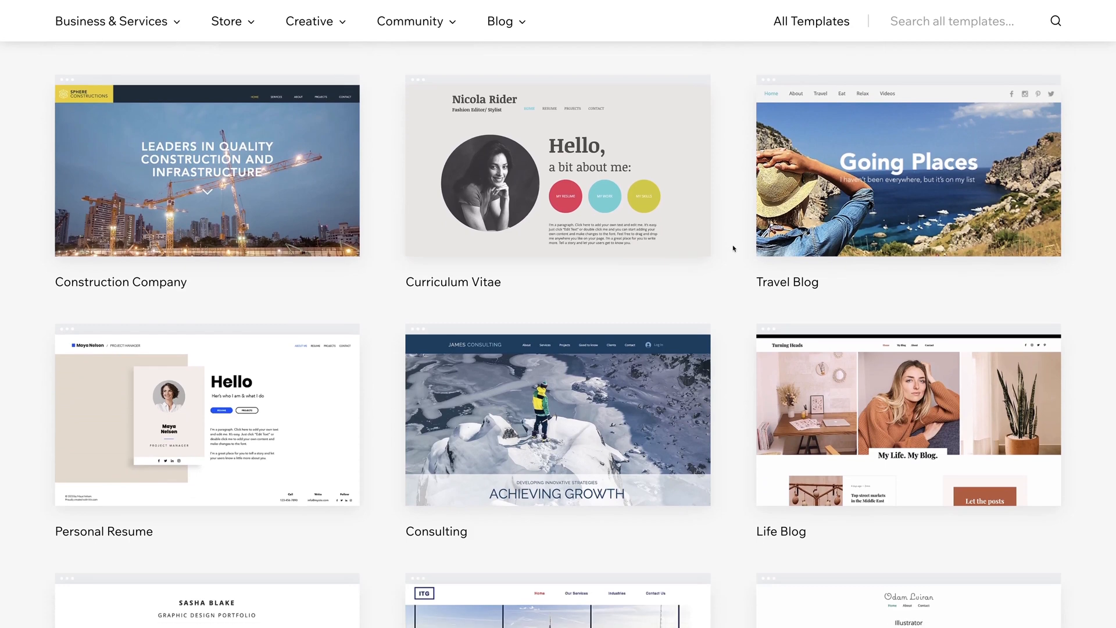
scroll(down, 3)
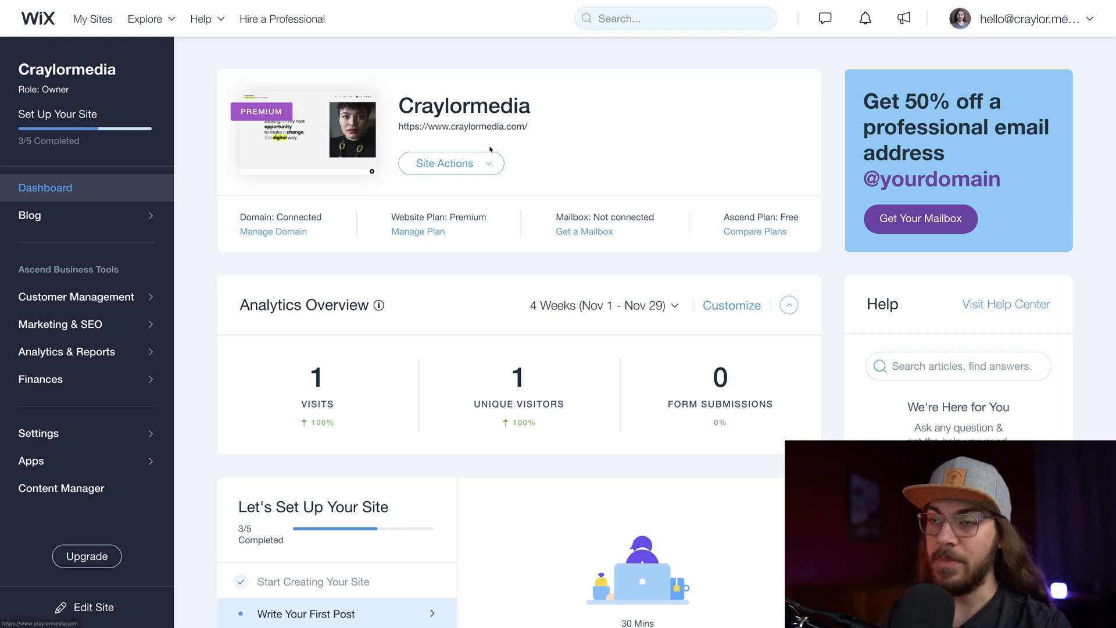
Open the Craylormedia site in the Wix Editor through Site Actions > Edit Site.
click(450, 163)
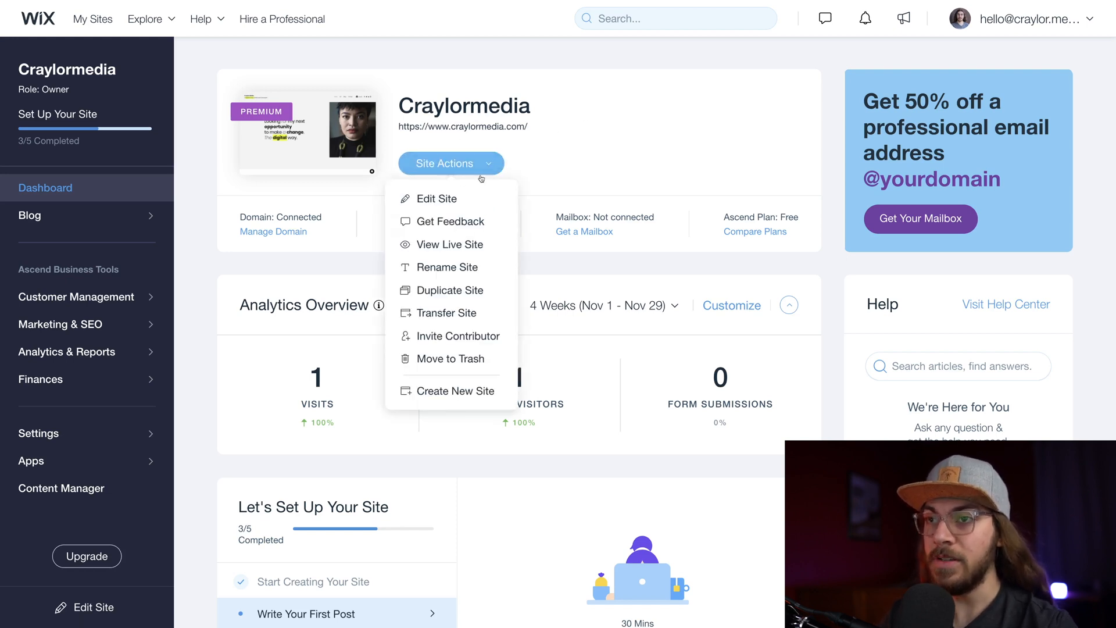
click(437, 199)
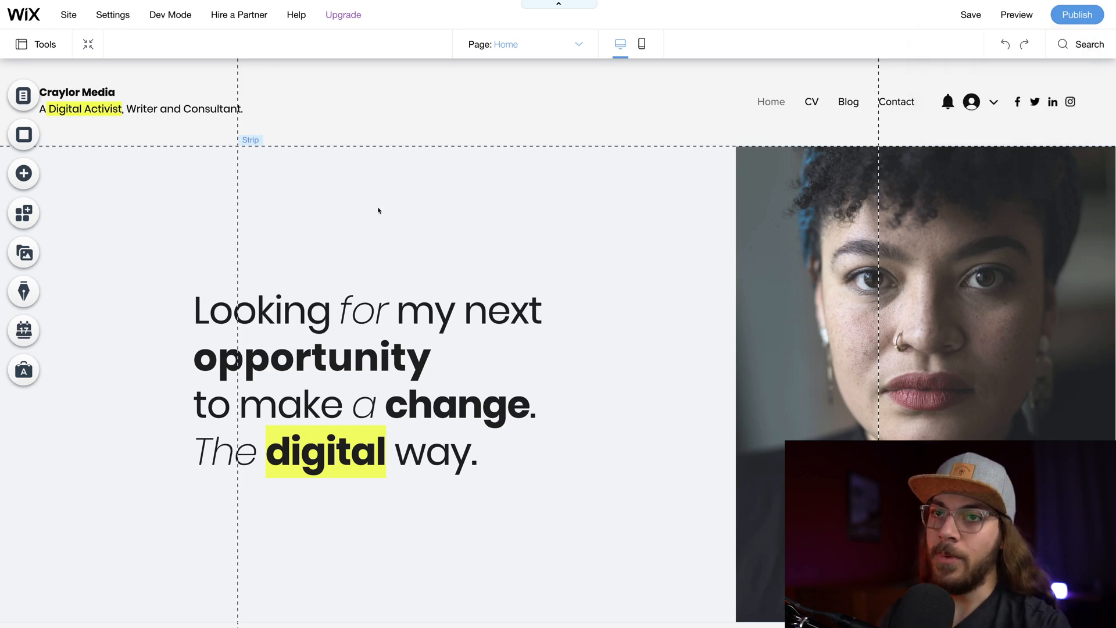
Swap the header's Craylor Media text for the uploaded hand-lettered logo image.
click(79, 92)
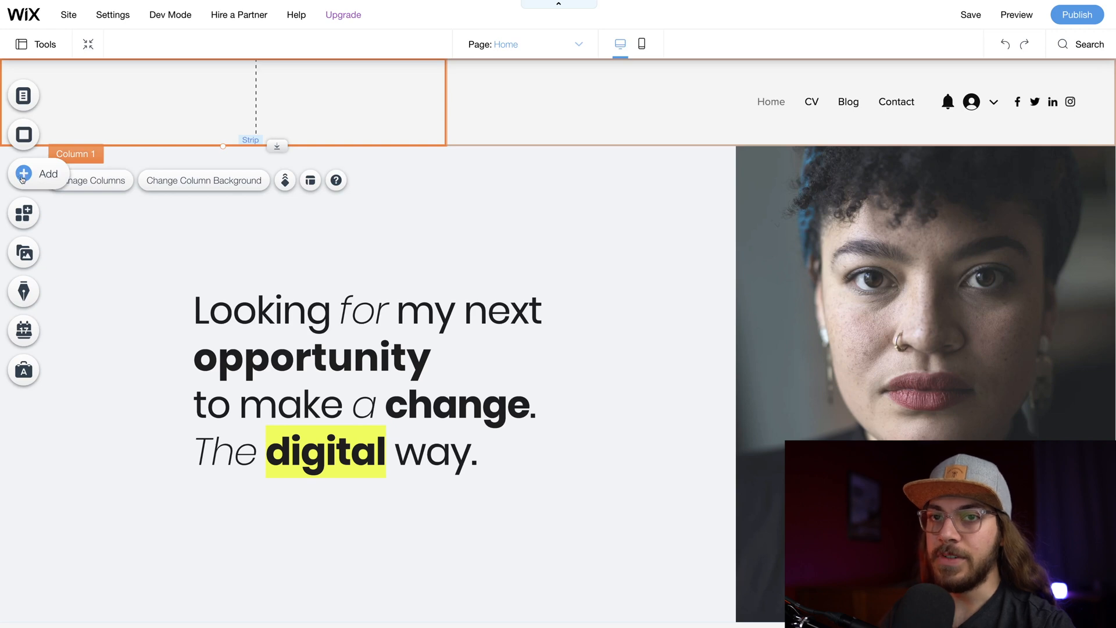
click(23, 174)
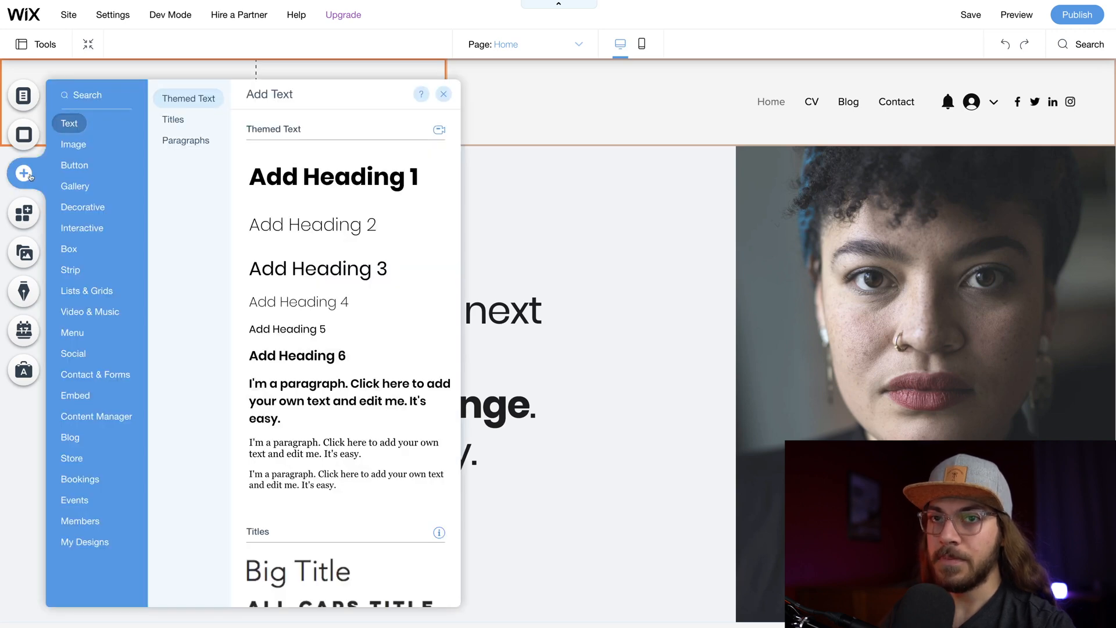
click(73, 143)
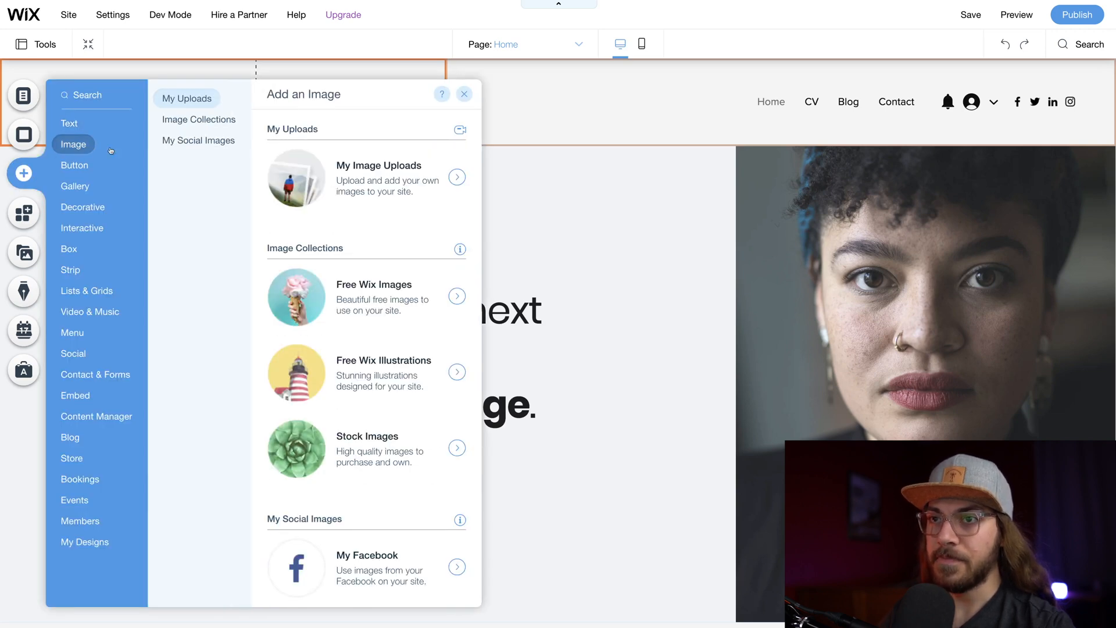
click(379, 177)
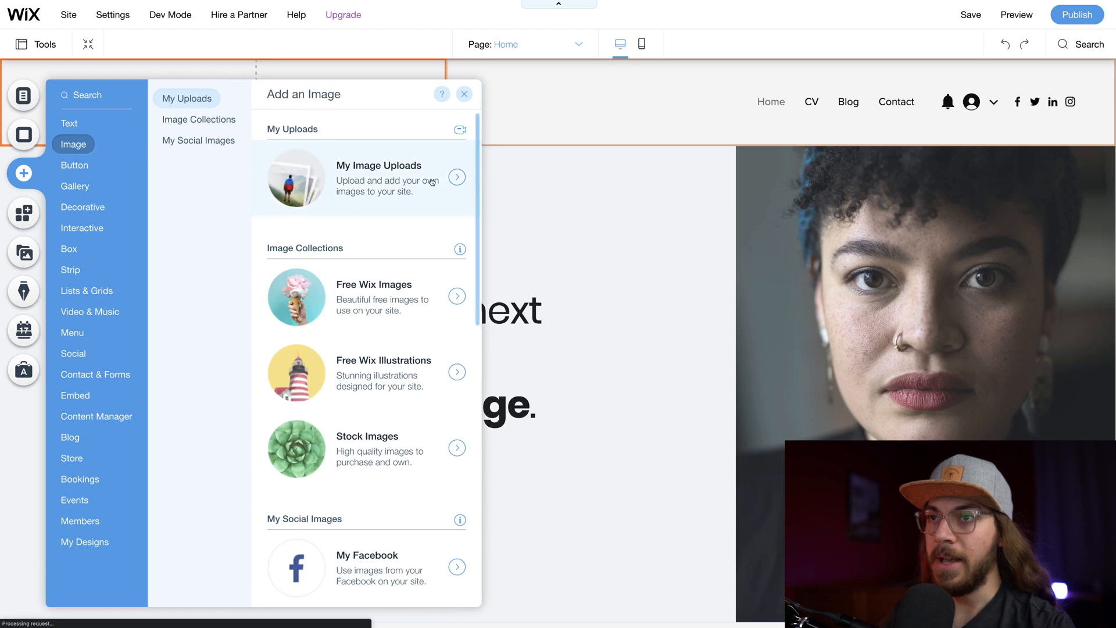
click(378, 165)
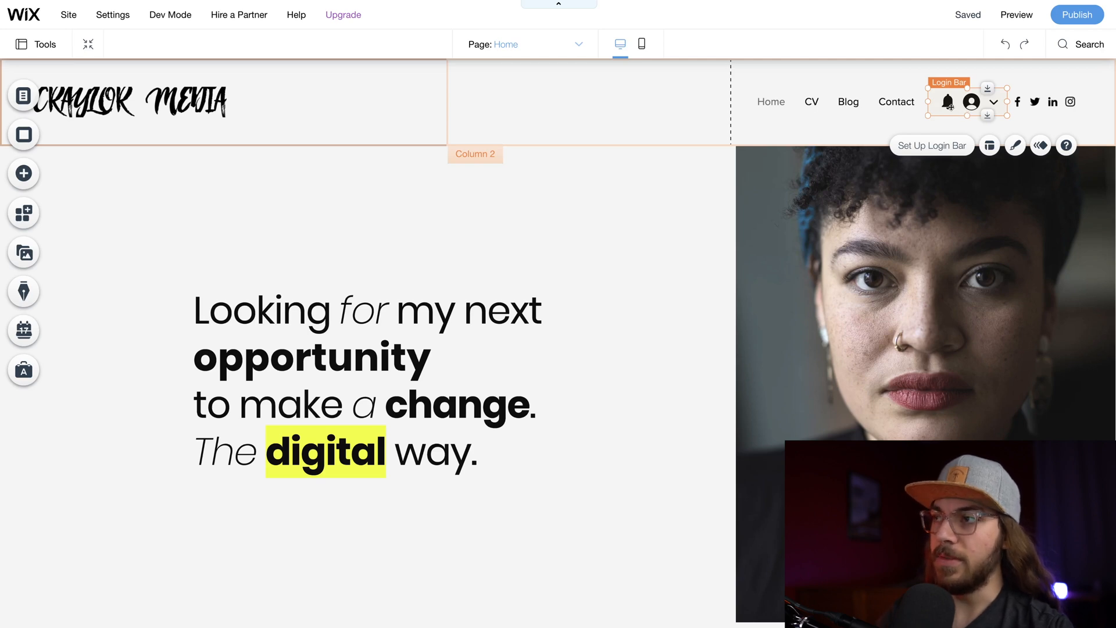
Rename the CV menu page to 'My Skills' and close the Site Menu panel.
click(847, 101)
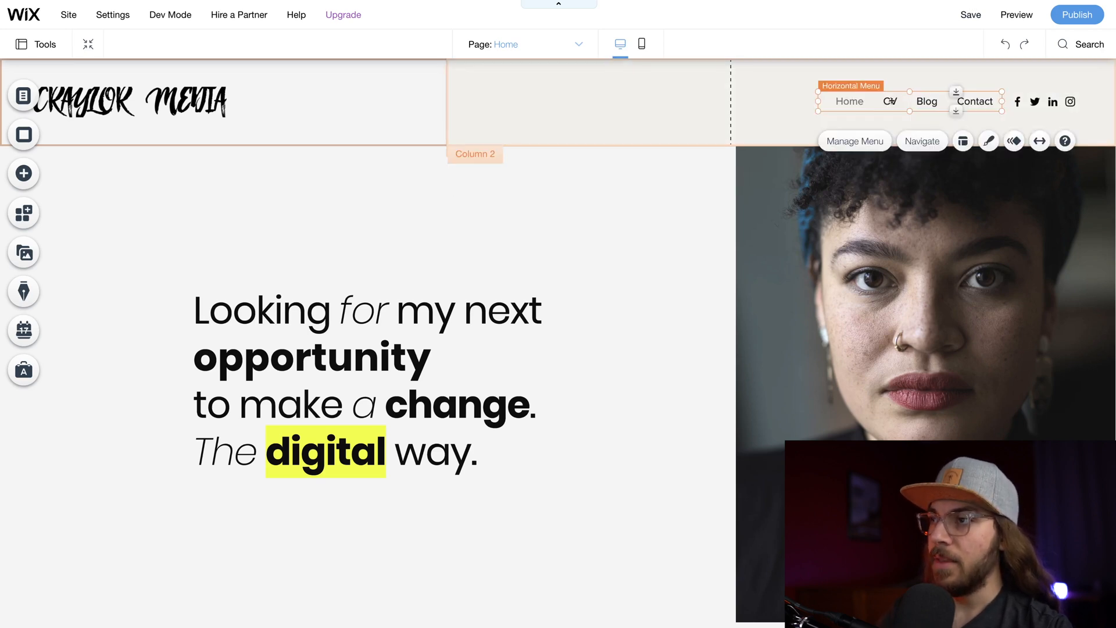
click(23, 95)
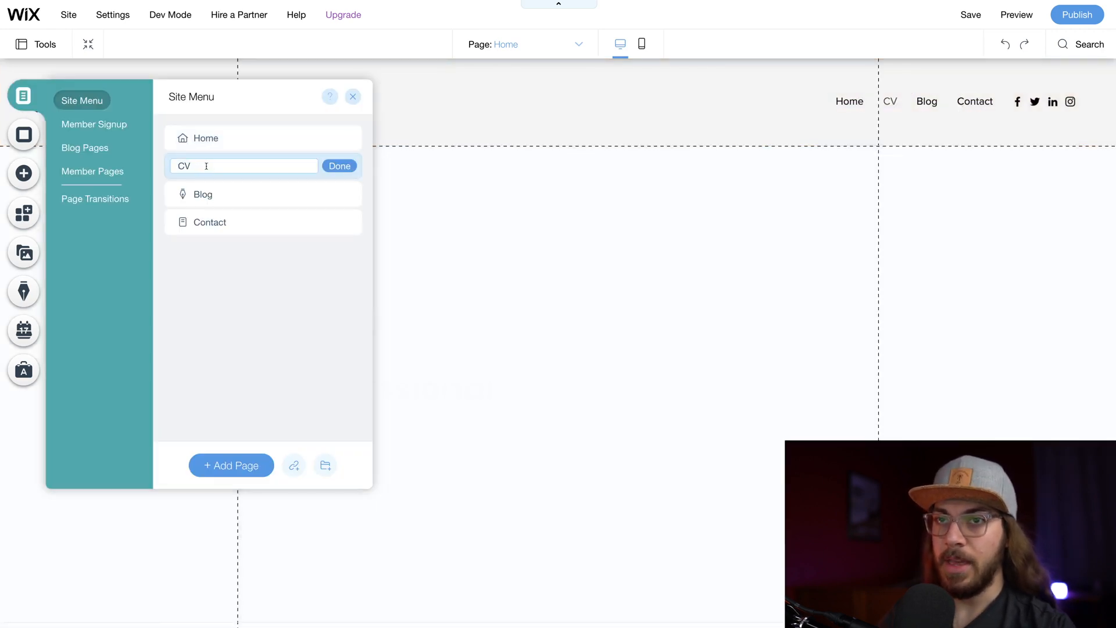
text(My)
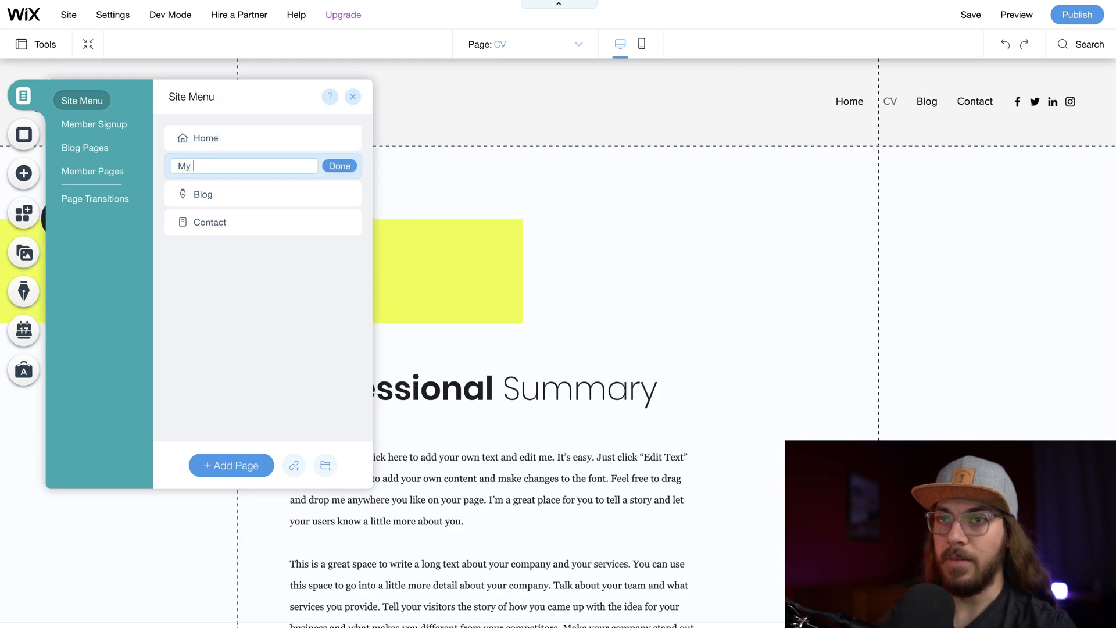
text(Skills)
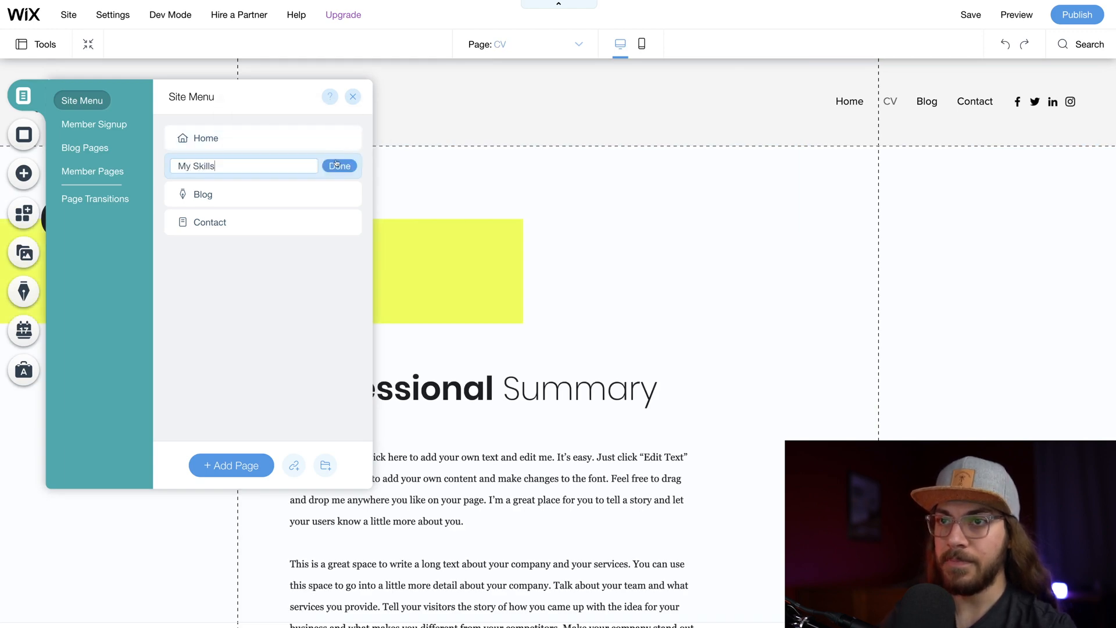
click(339, 165)
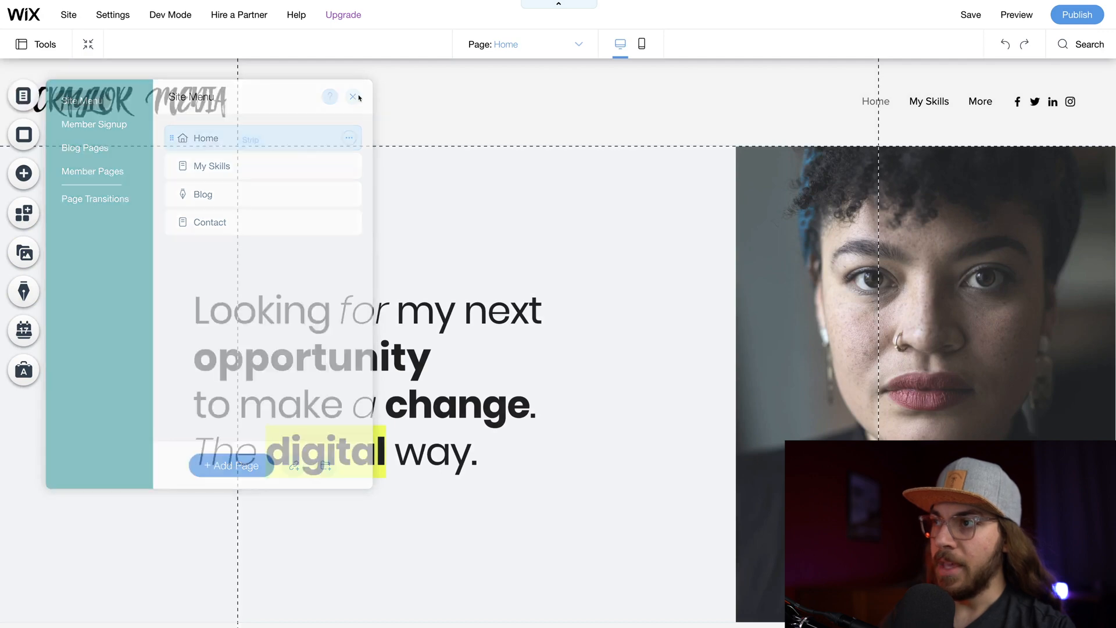
click(354, 97)
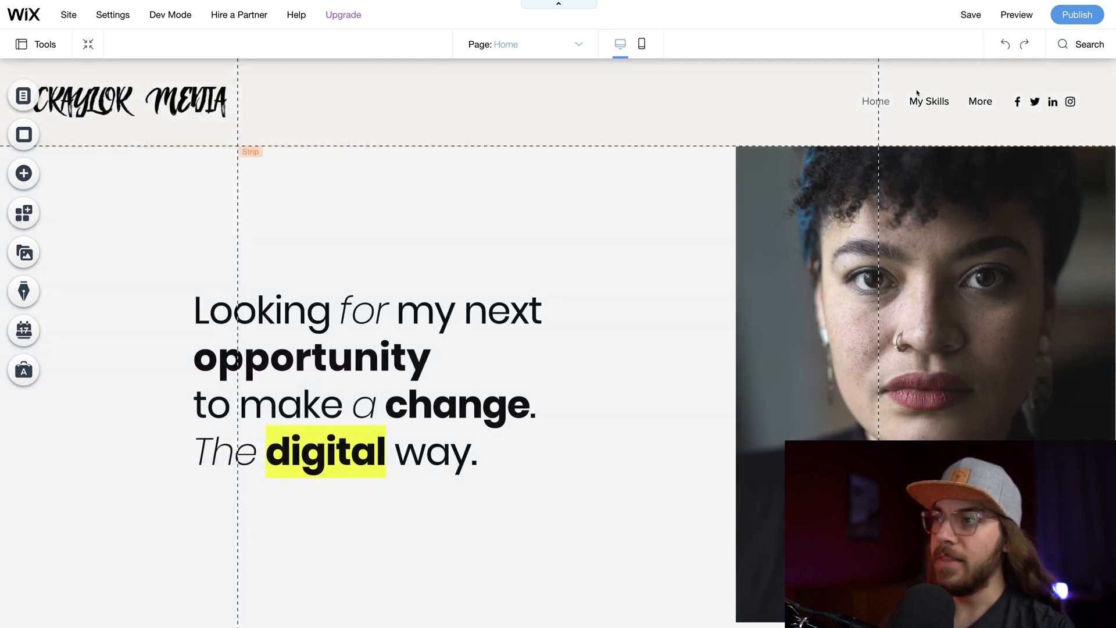
click(929, 101)
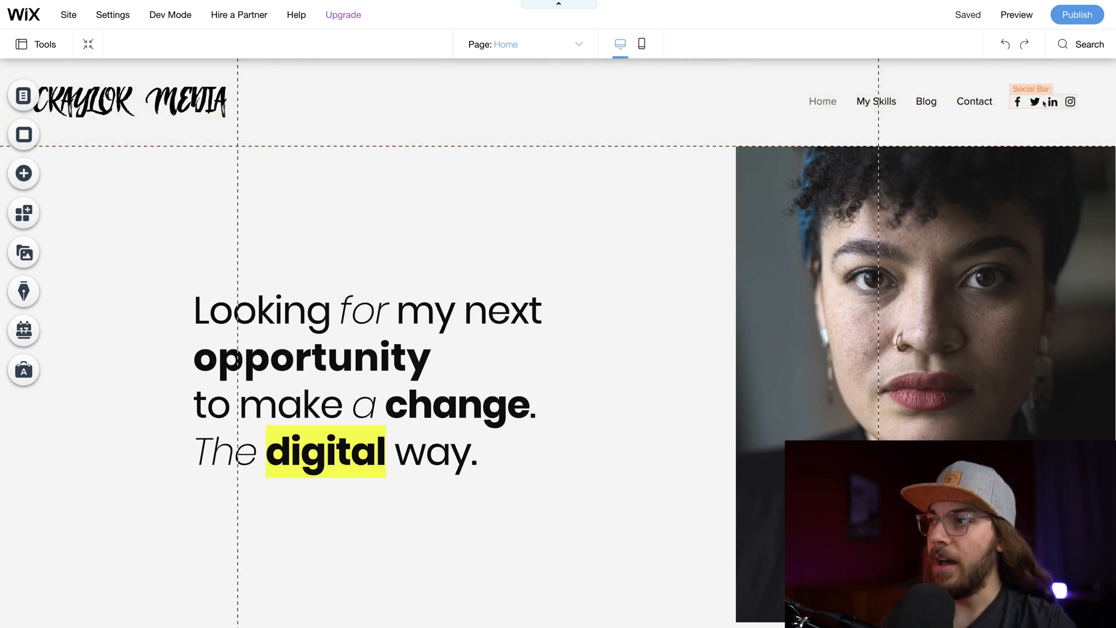
Delete the LinkedIn tile from the social bar and check the Facebook link URL.
click(1034, 101)
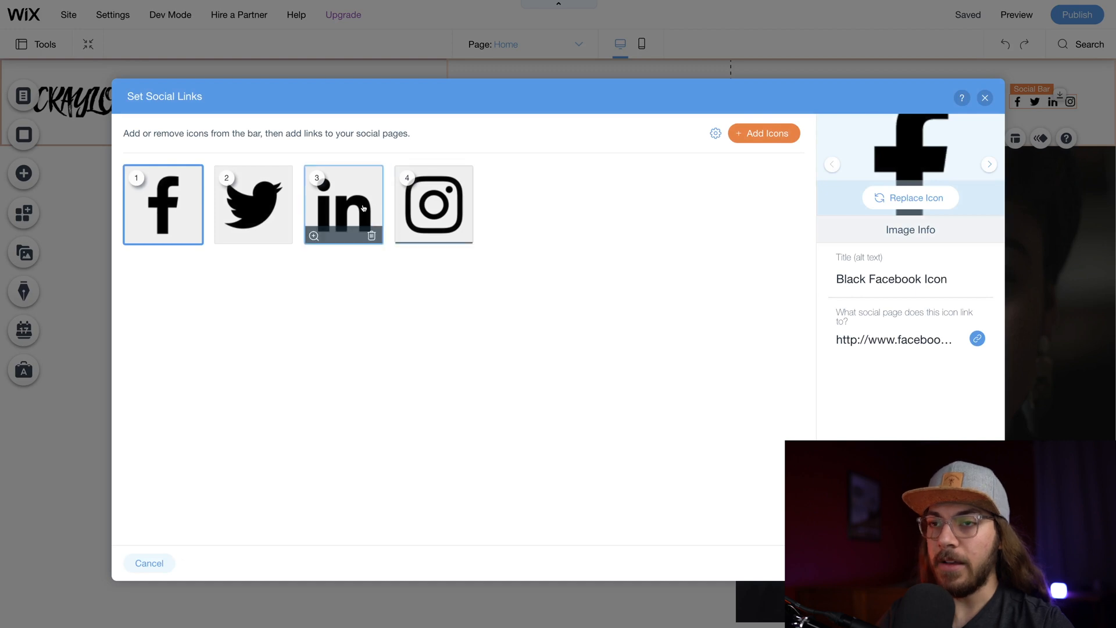
click(343, 205)
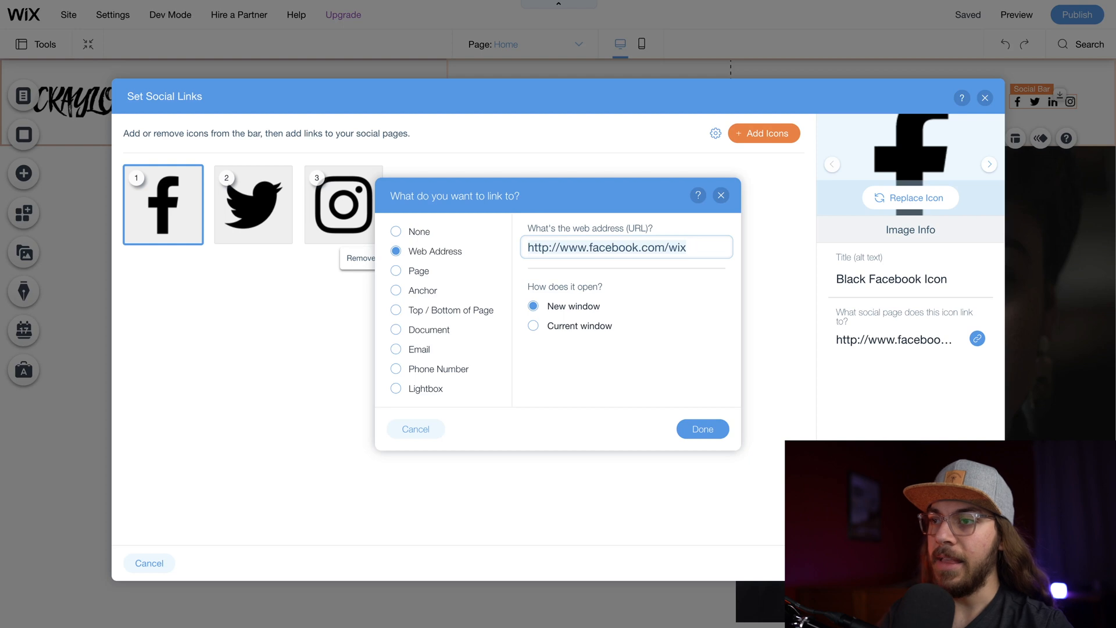
text(cray)
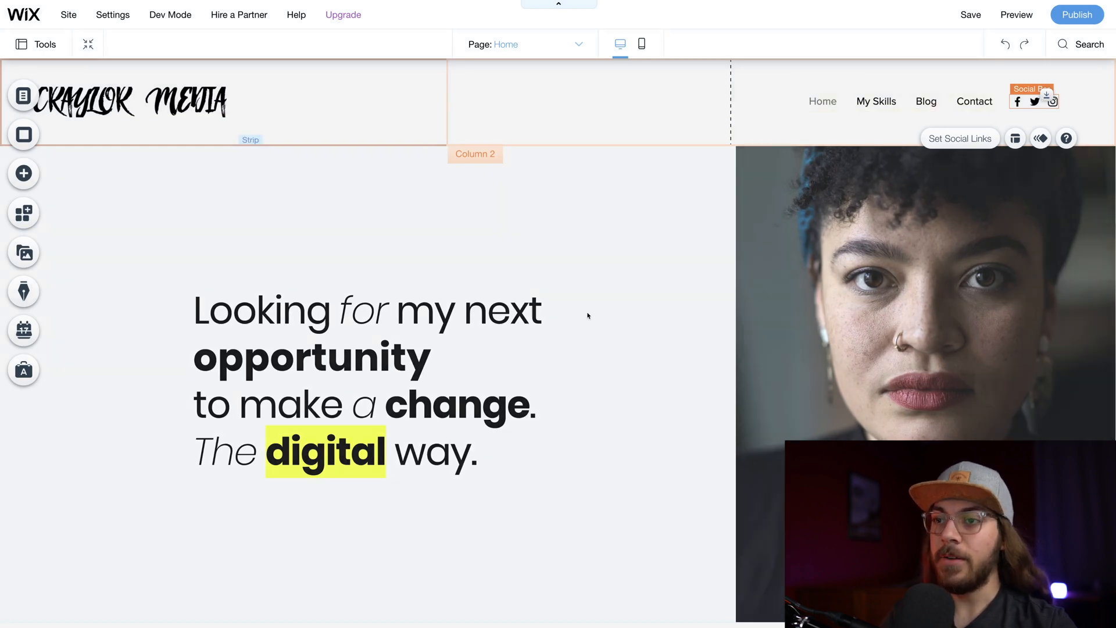
click(367, 356)
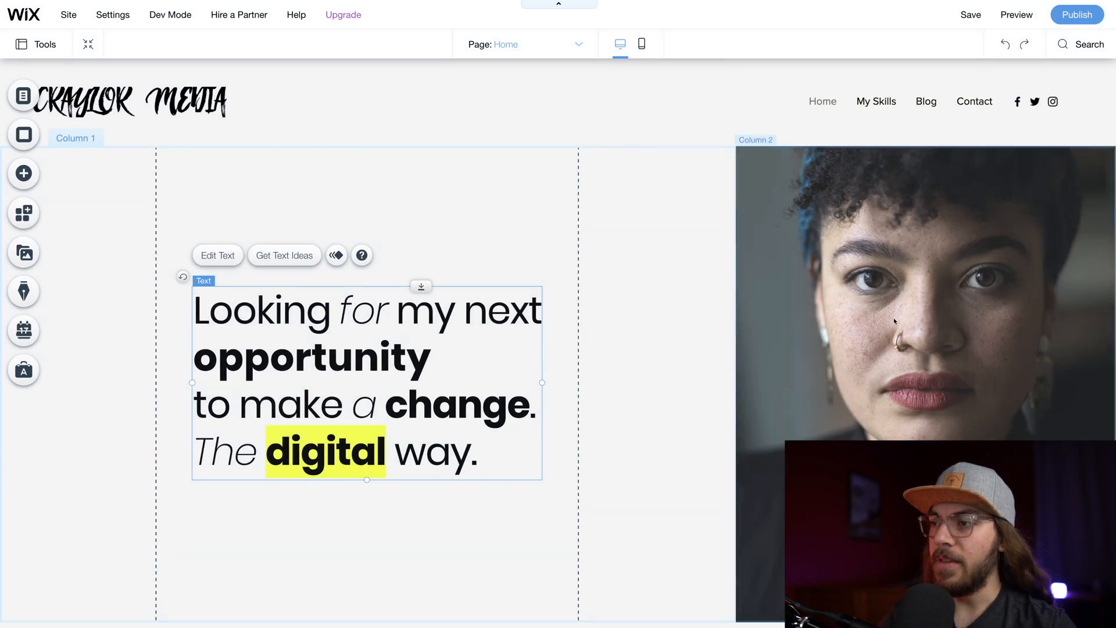
Set uploaded DSC07526.jpg as Column 2's background, positioned top centre.
click(894, 319)
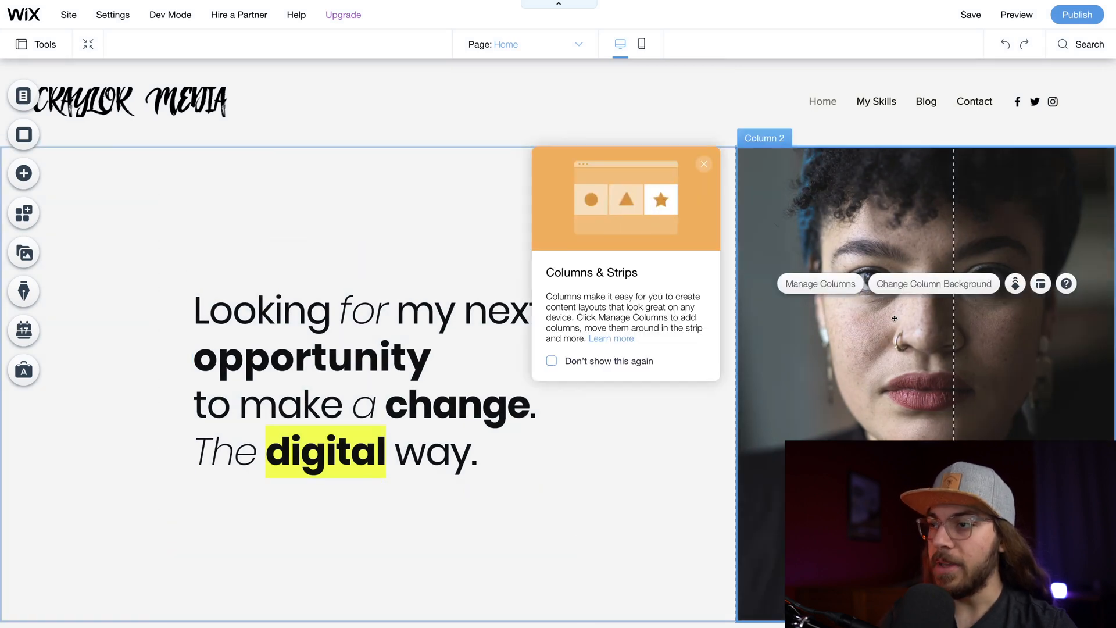
click(935, 283)
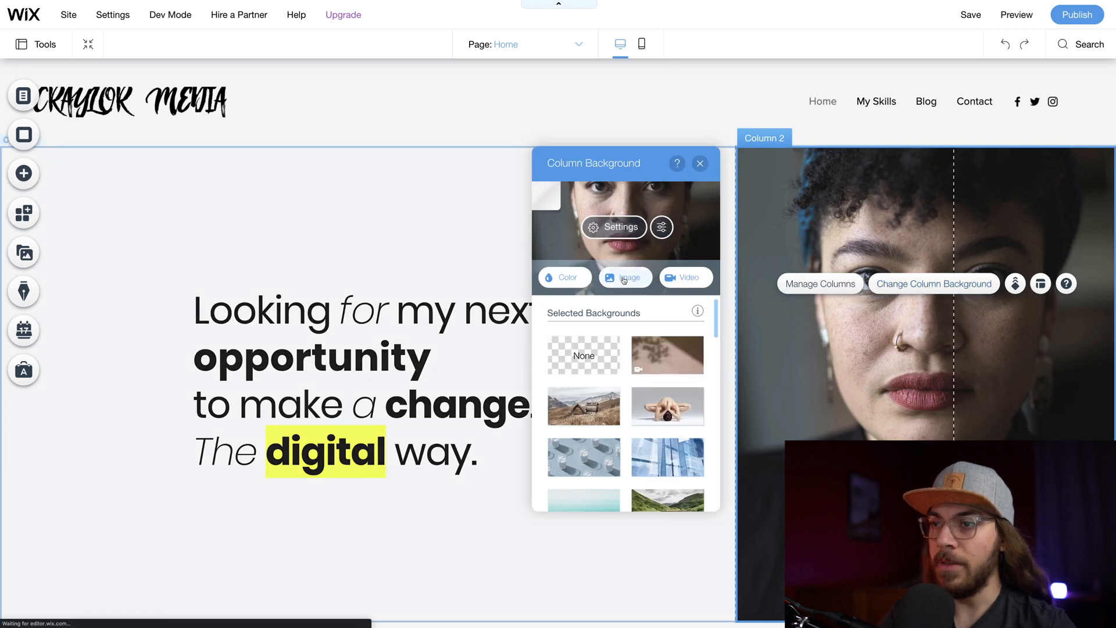
click(624, 277)
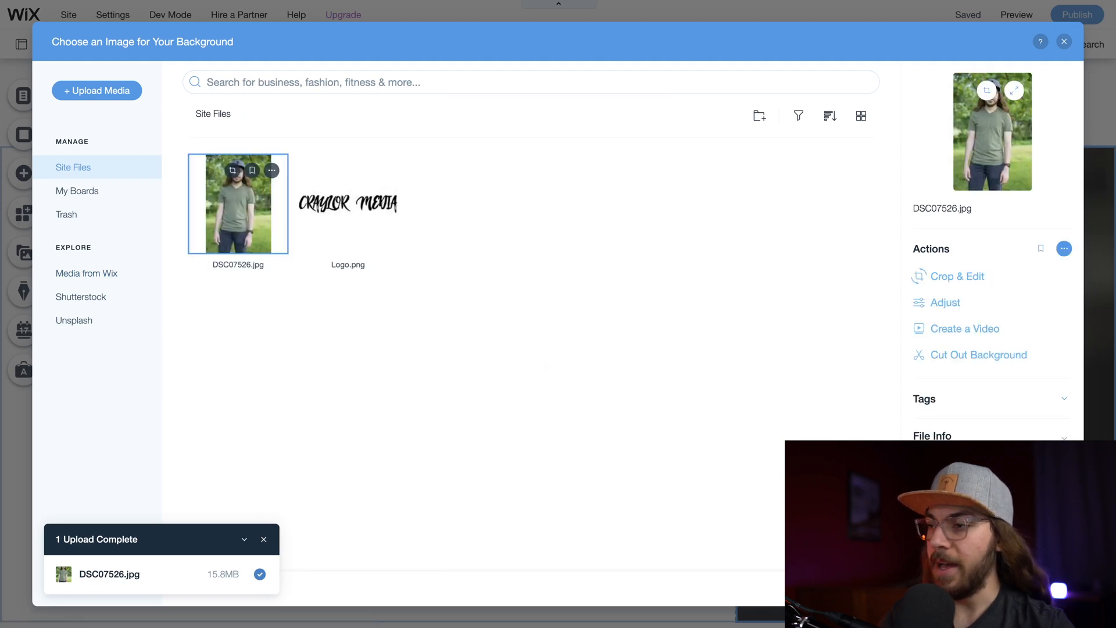
click(1063, 41)
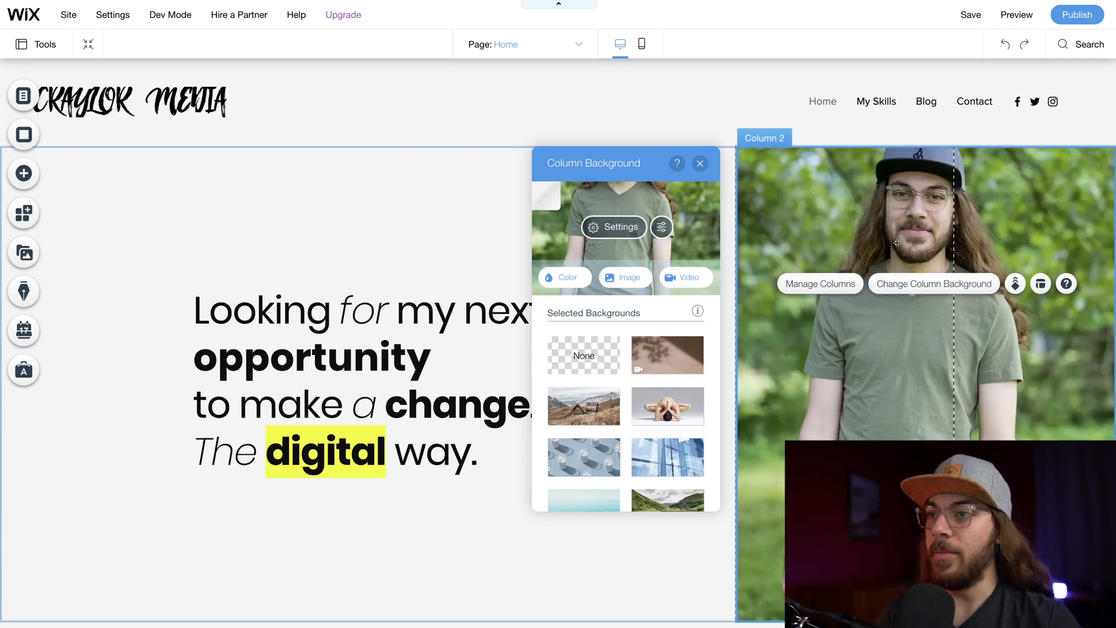
click(970, 14)
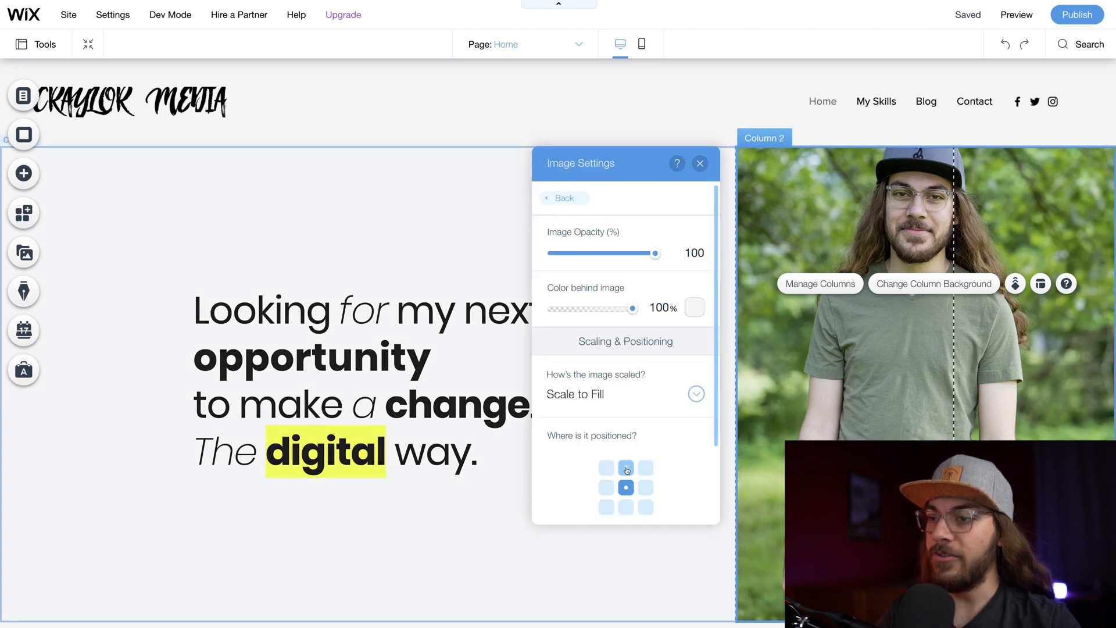
click(627, 467)
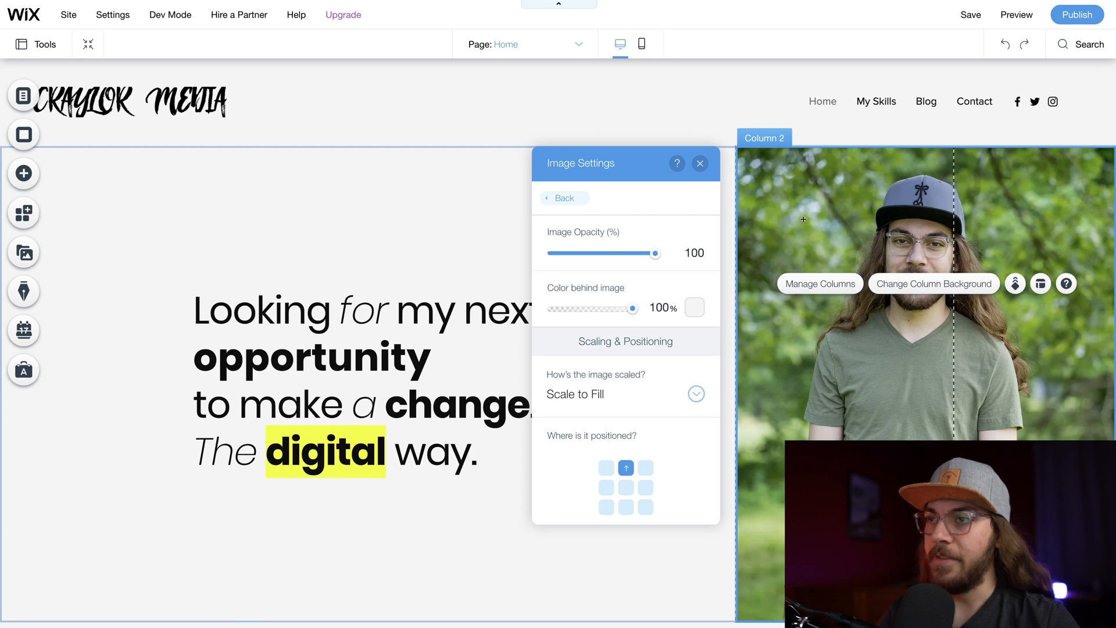
click(699, 164)
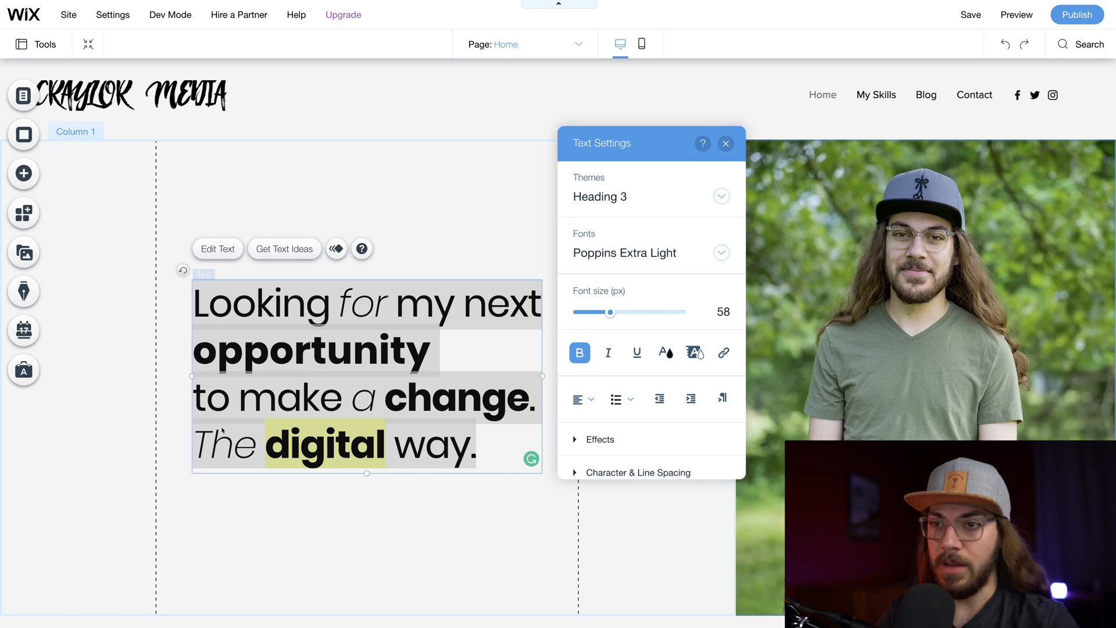
Type the Christian Taylor intro headline; make the name bold, italic, highlighted #07F59E.
text(Hi, I'm Christian Taylor. I am a YouTuber, entrepreneur, and drummer.)
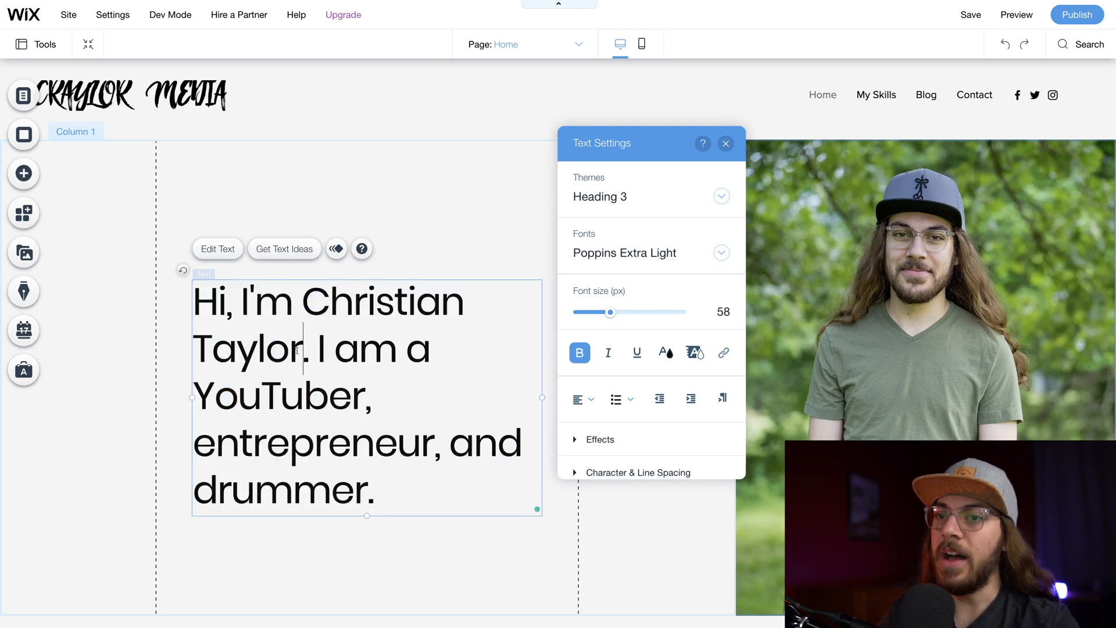
drag(204, 301, 302, 349)
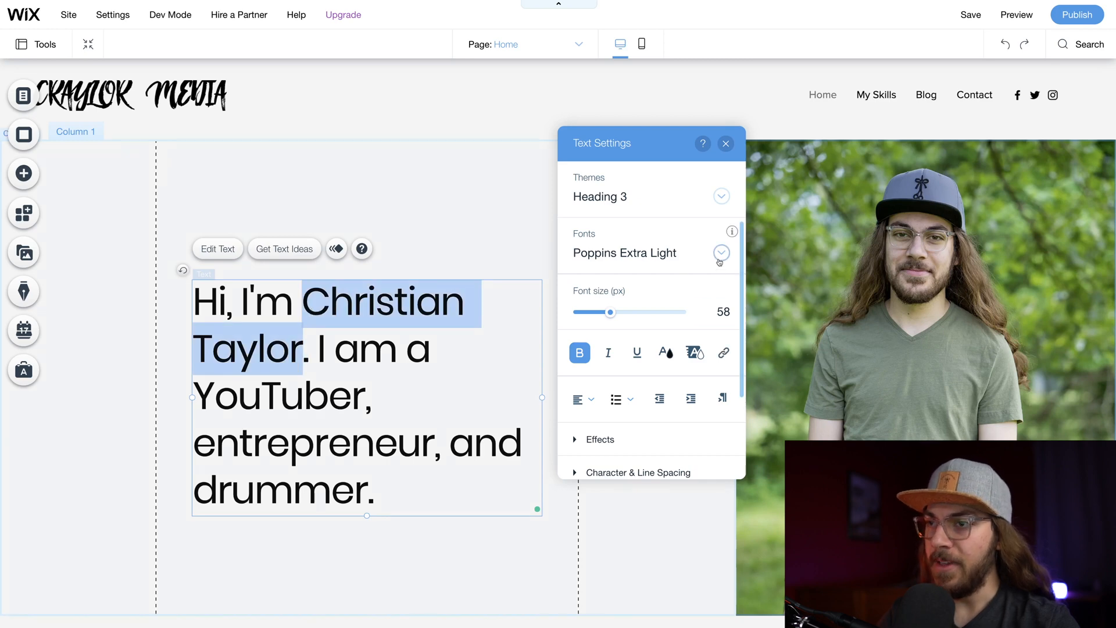
click(580, 352)
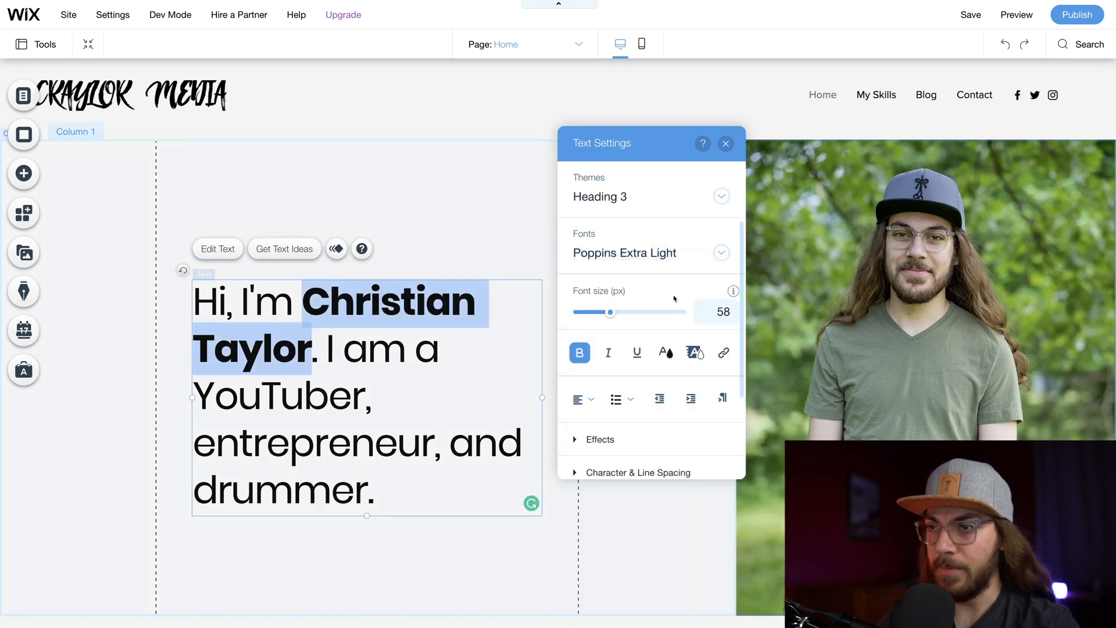
click(607, 352)
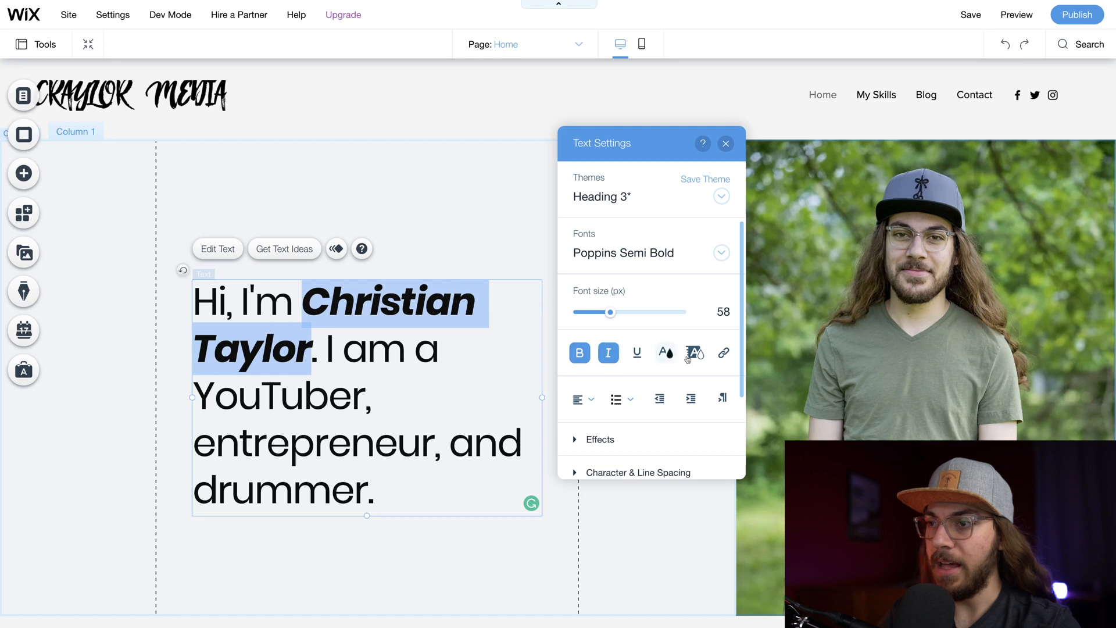
click(691, 352)
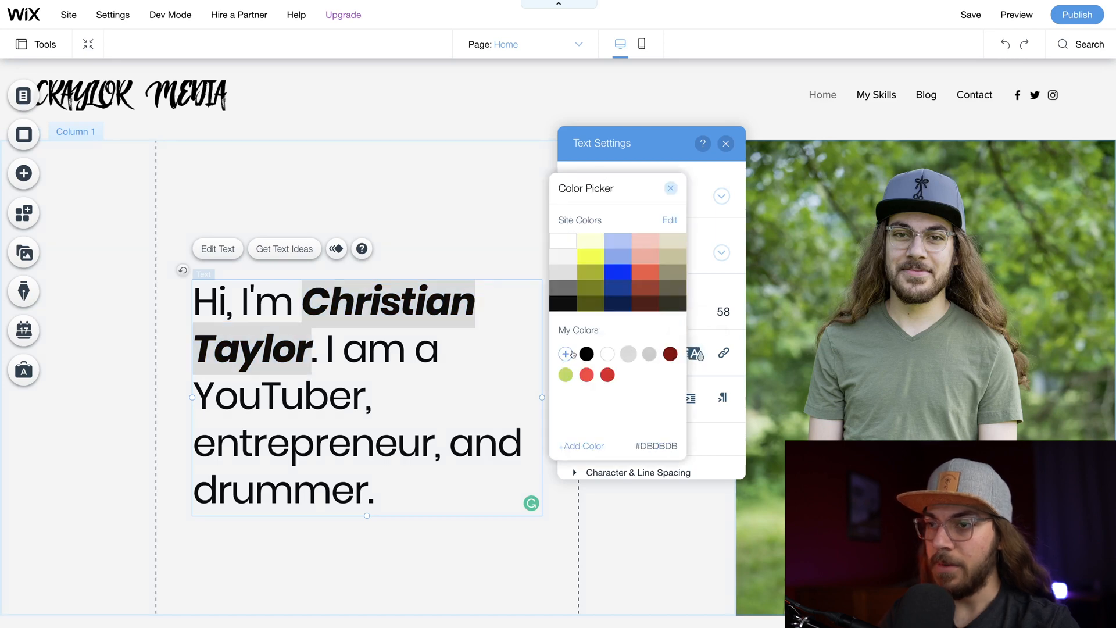
click(565, 354)
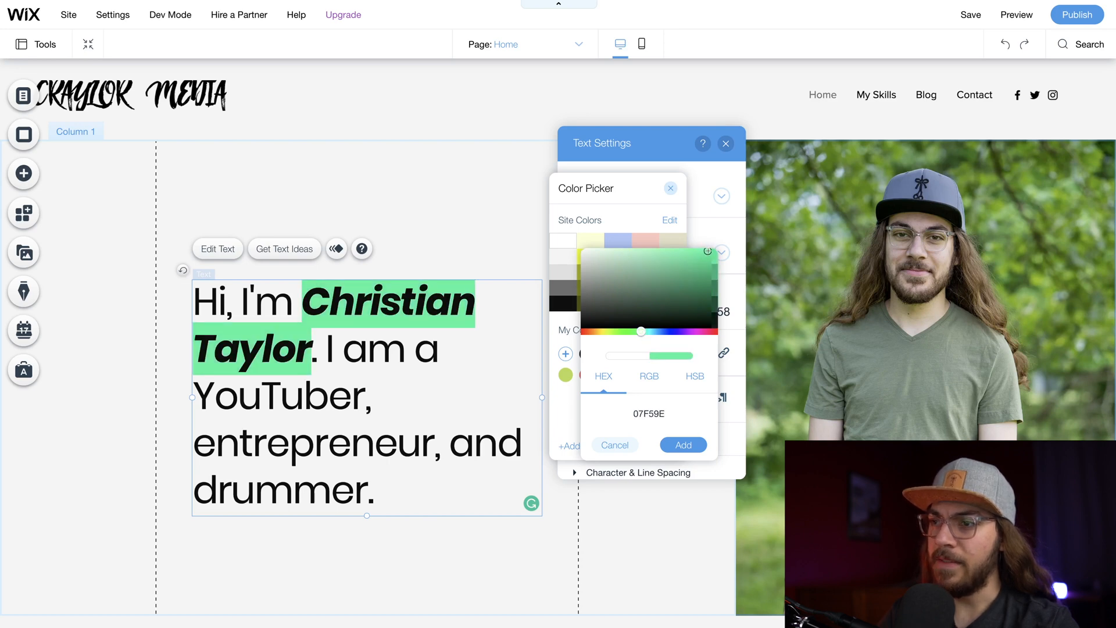
click(681, 444)
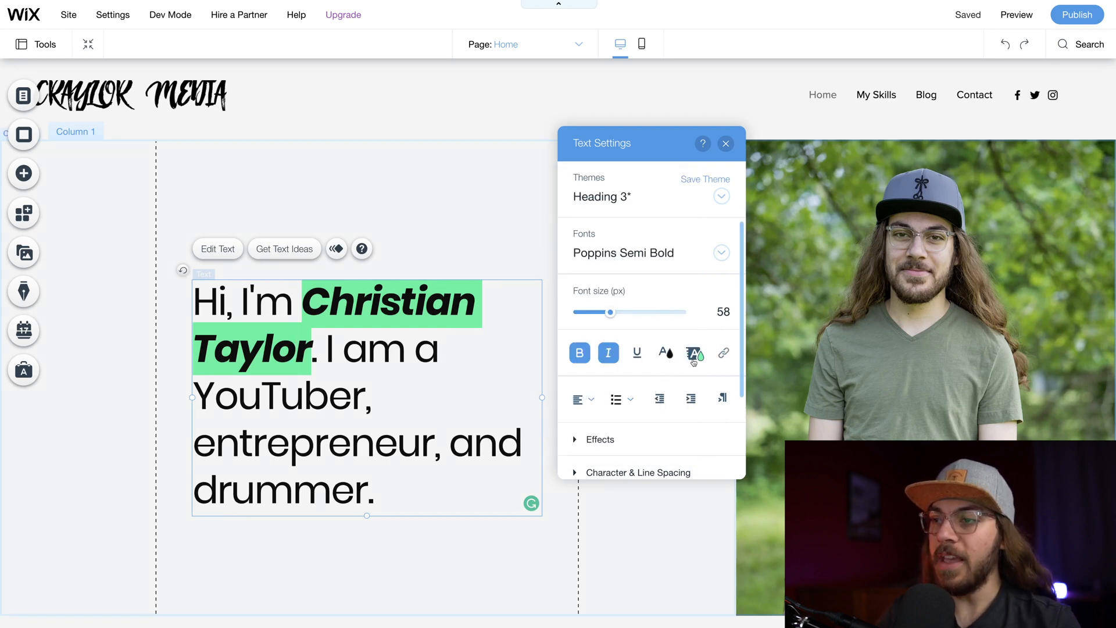
mouse_move(693, 354)
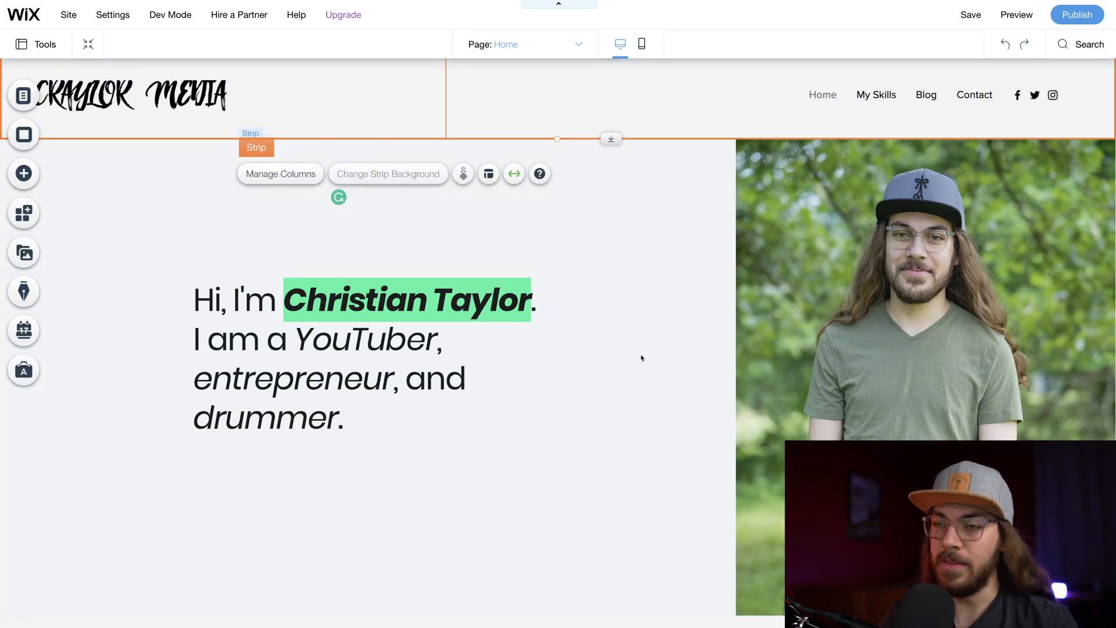
scroll(down, 3)
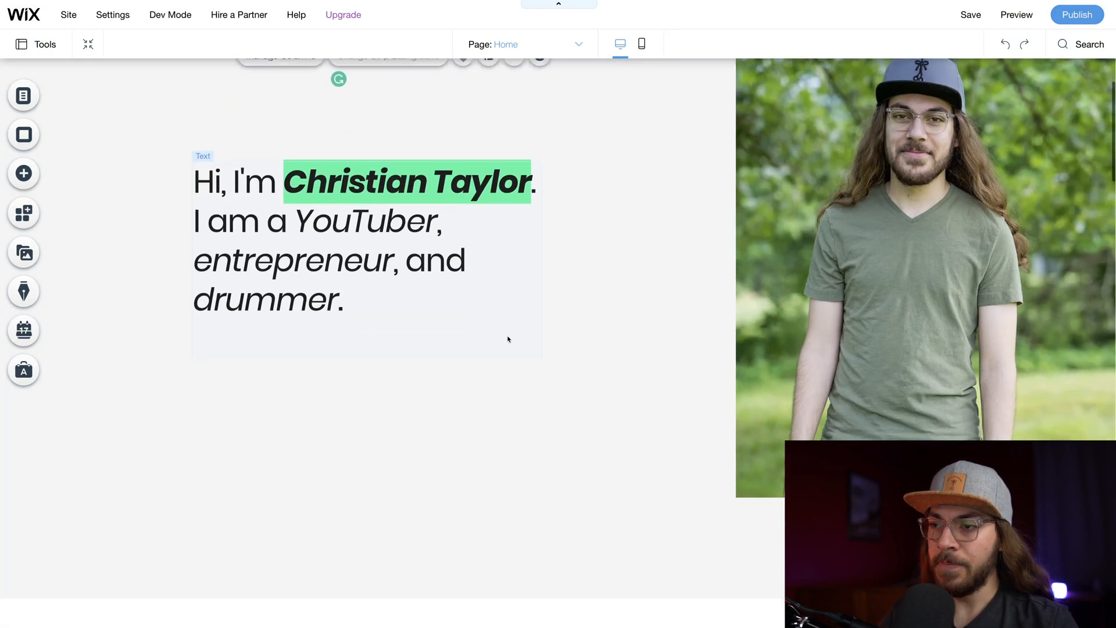
scroll(down, 3)
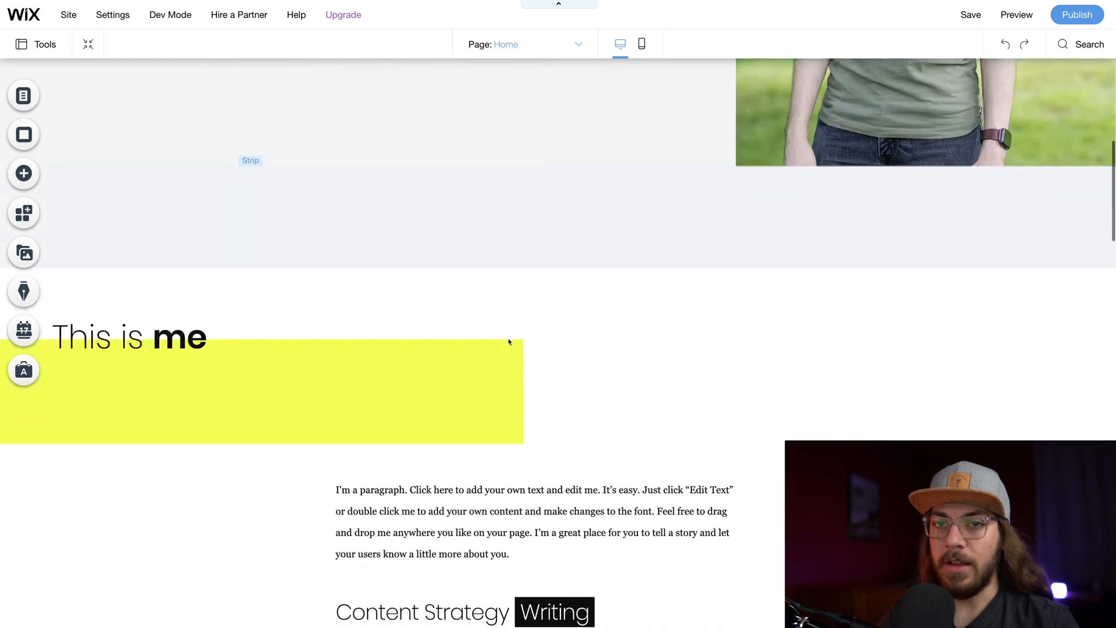
scroll(down, 3)
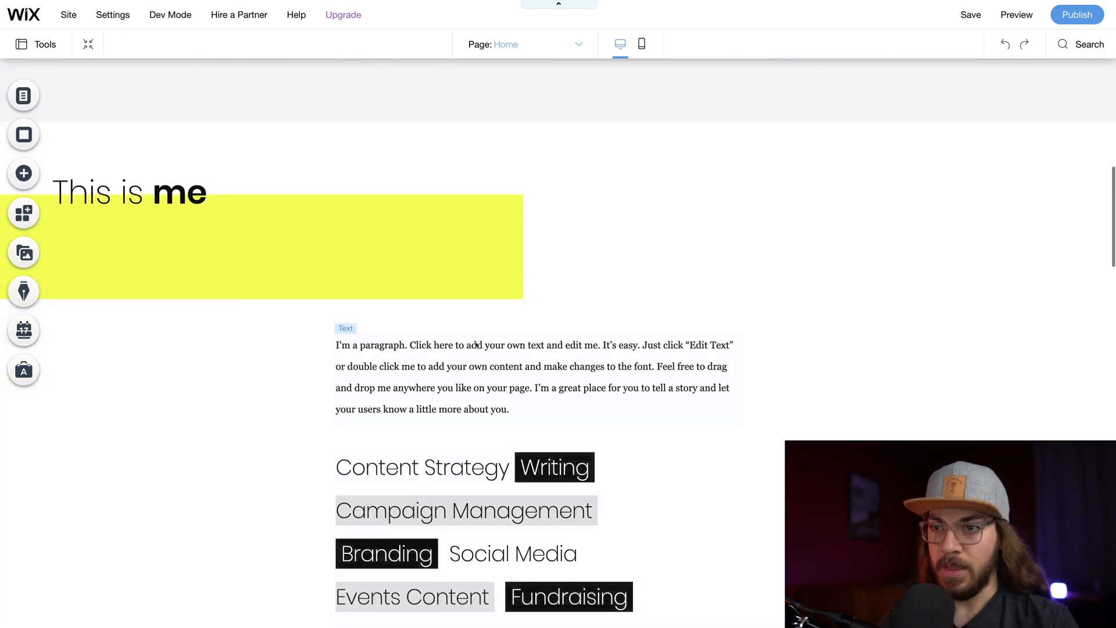
click(281, 245)
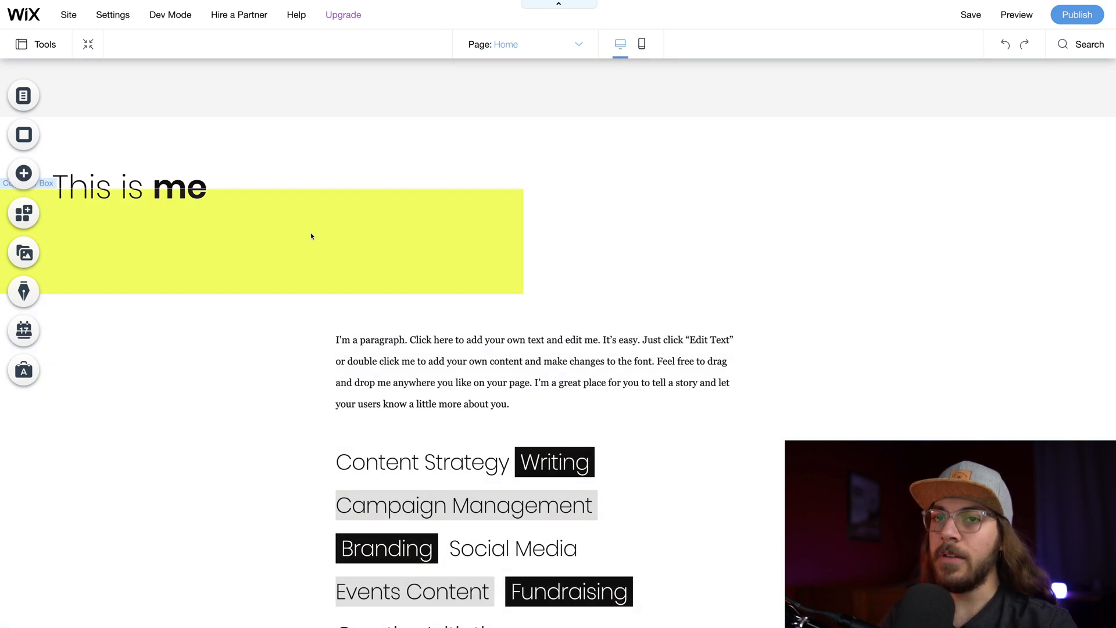
click(311, 236)
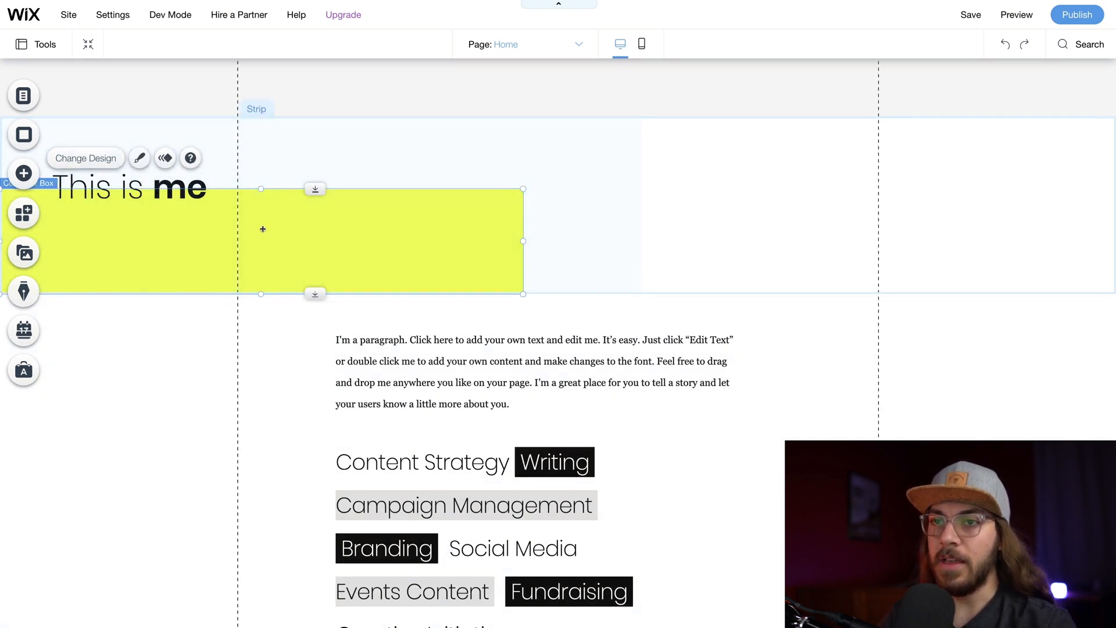
Replace the yellow box's look with a different box design preset.
click(140, 158)
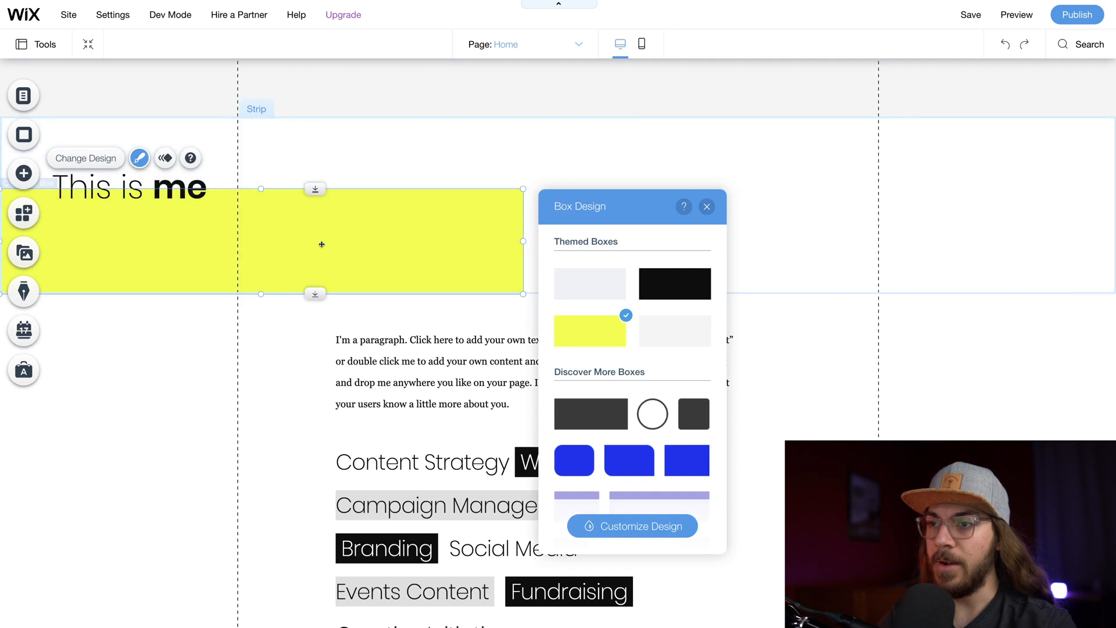
scroll(down, 3)
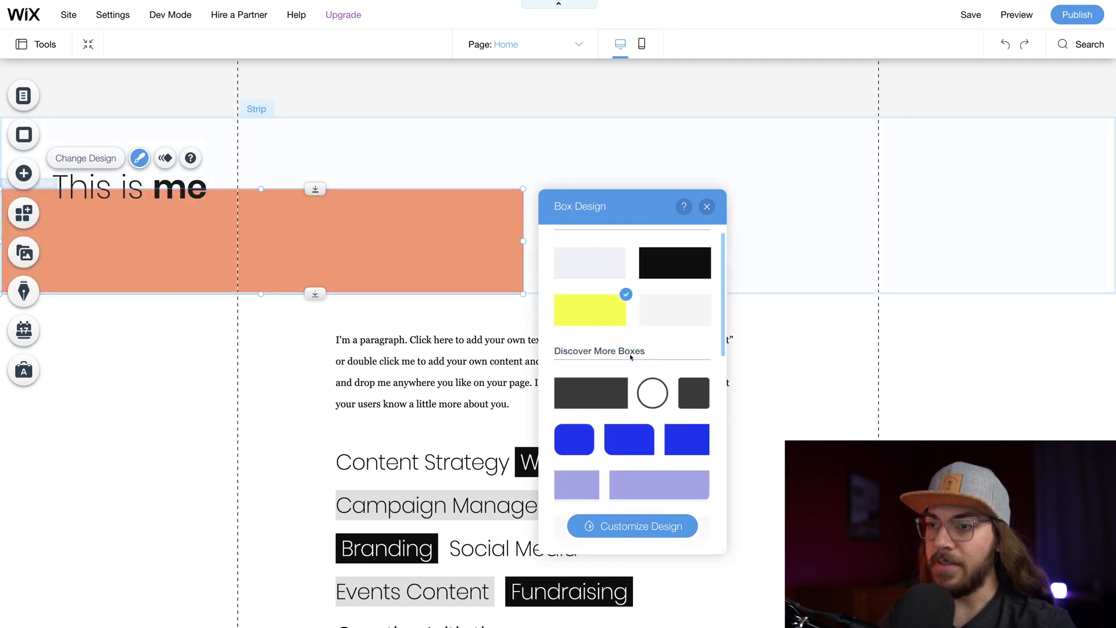
click(571, 426)
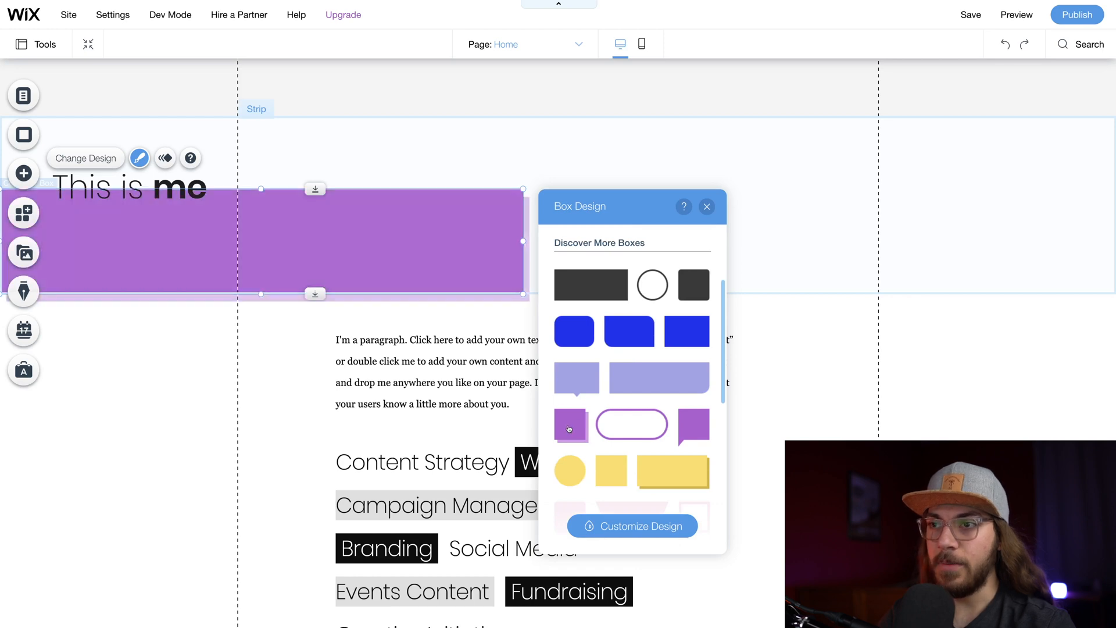
click(570, 425)
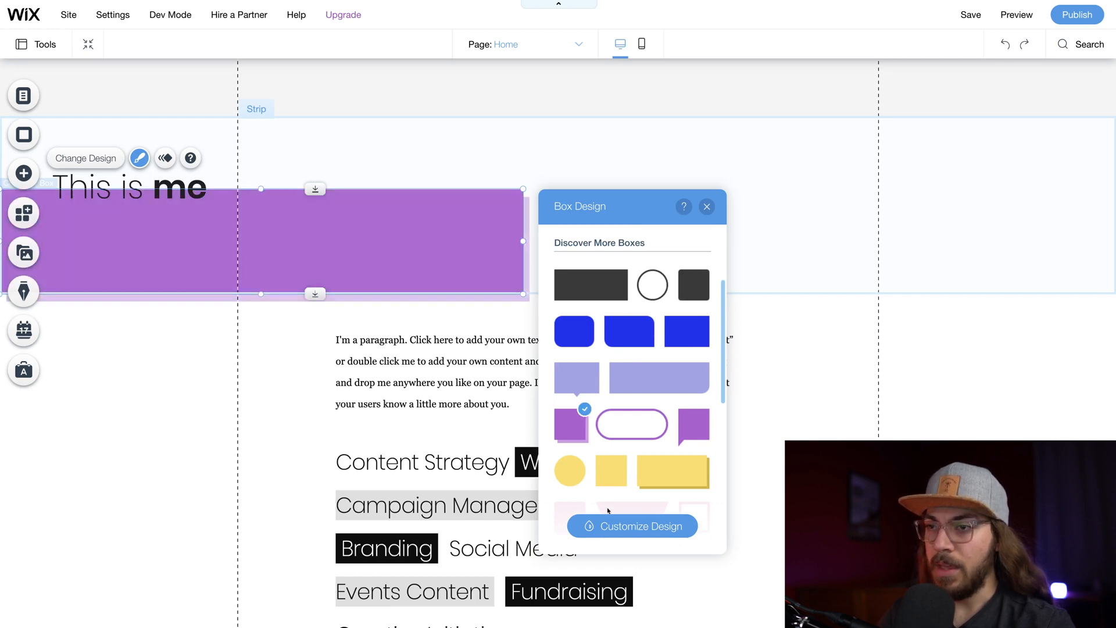
Give the box a green shadow with 15px distance and 60% opacity.
click(632, 526)
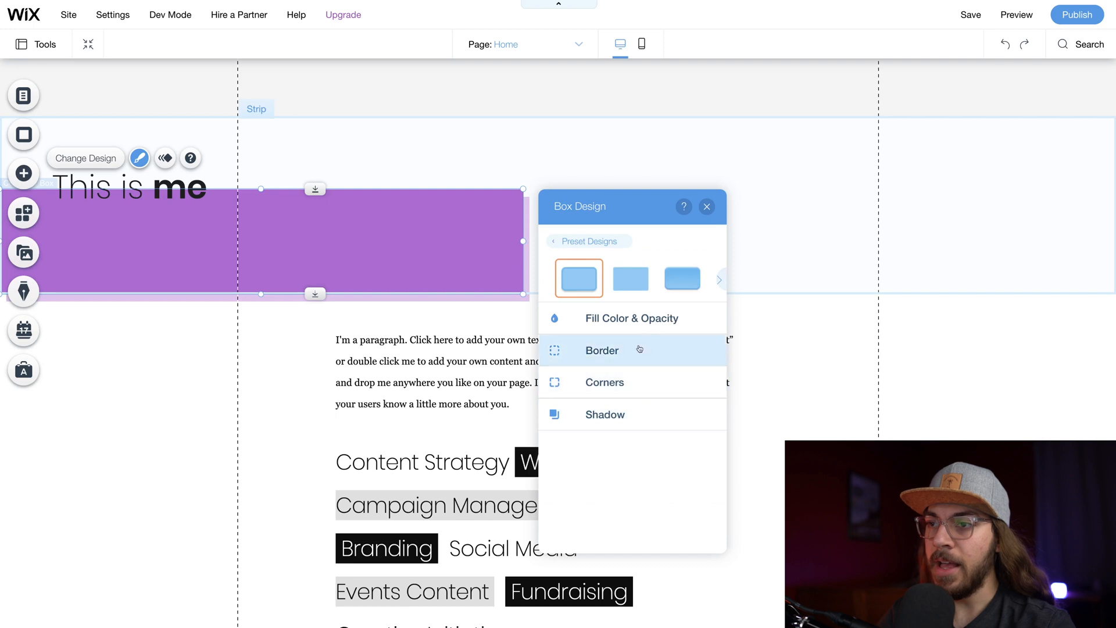
click(631, 318)
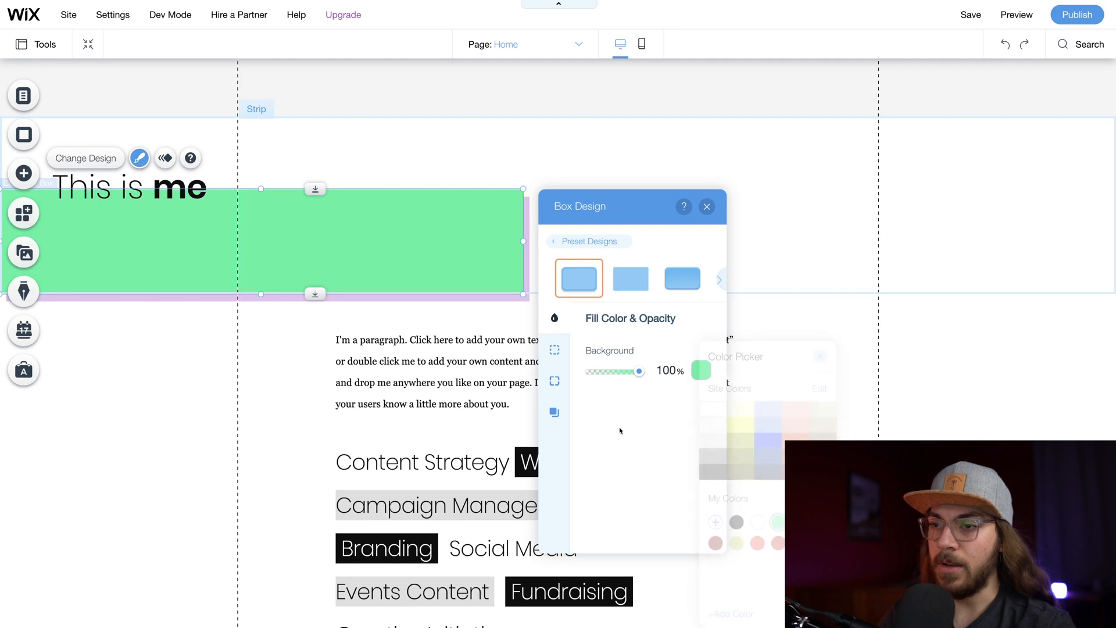
click(554, 413)
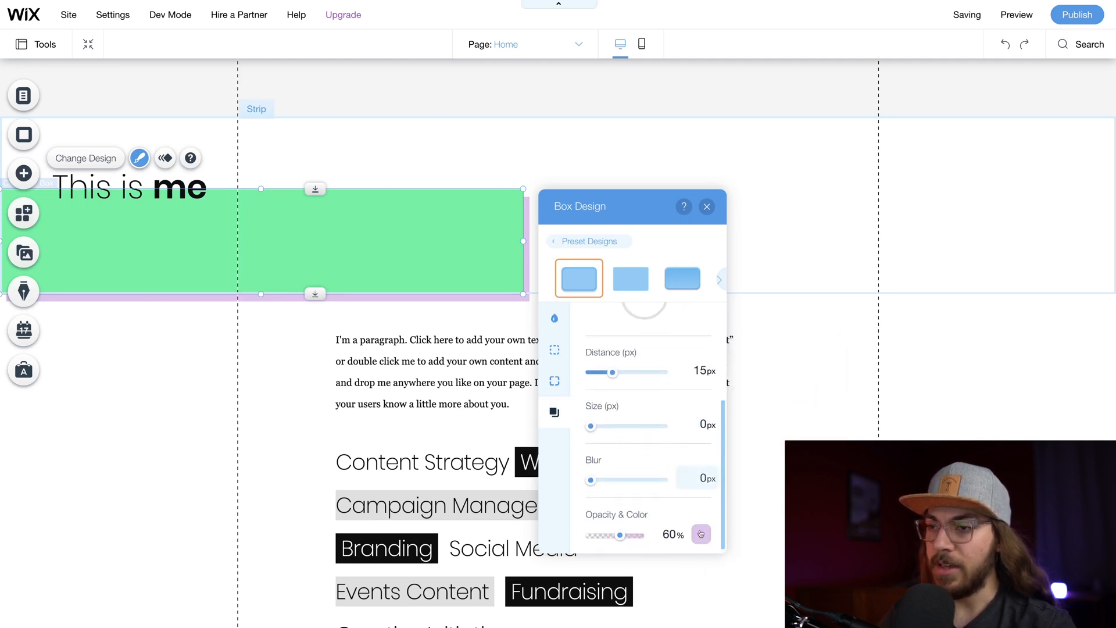
click(701, 534)
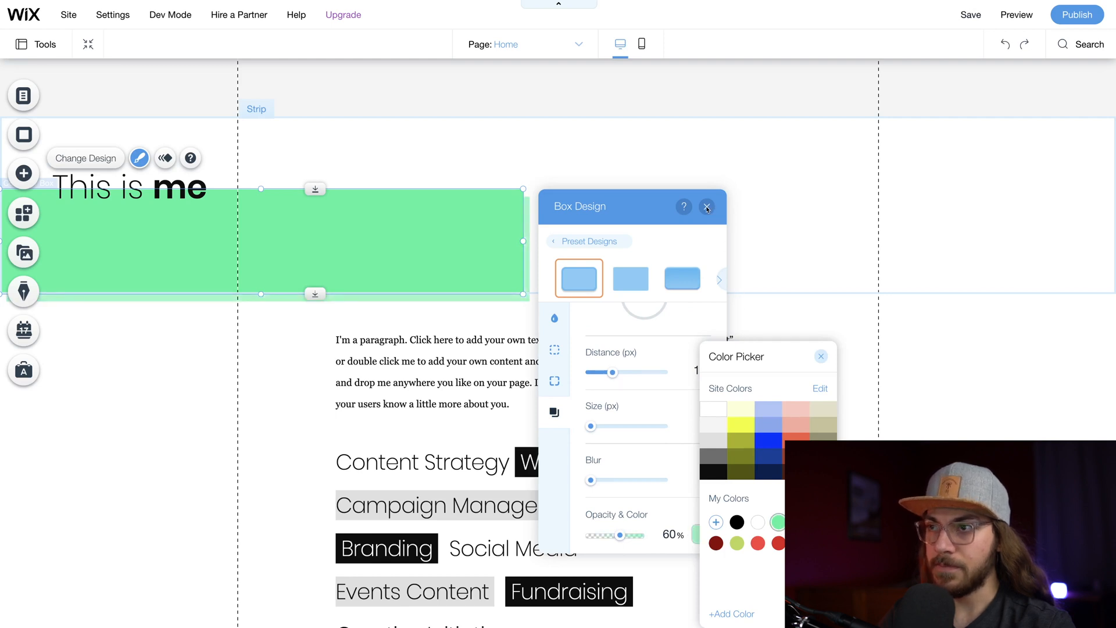
click(707, 206)
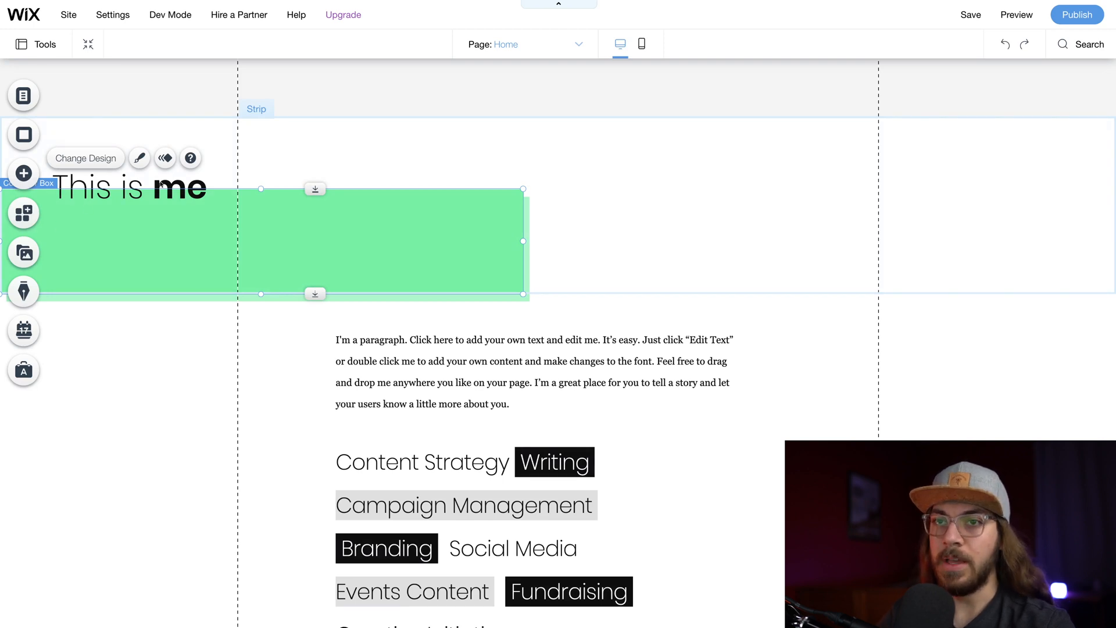
Retype the heading as 'This is CRAYLOR MEDIA' and browse fonts for CRAYLOR MEDIA.
double_click(128, 187)
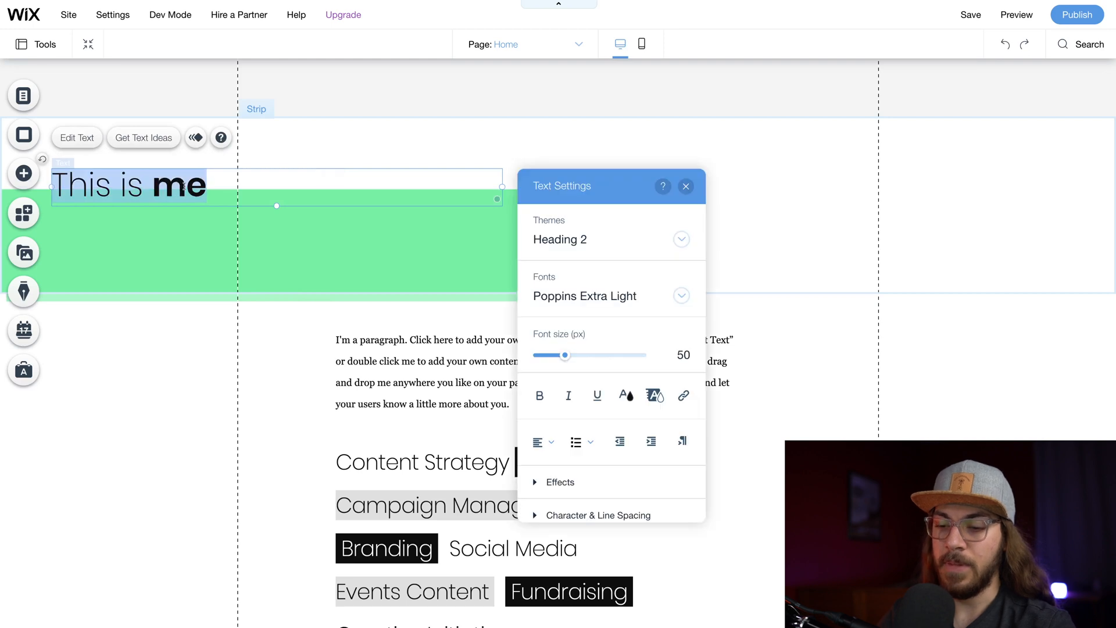
text(This is C)
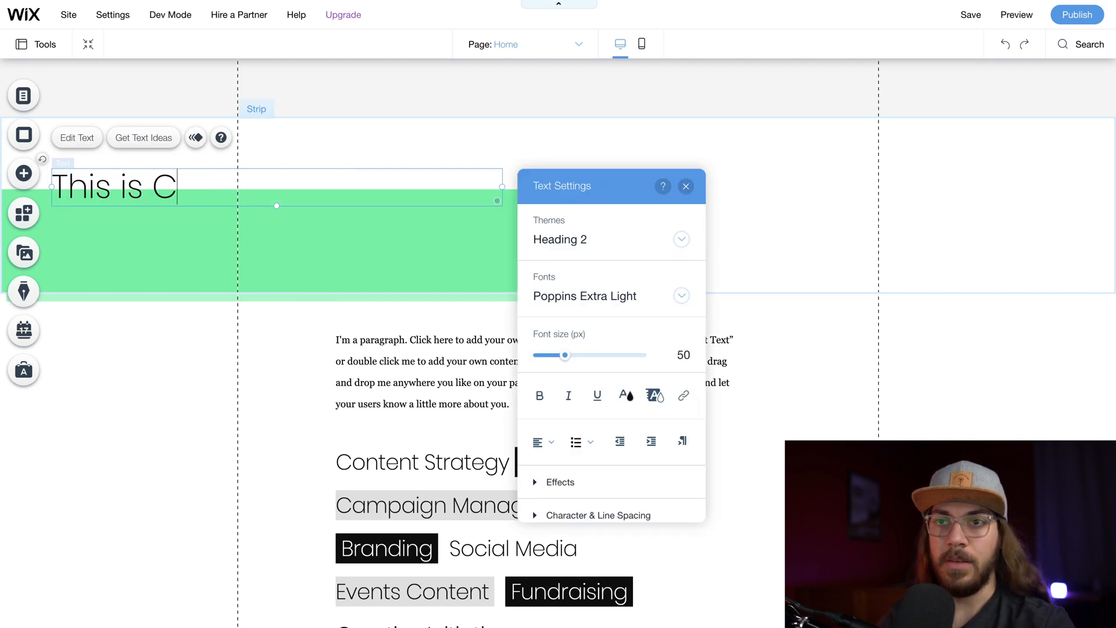
text(RAYLOR MEDIA)
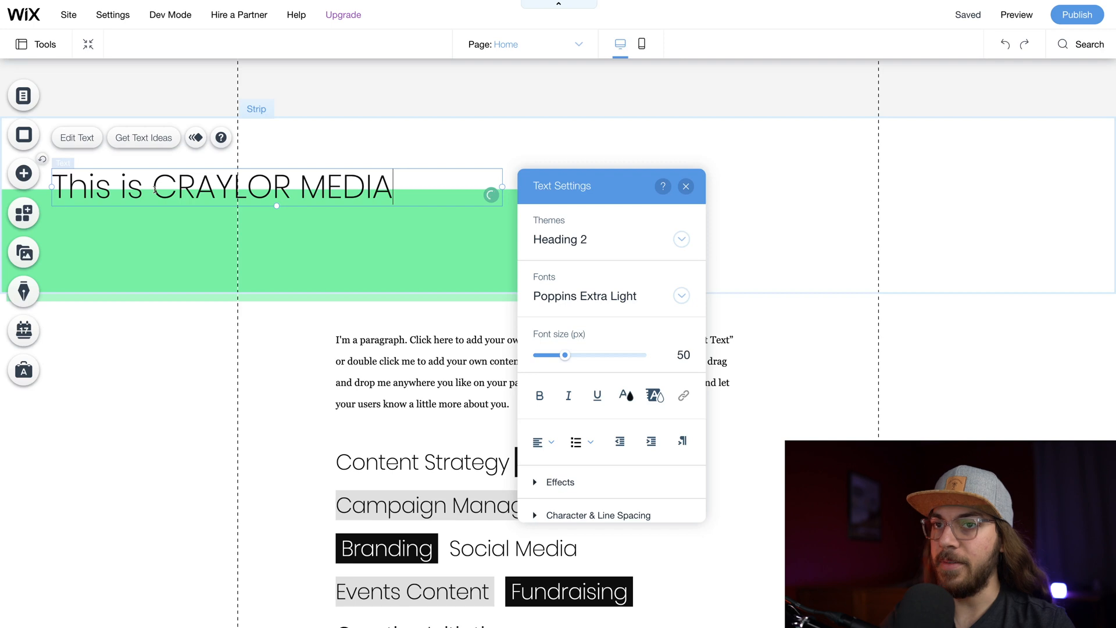
drag(159, 187, 390, 187)
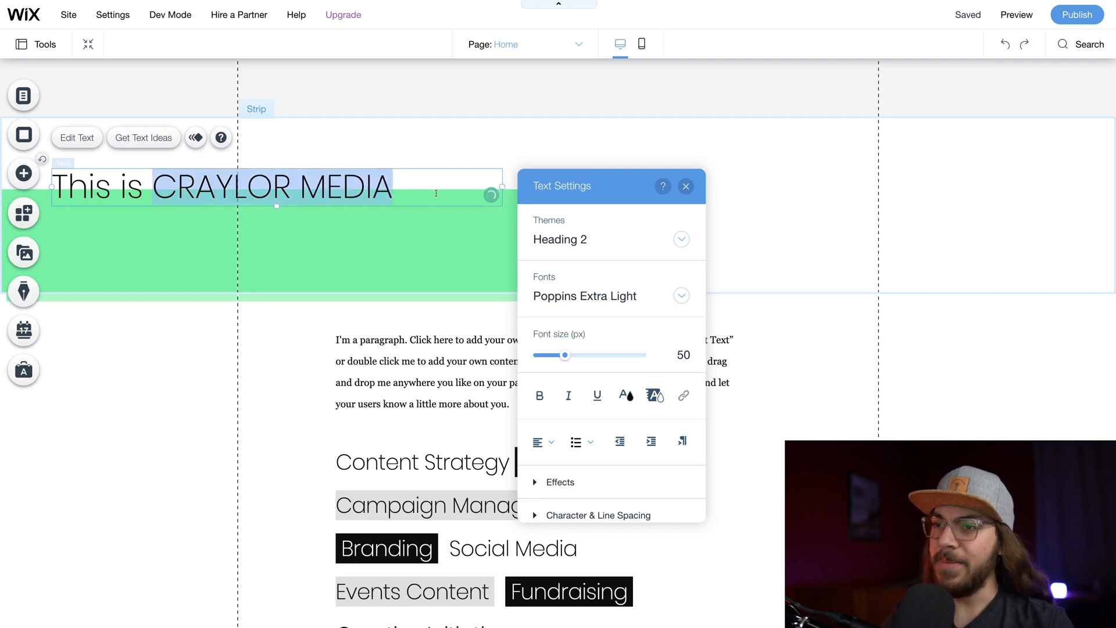
scroll(down, 3)
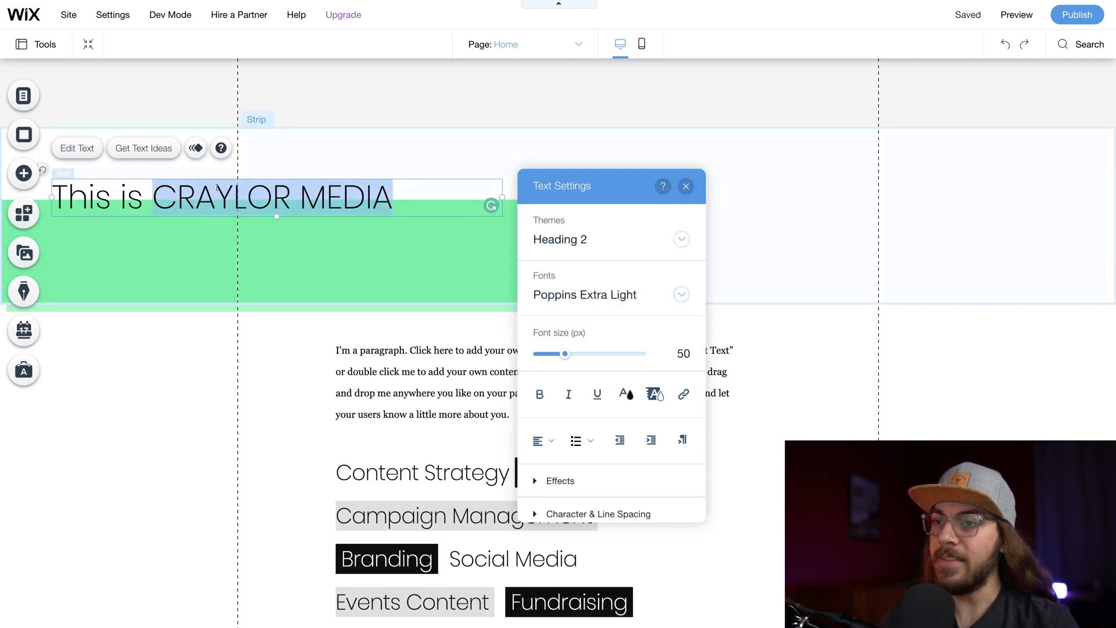
click(680, 294)
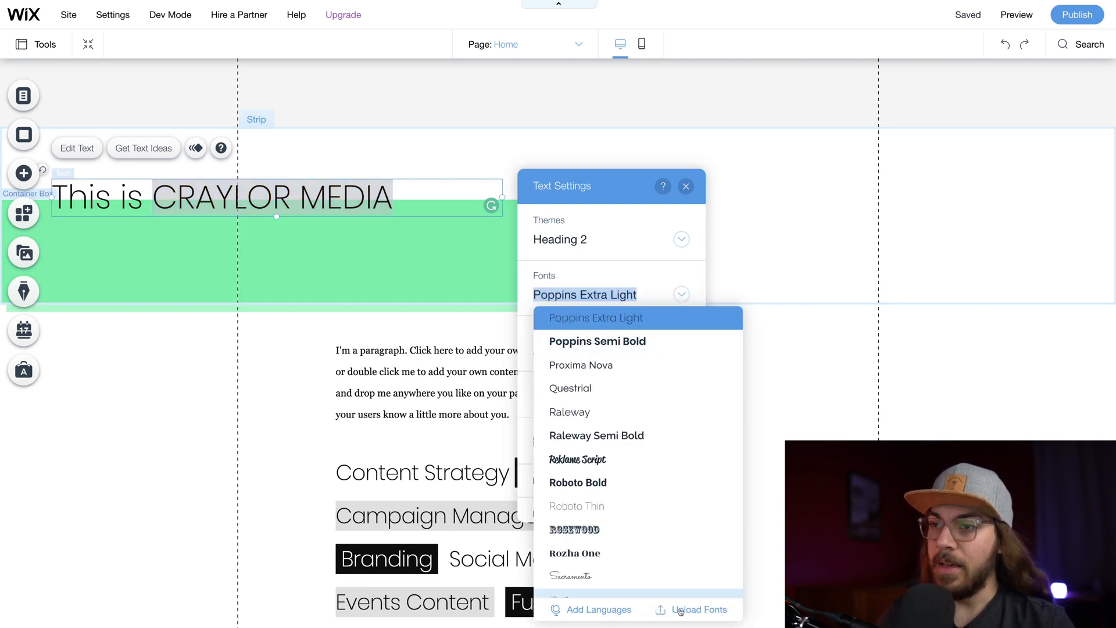
Apply the uploaded Rofi Taste script font to the heading words 'CRAYLOR MEDIA'.
click(698, 609)
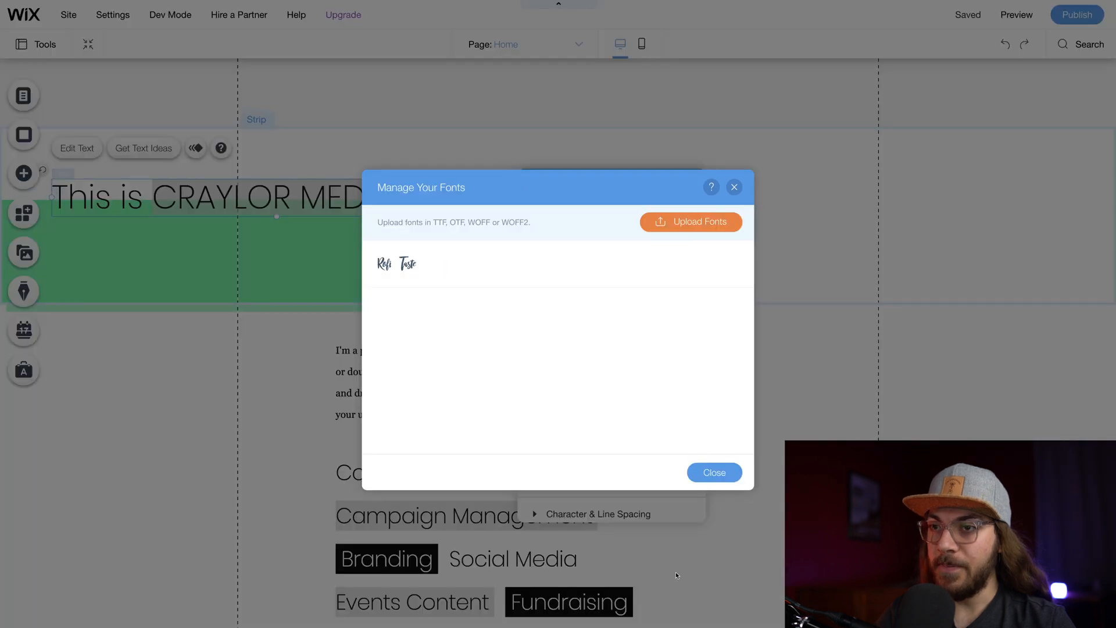
mouse_move(409, 265)
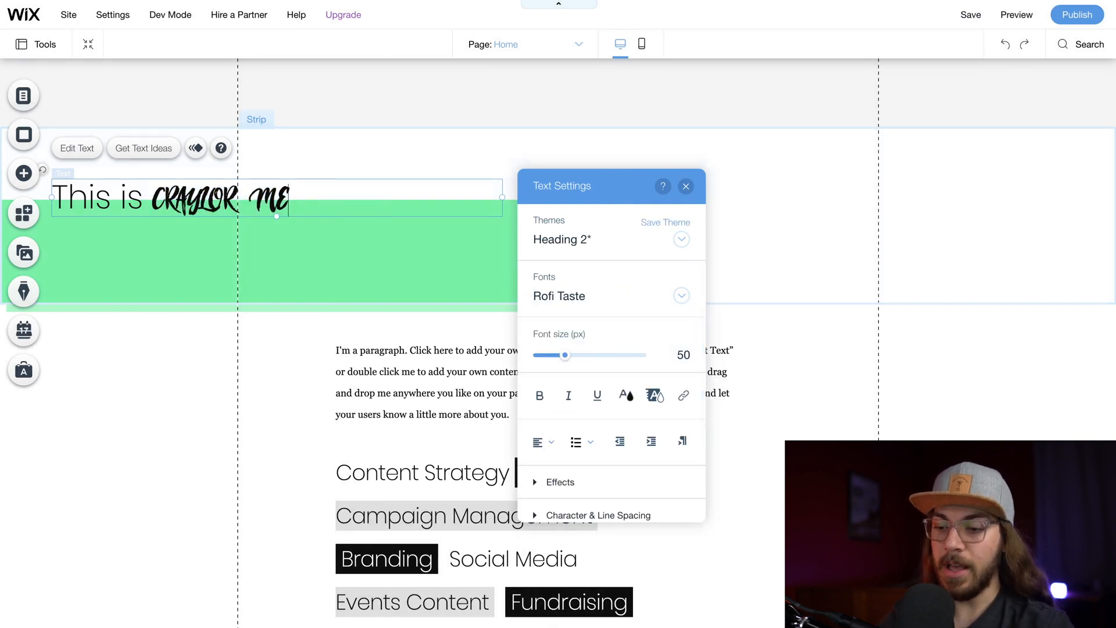
text(THIS IS)
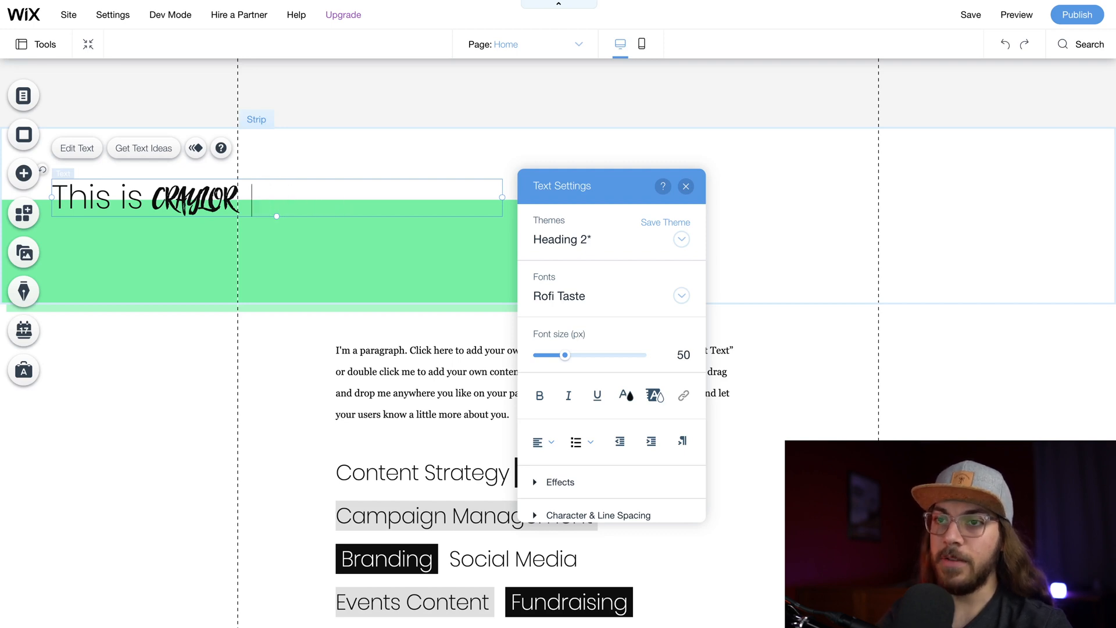
text(MEDIA)
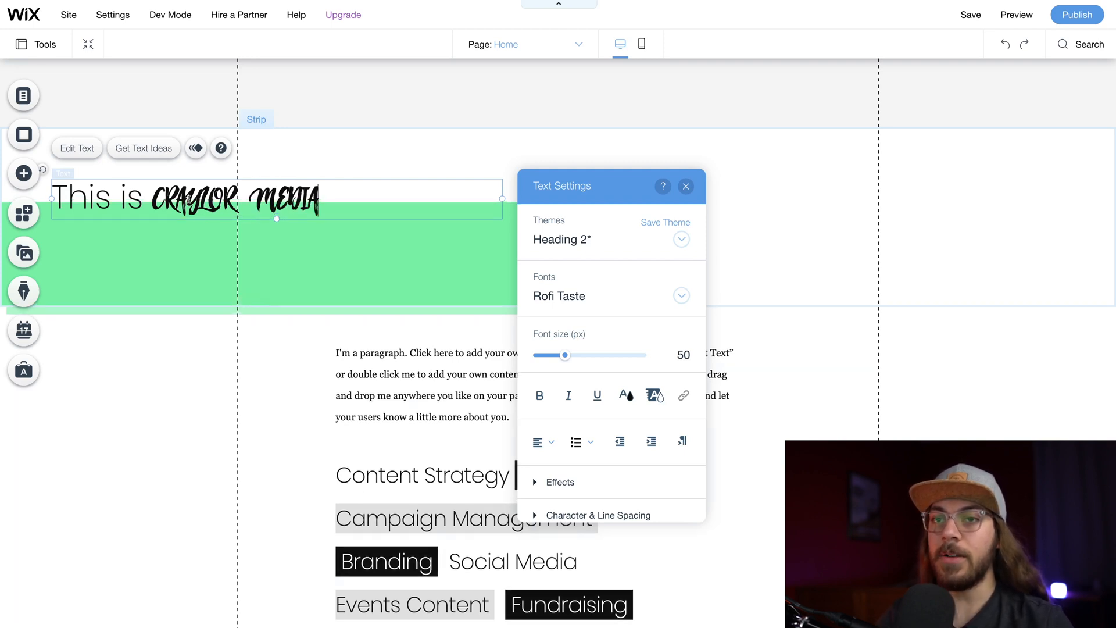
drag(155, 199, 317, 199)
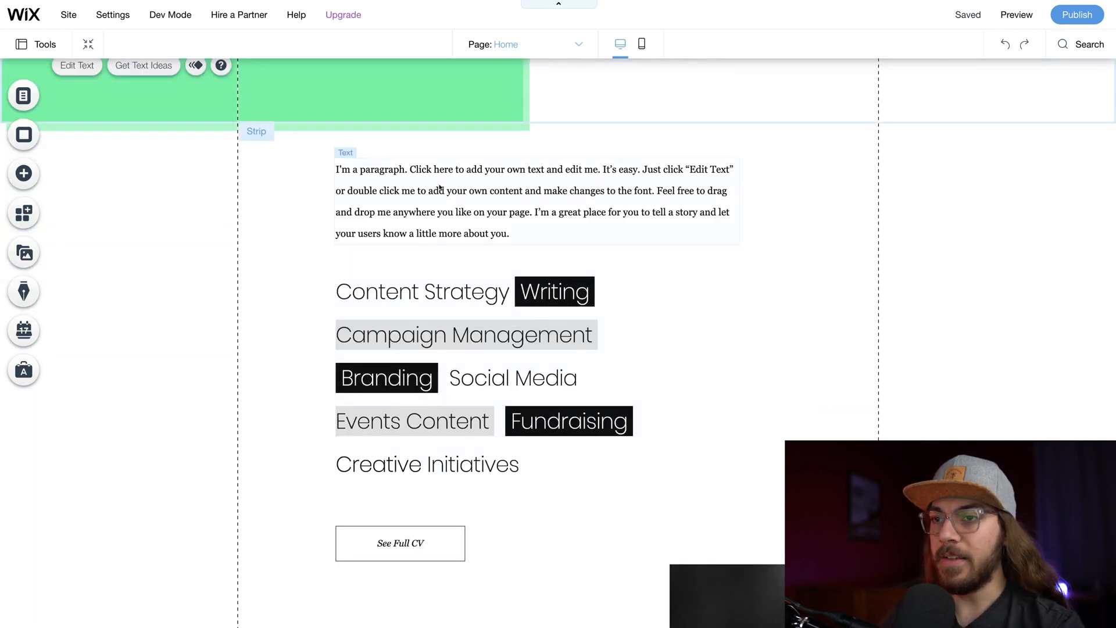
Change the about headline to 'I help people boost their entrepreneurship journey…' and add a personal bio.
scroll(down, 3)
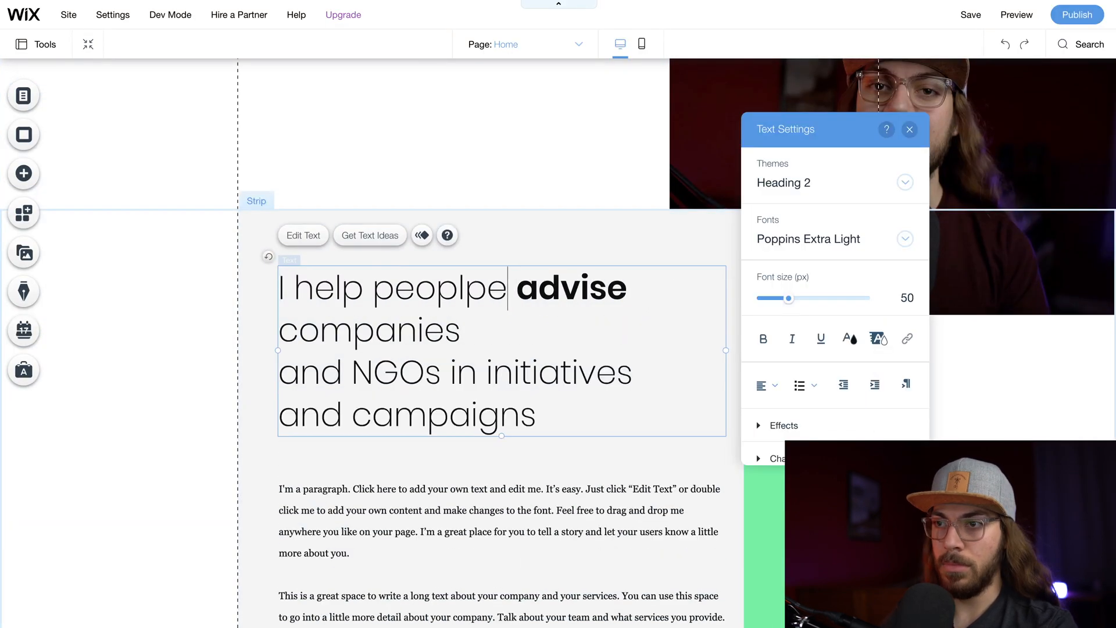
text(boost their entreprenuership jounrey with content that inspires.)
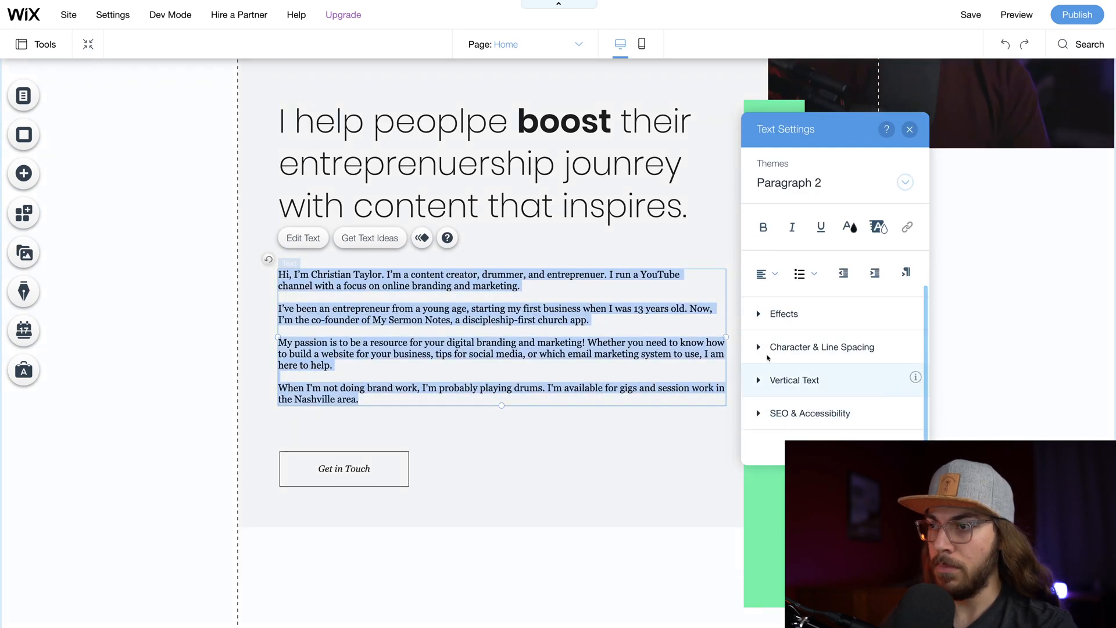
scroll(down, 3)
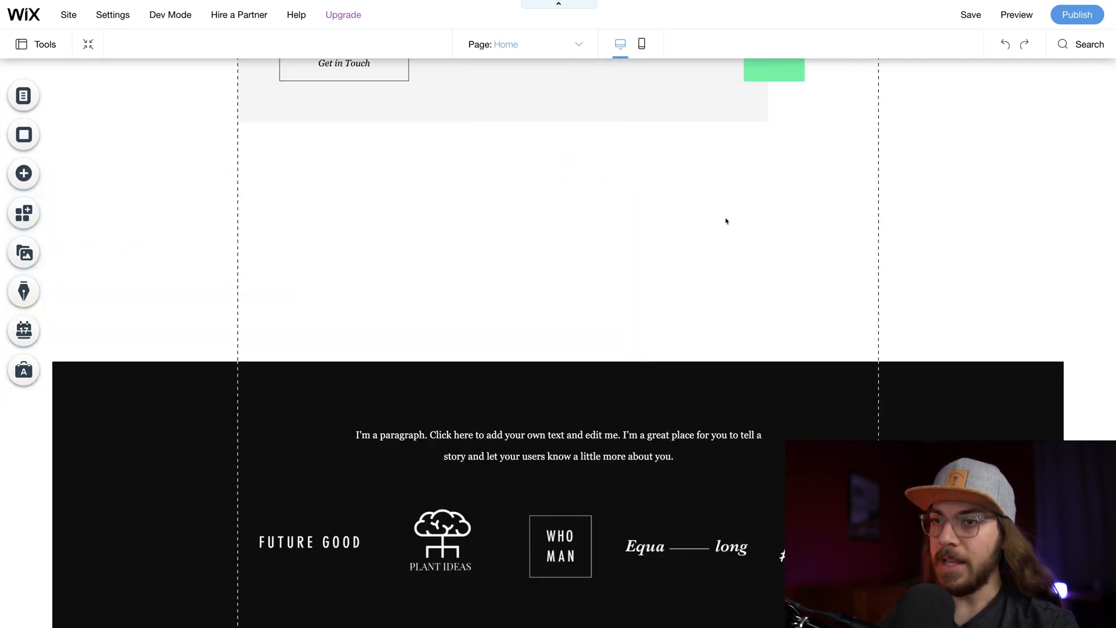
Scroll down and delete the dark client-logos strip beneath the bio section.
scroll(down, 3)
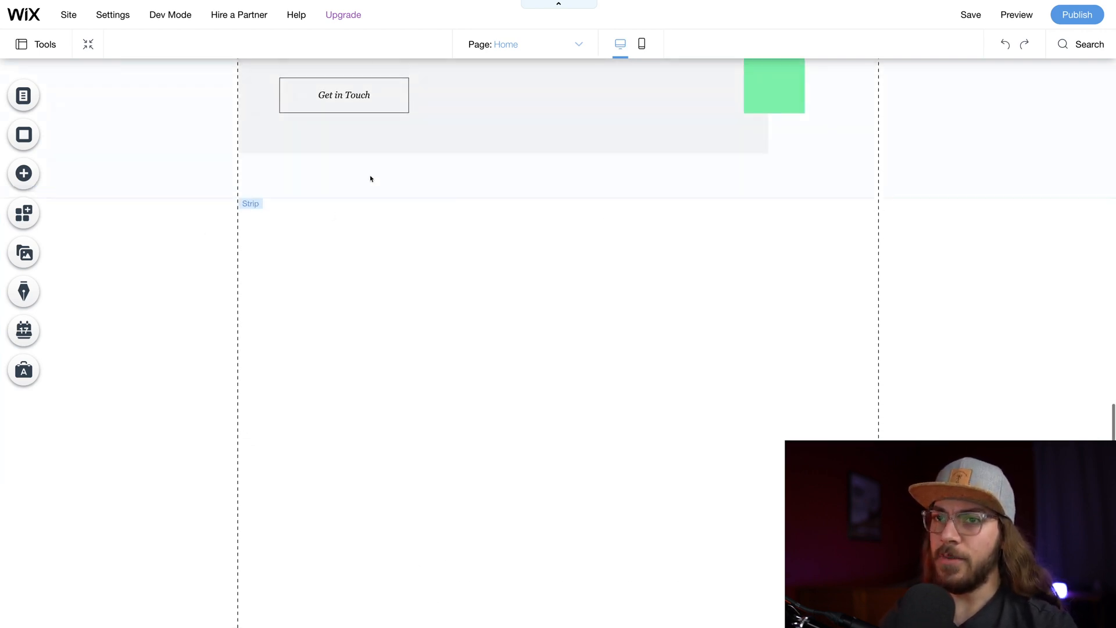
scroll(down, 3)
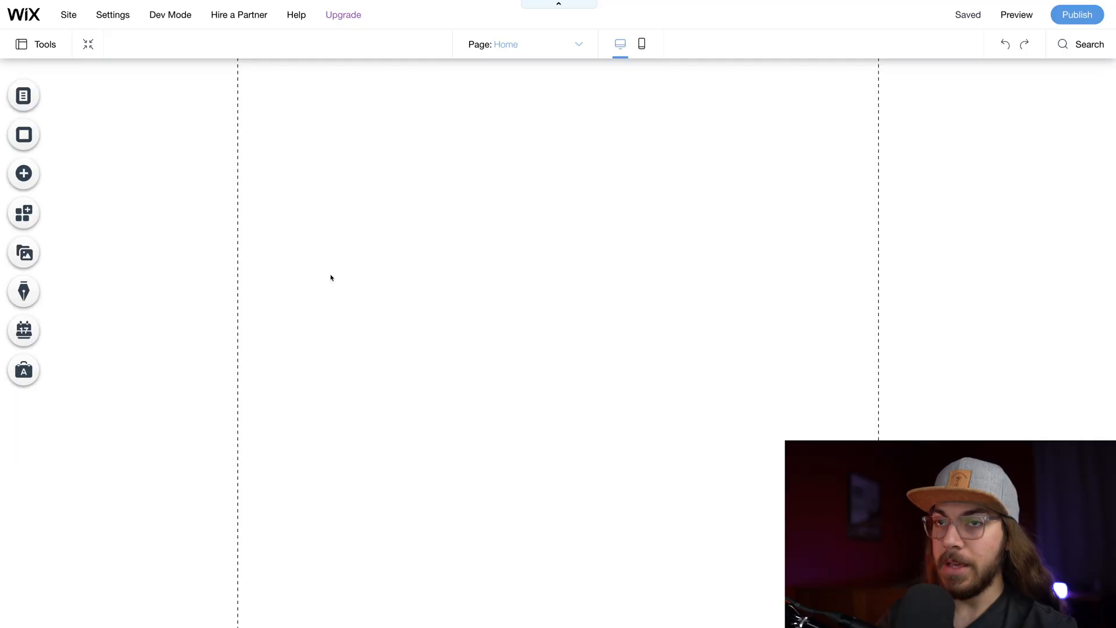
Delete the blank strip so Recent Blog Posts sits right under the bio section.
scroll(down, 3)
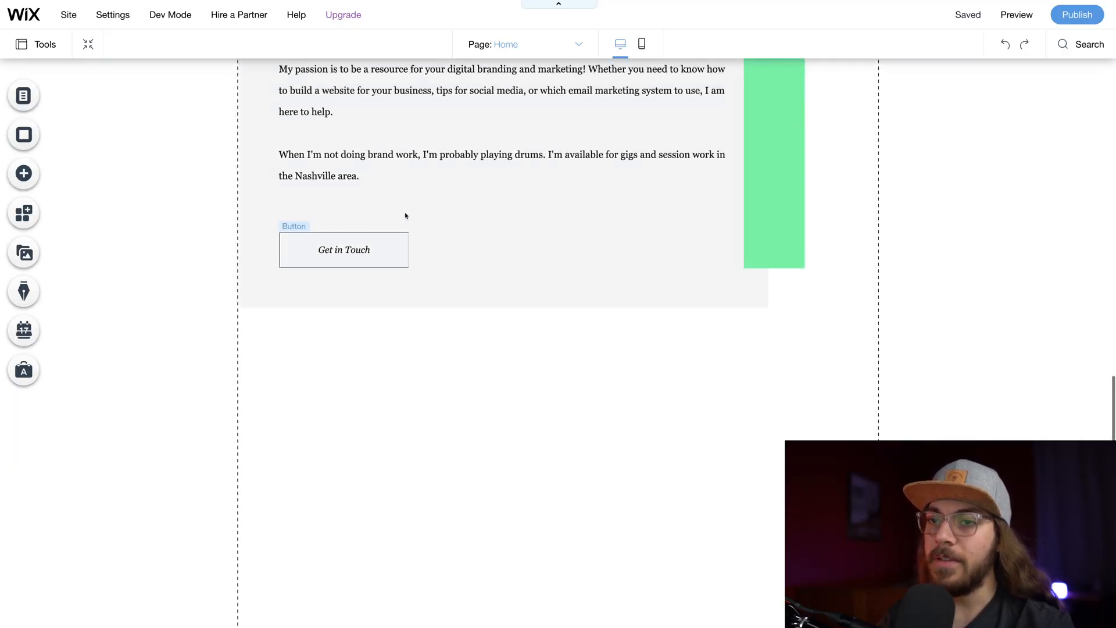
scroll(down, 3)
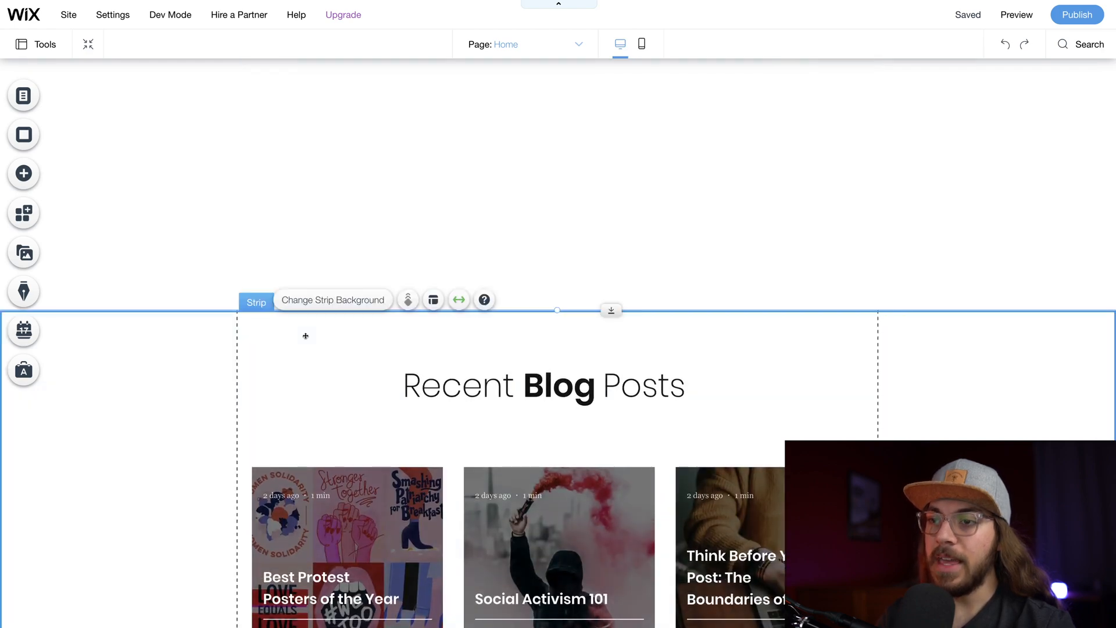
scroll(down, 3)
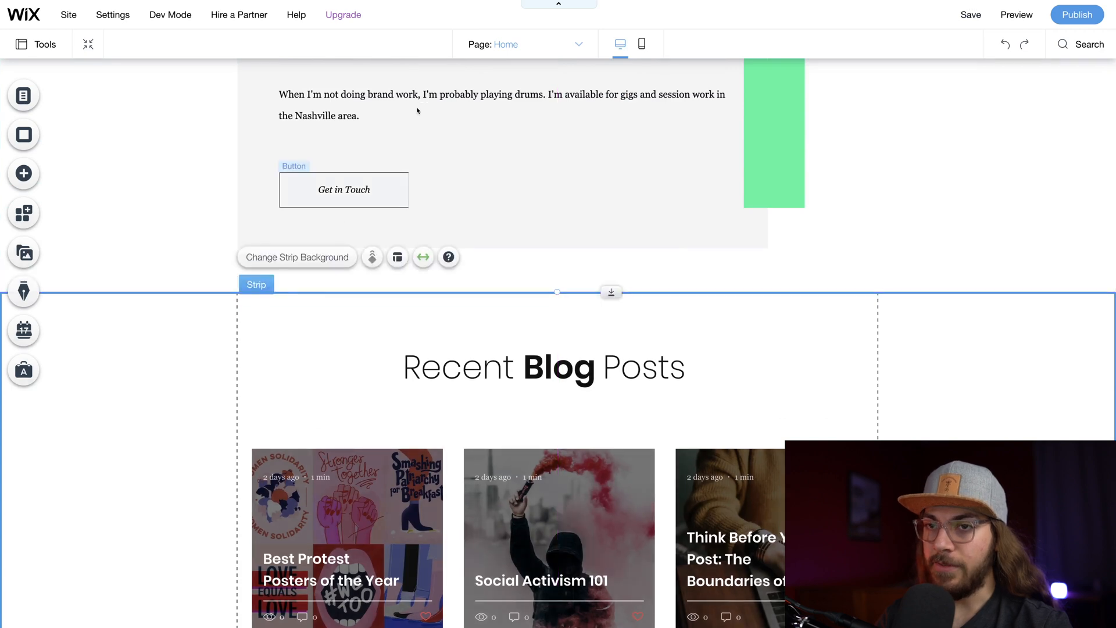
scroll(down, 3)
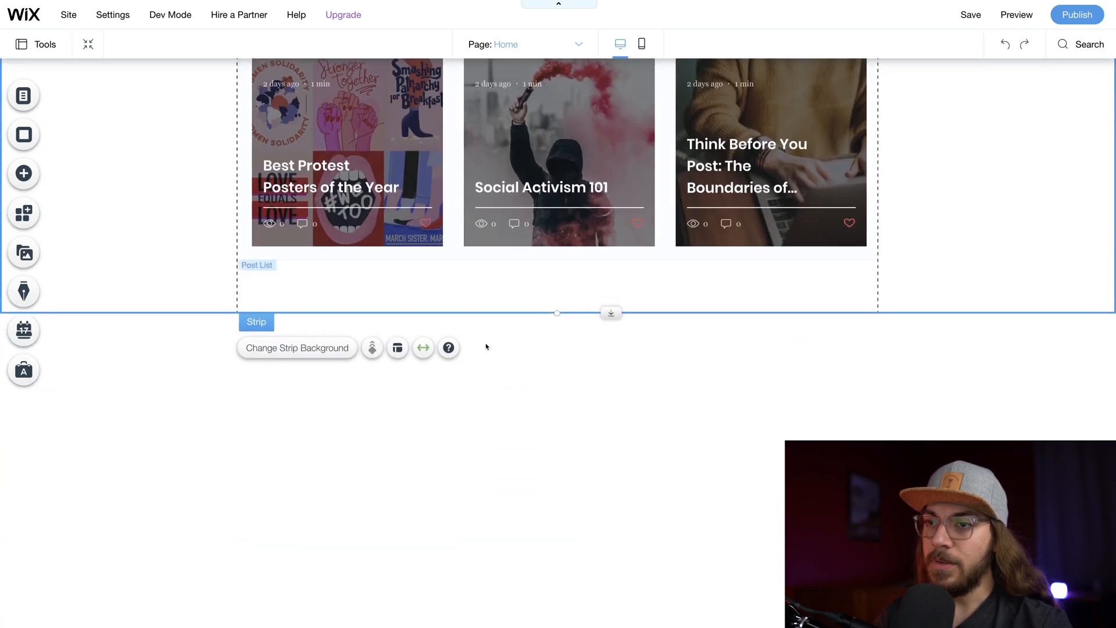
scroll(down, 3)
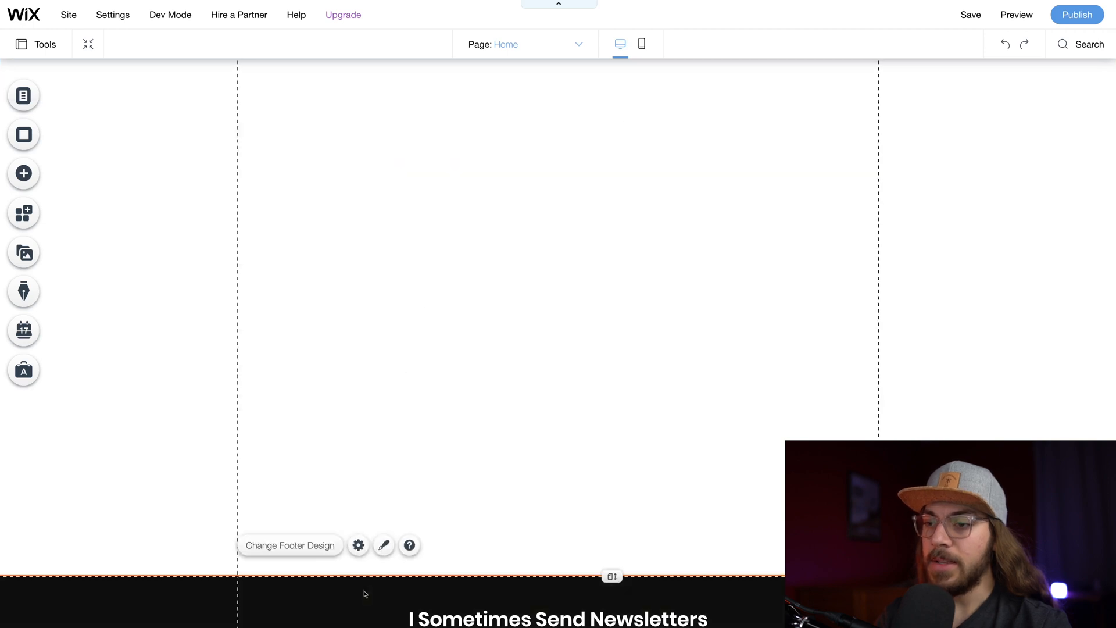
mouse_move(611, 576)
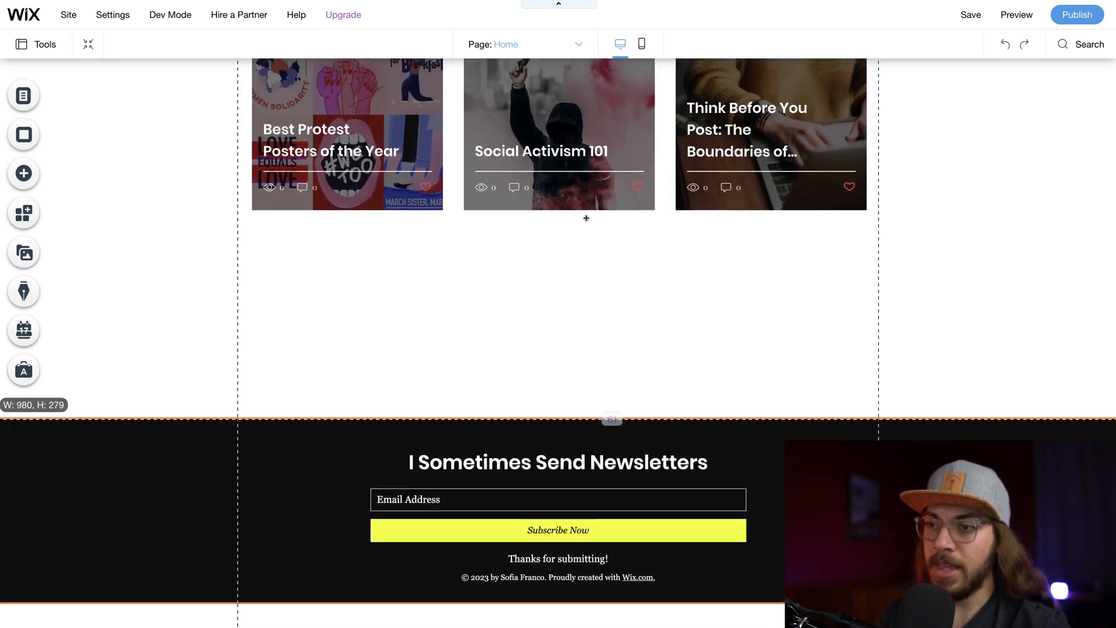
scroll(up, 3)
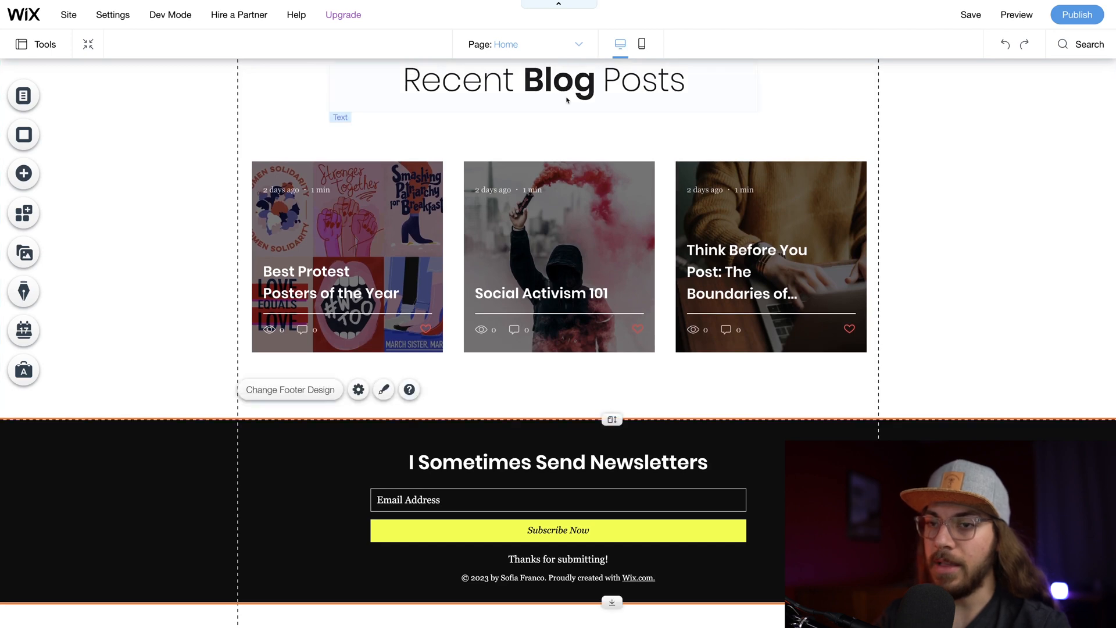
scroll(down, 3)
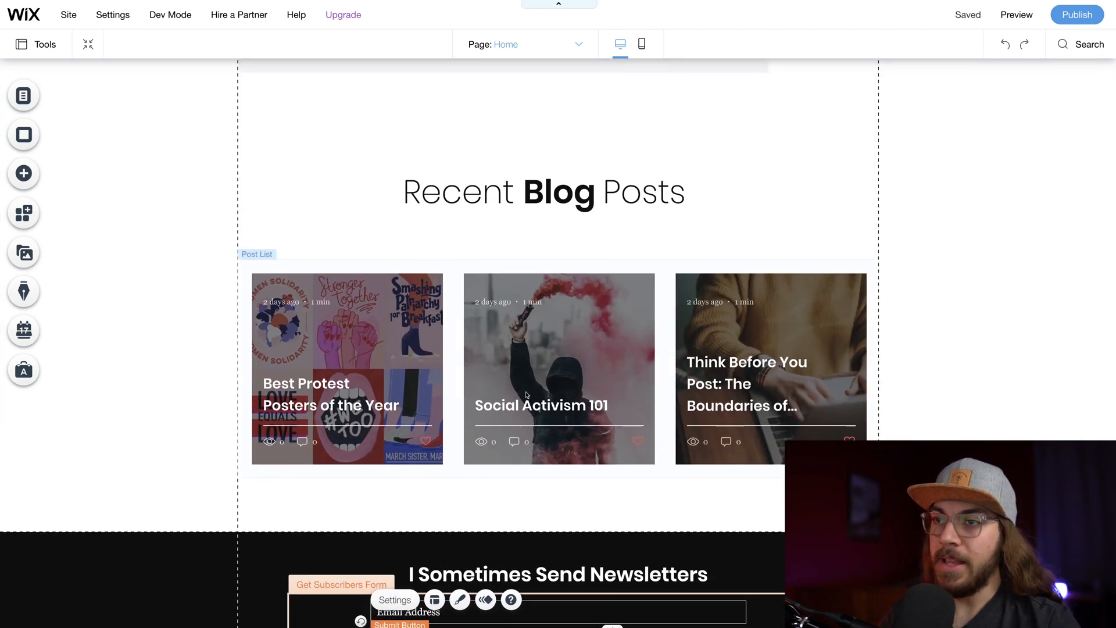
mouse_move(395, 364)
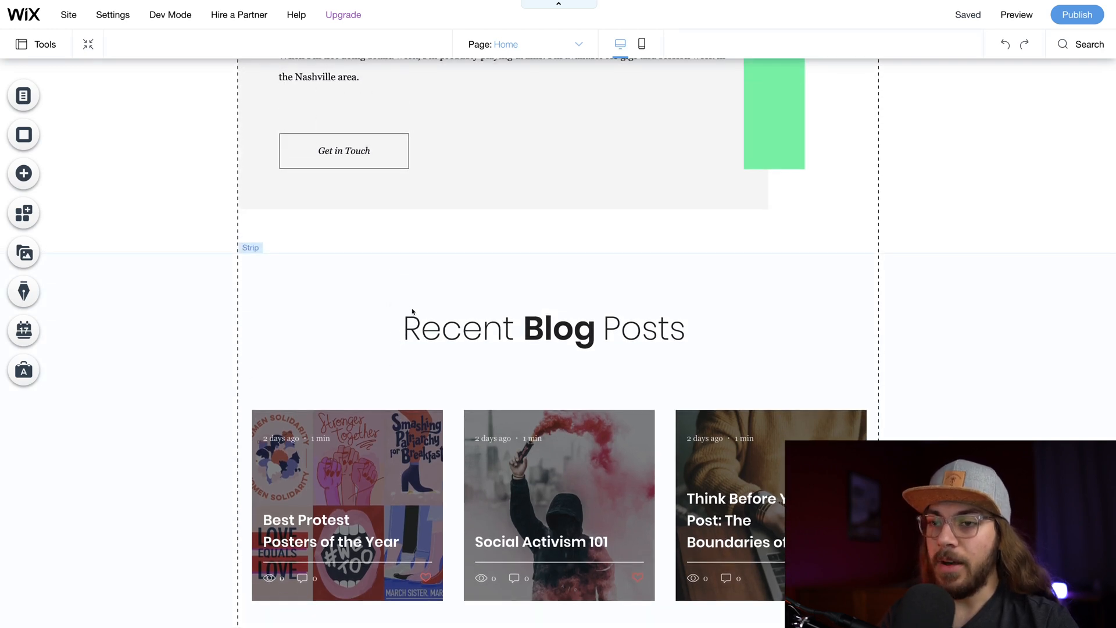
scroll(down, 3)
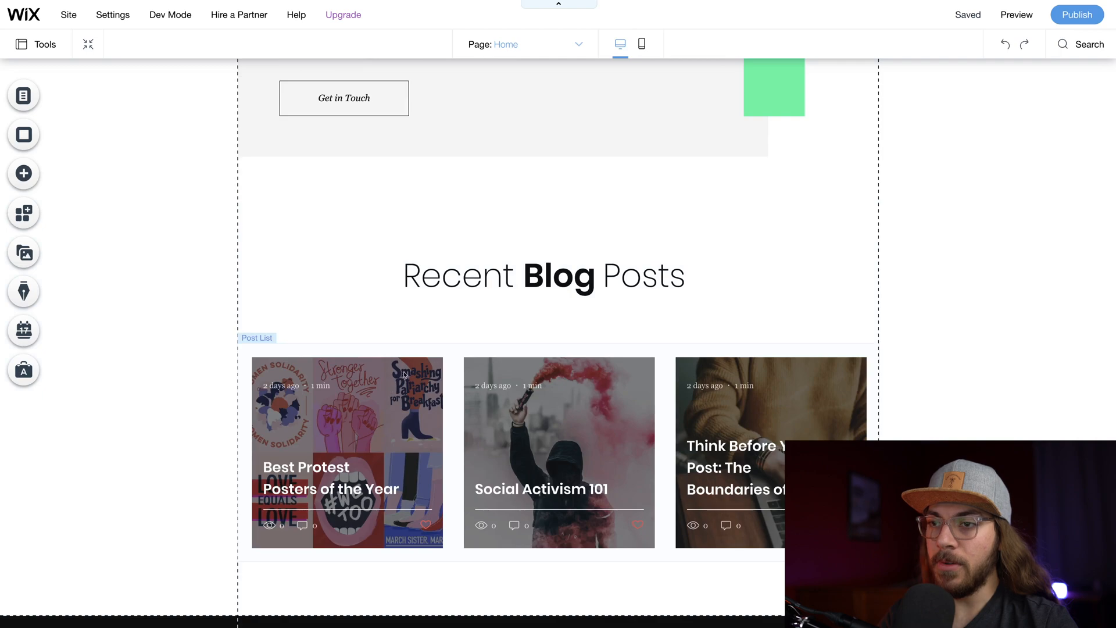
scroll(up, 3)
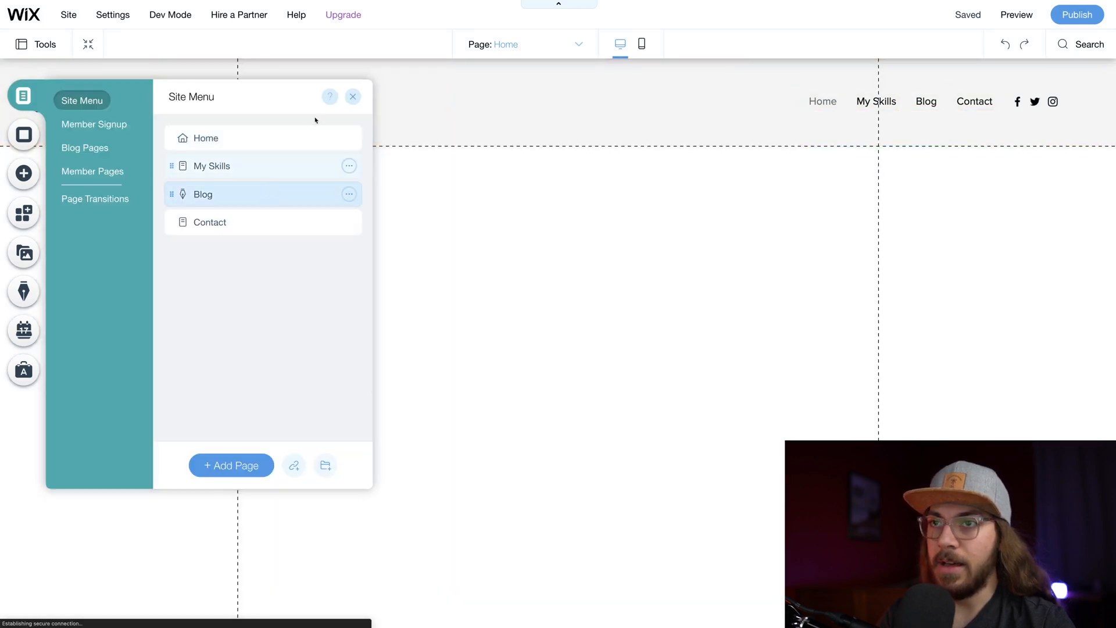
Switch to the Blog page and review its six published posts in the Dashboard.
click(202, 194)
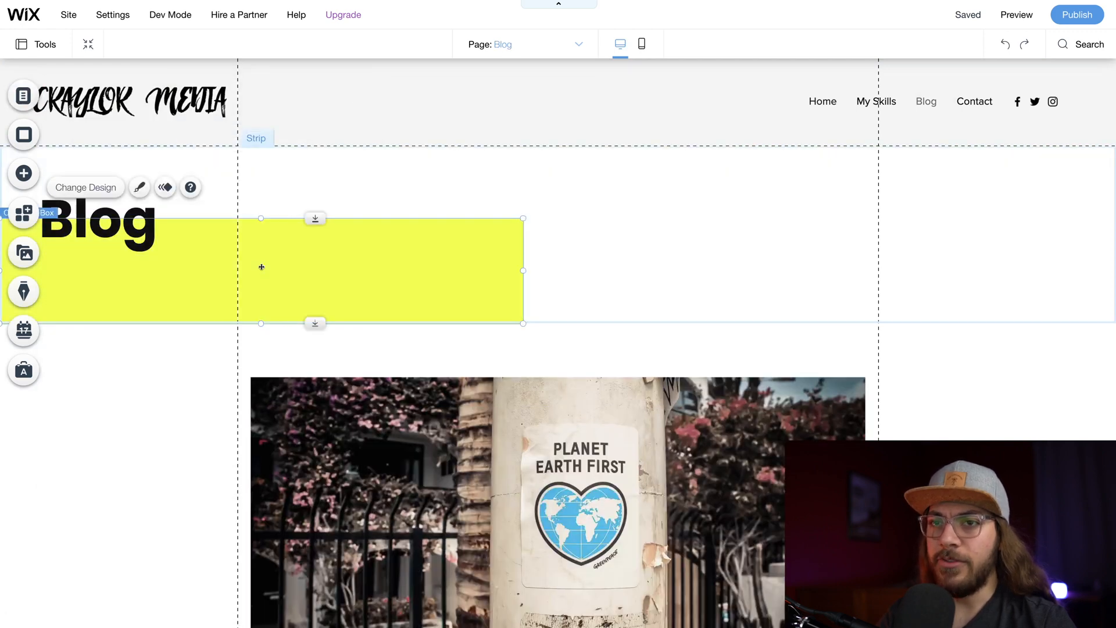
click(140, 187)
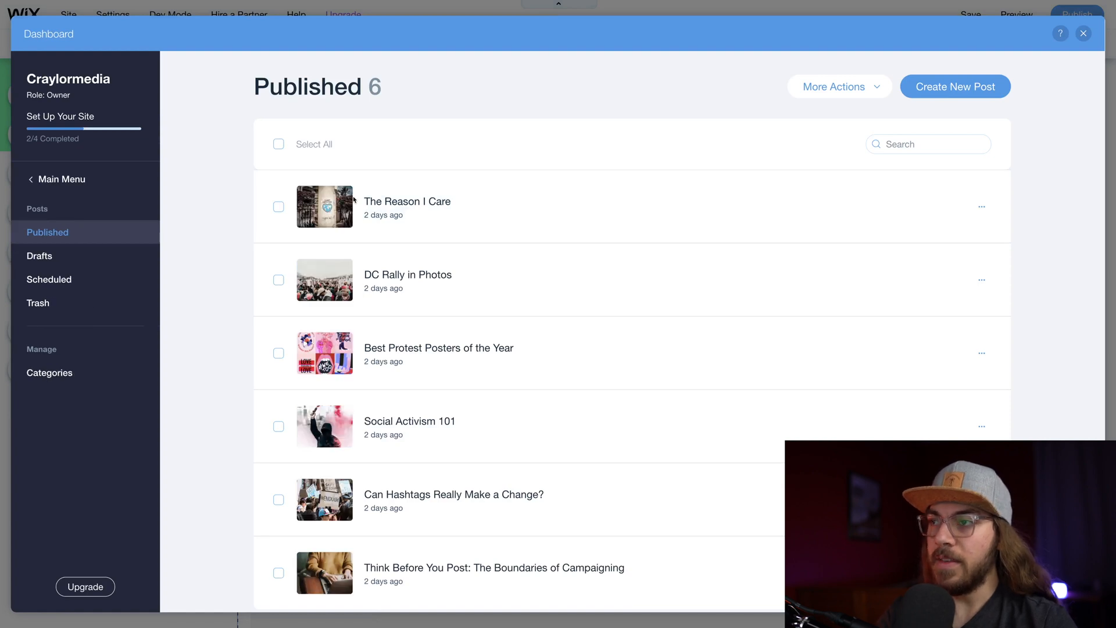
mouse_move(568, 207)
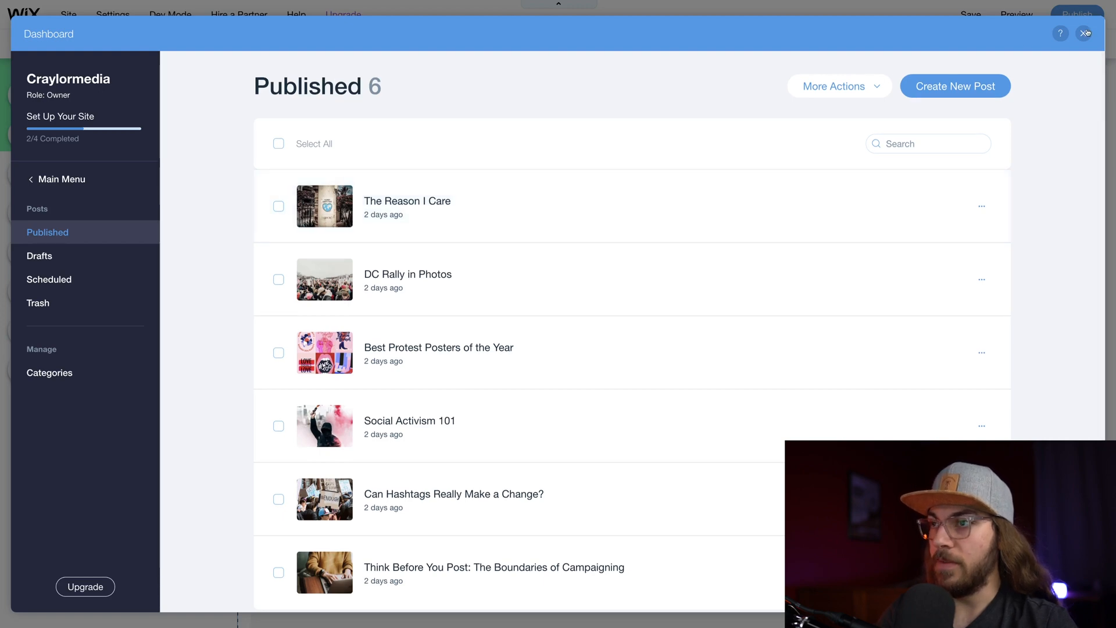
click(1085, 33)
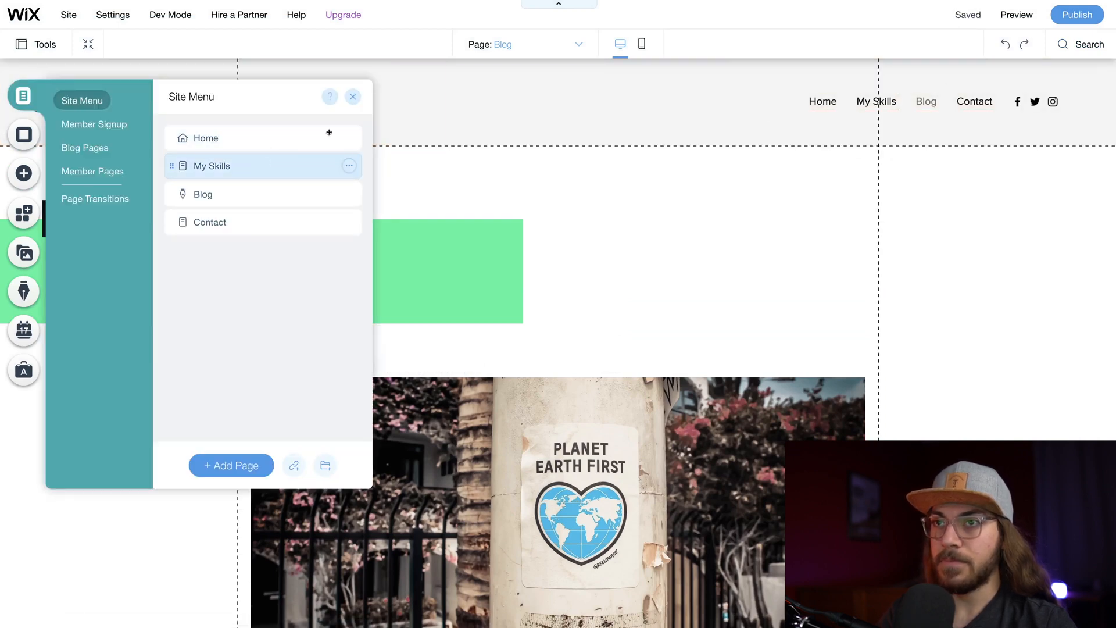
Switch to My Skills and scroll from Professional Summary down to Interests.
click(213, 166)
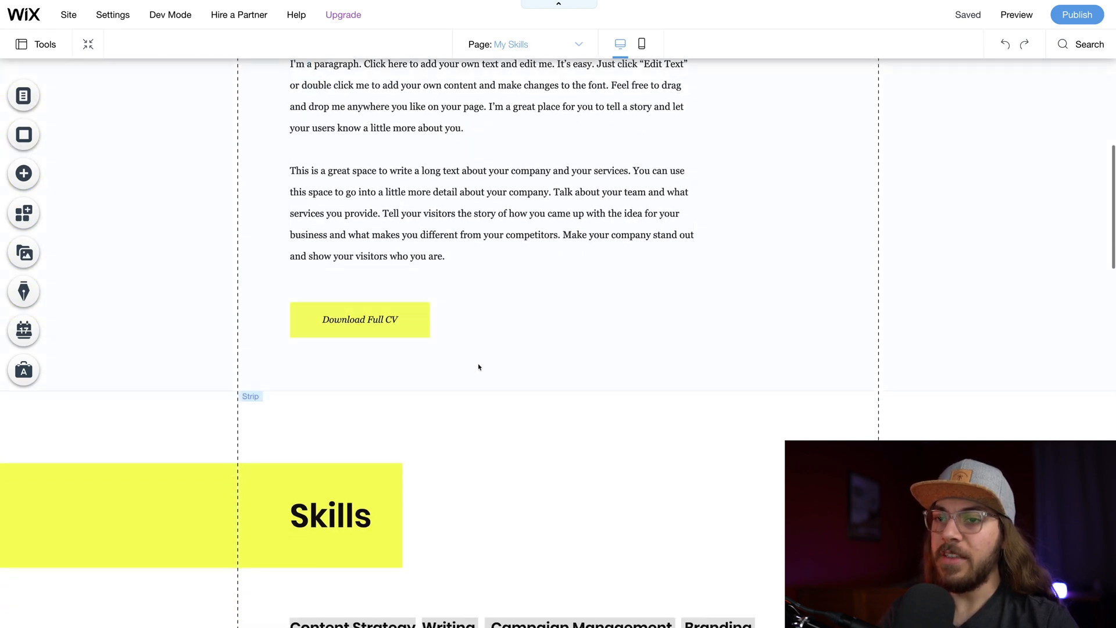
scroll(down, 3)
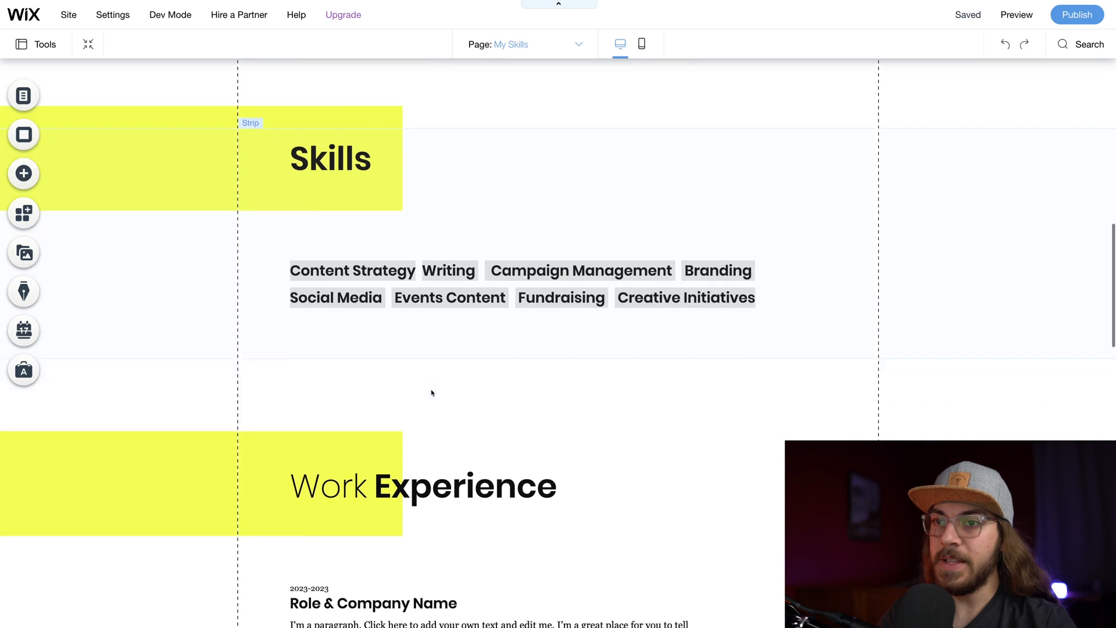
scroll(down, 3)
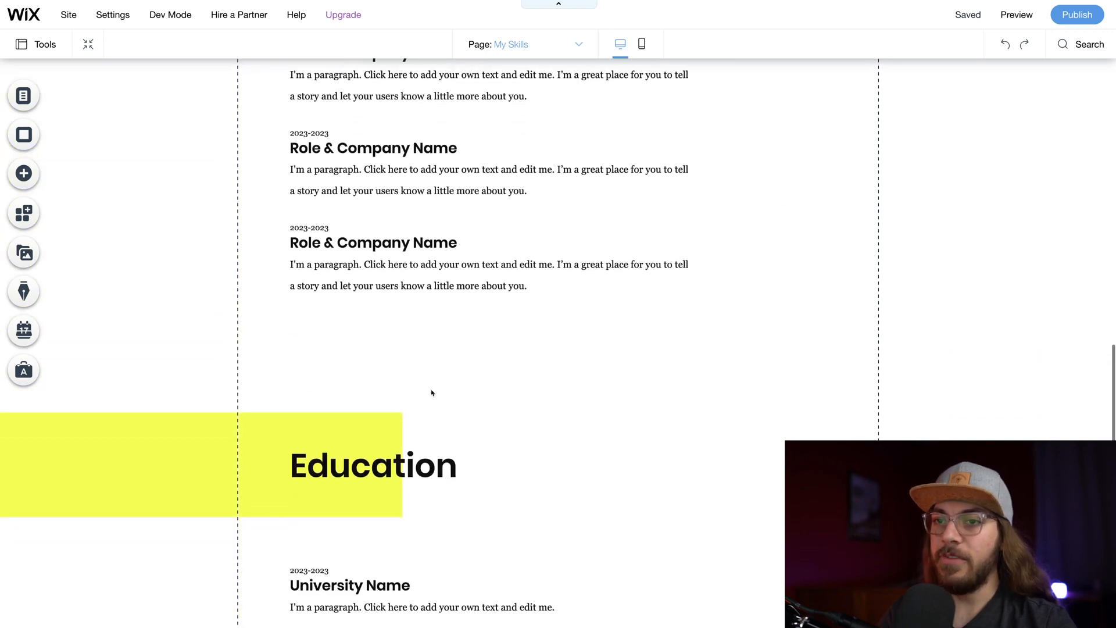
scroll(down, 3)
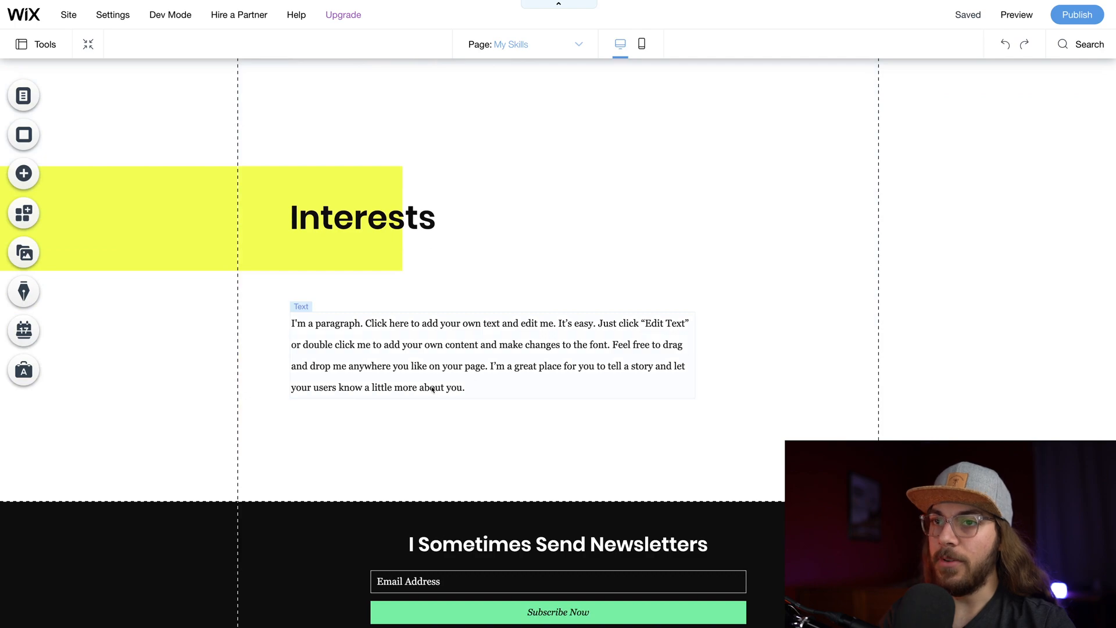
scroll(down, 3)
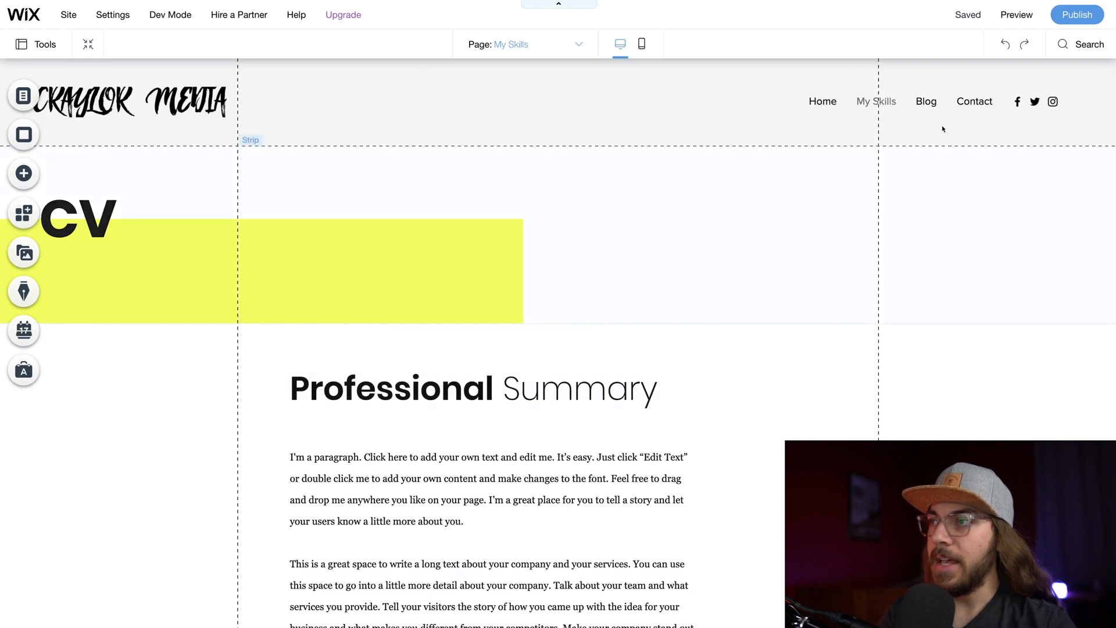
On the Contact page, rewrite the intro inviting brand collaborations via email or the form.
click(974, 101)
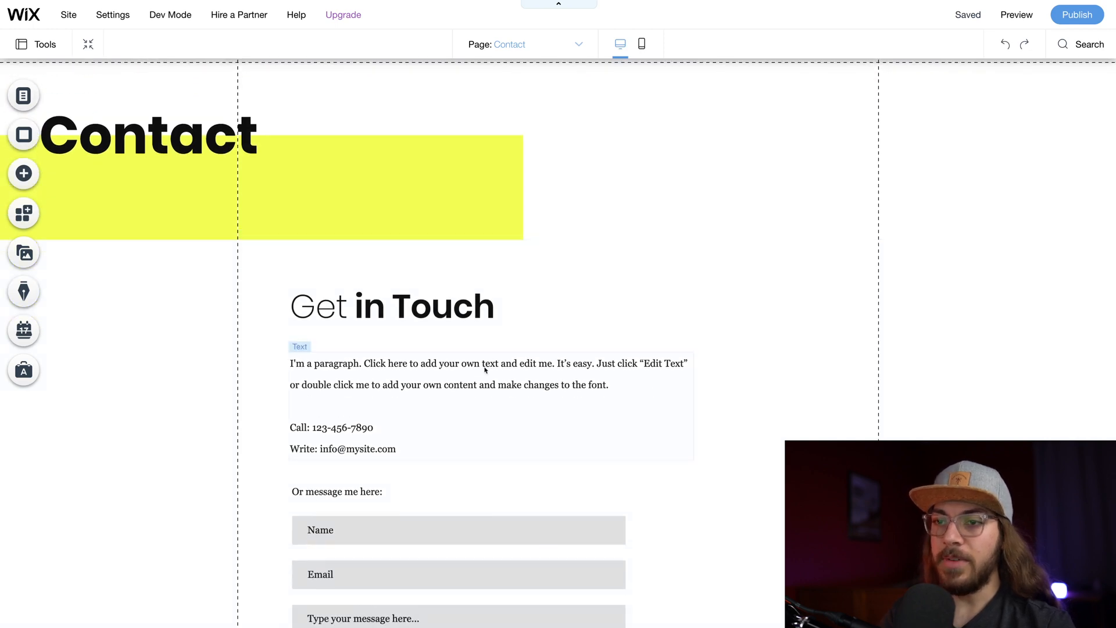
scroll(down, 3)
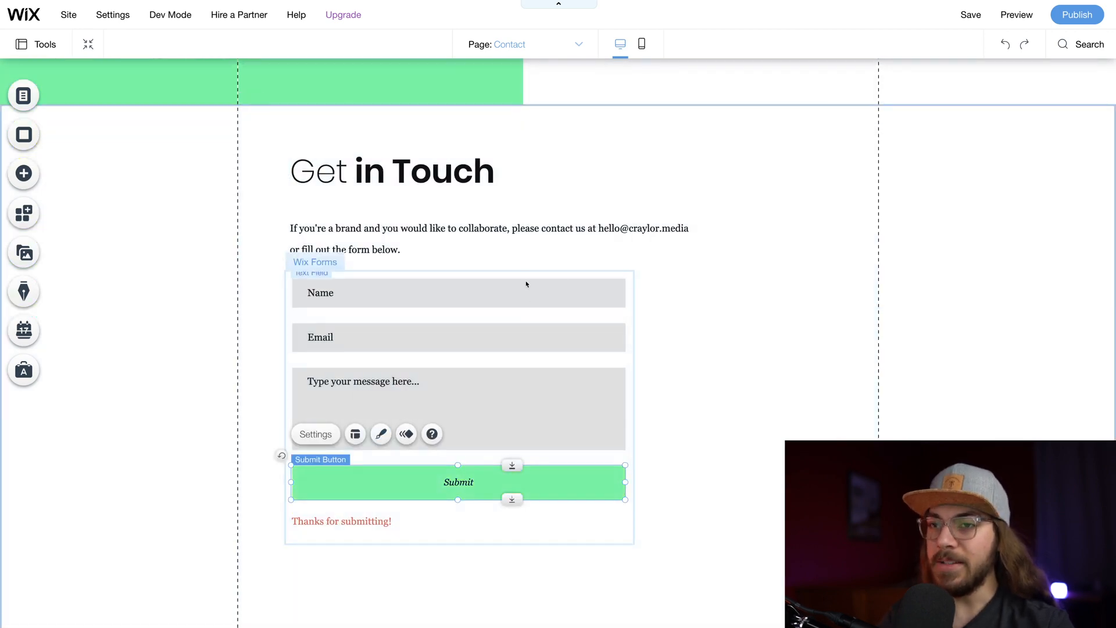
click(315, 261)
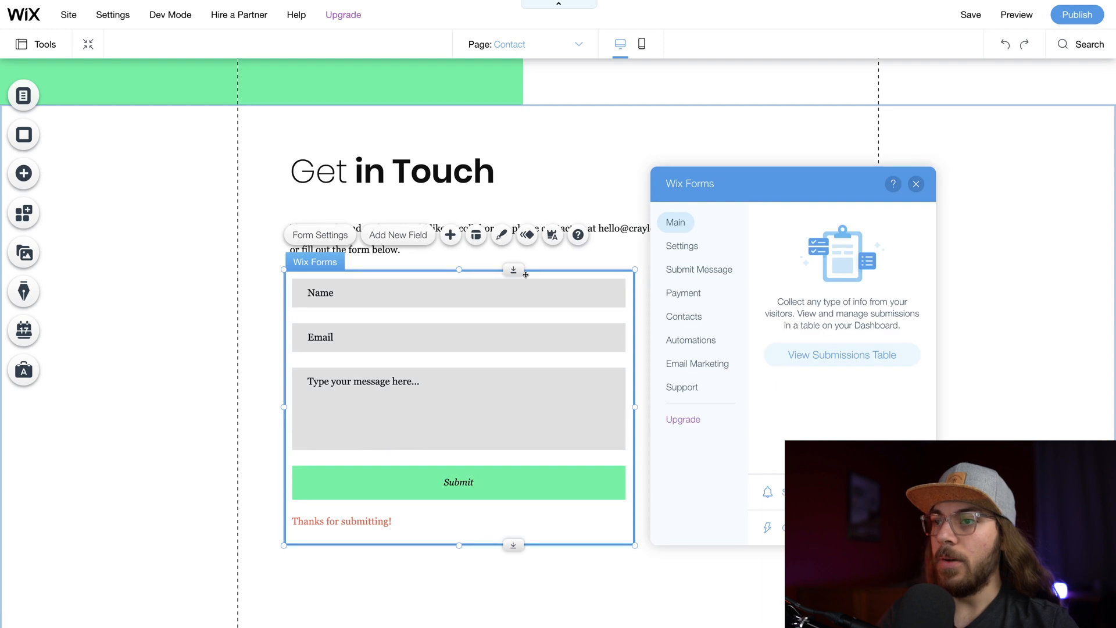
click(680, 245)
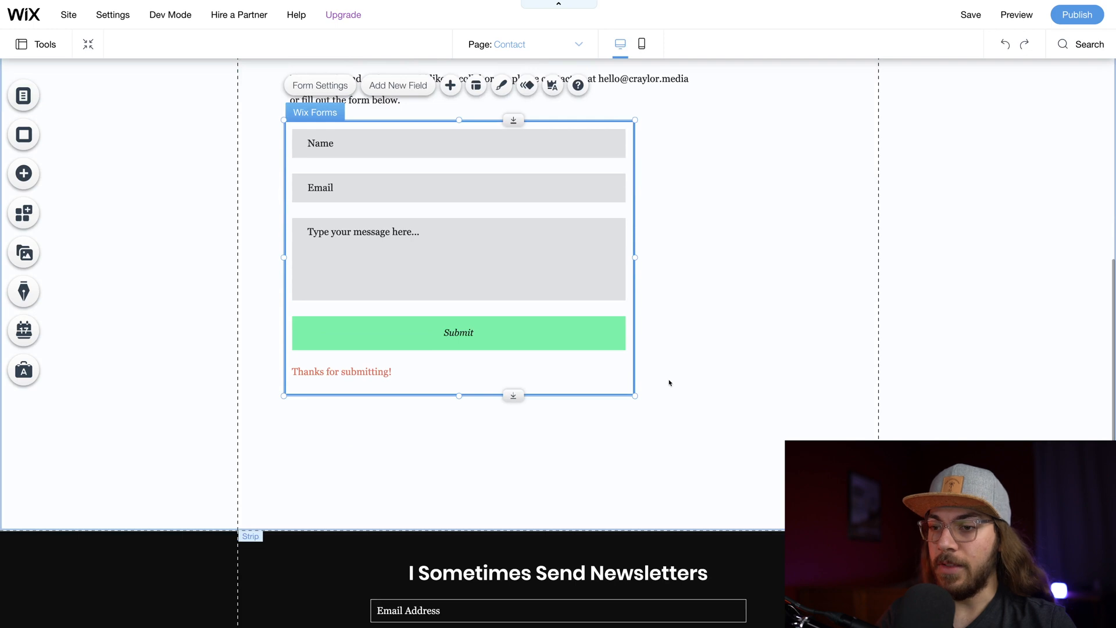
scroll(down, 3)
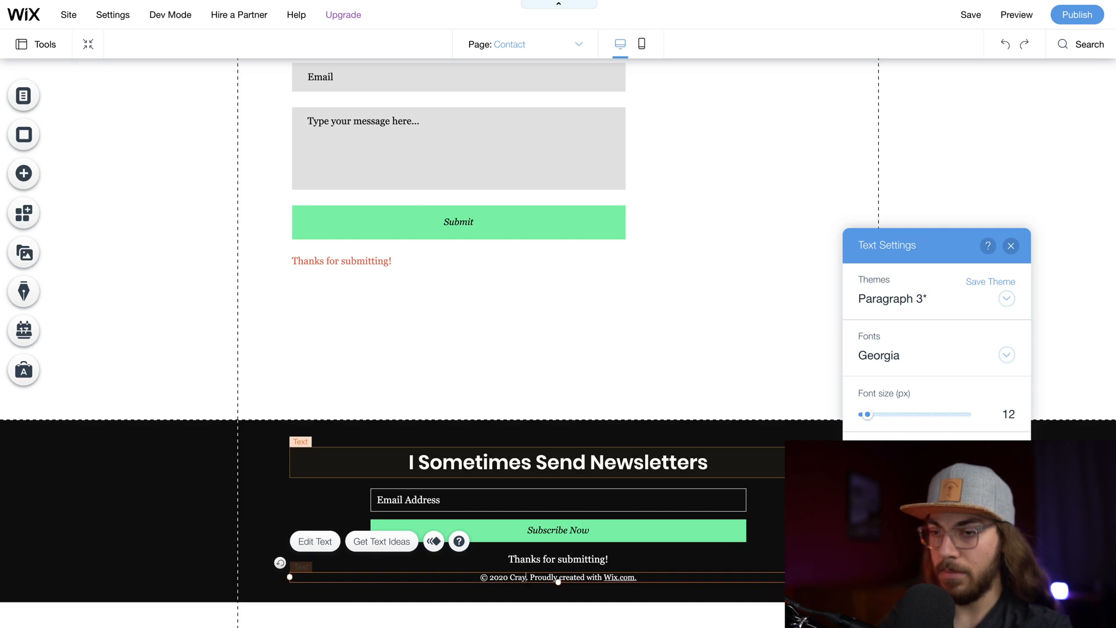
Change the footer copyright line to the Craylor Media business name.
click(505, 44)
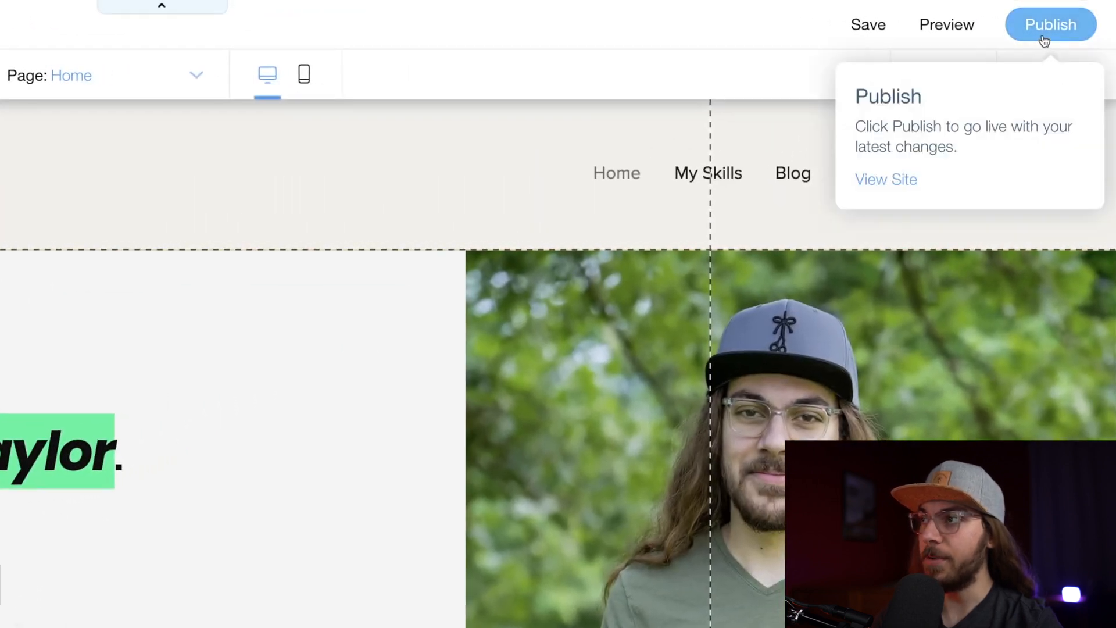
Publish the site from the top bar and reach the Congratulations message.
click(1050, 24)
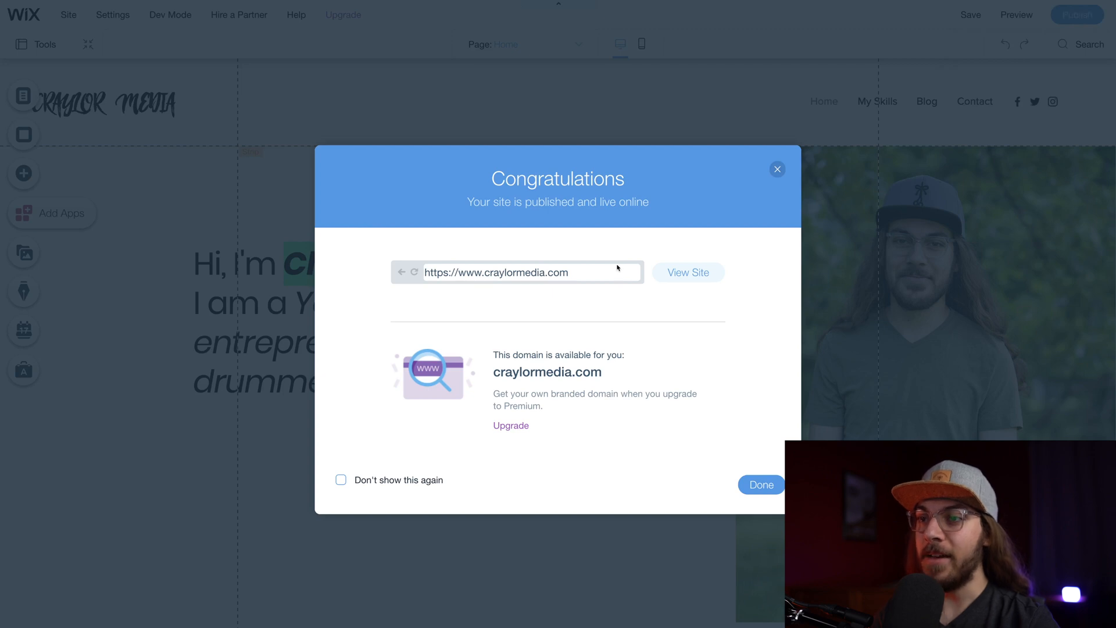
mouse_move(589, 268)
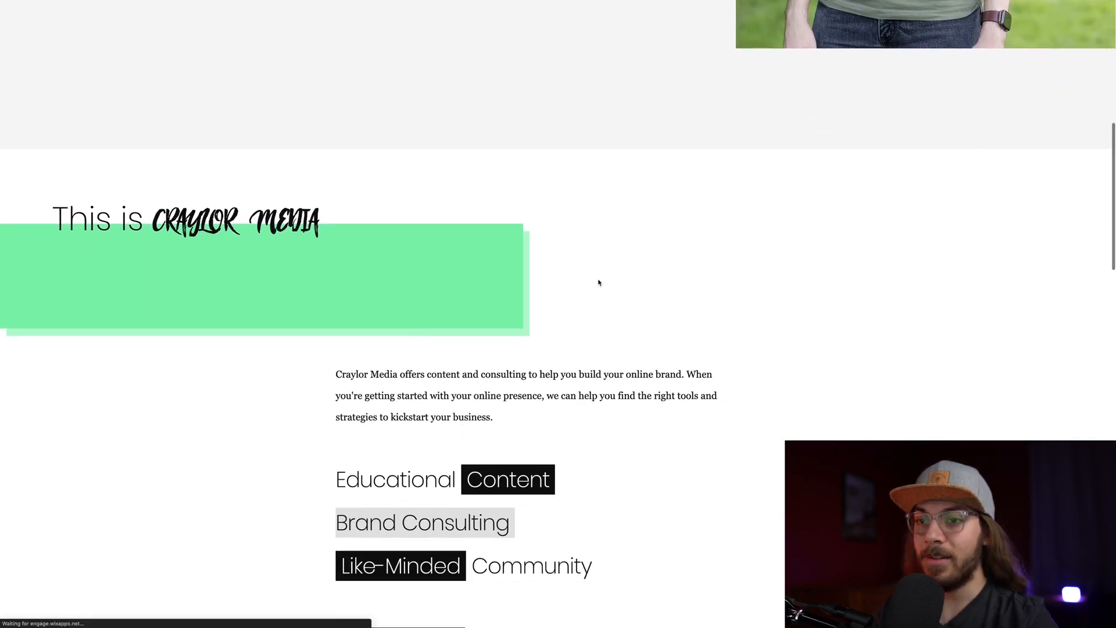
Scroll the live home page down to the footer, then view the Contact and Blog pages.
scroll(down, 3)
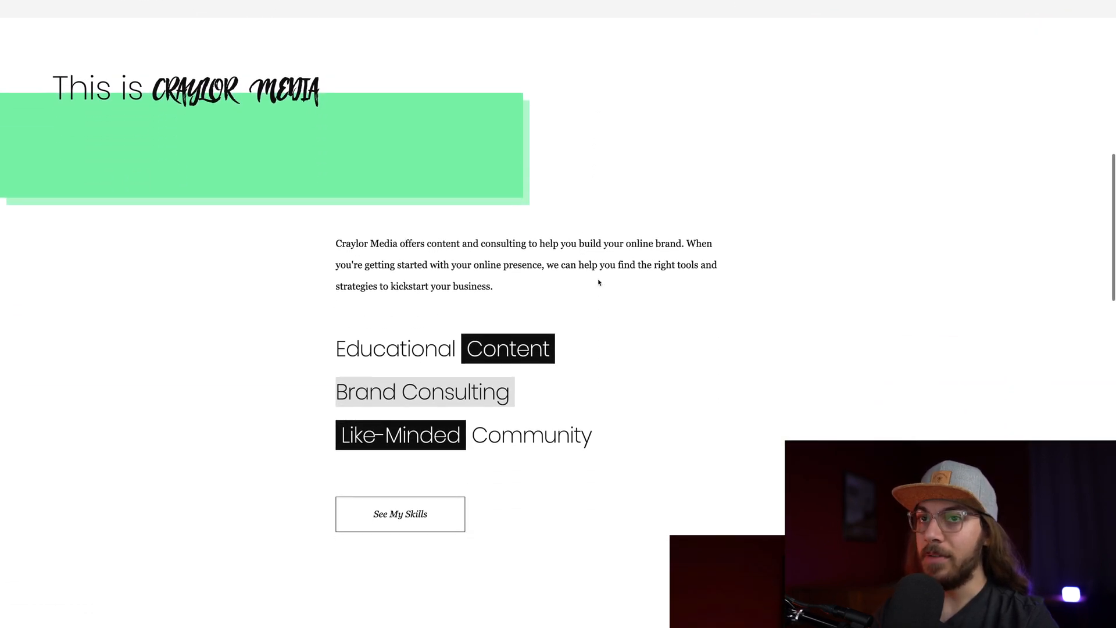
scroll(down, 3)
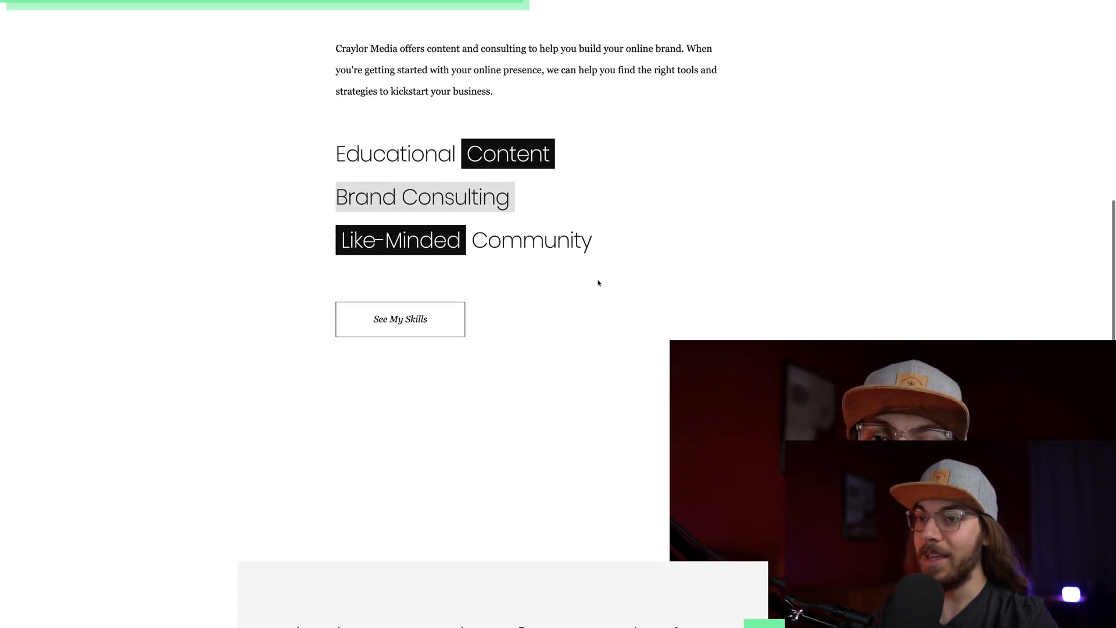
scroll(down, 3)
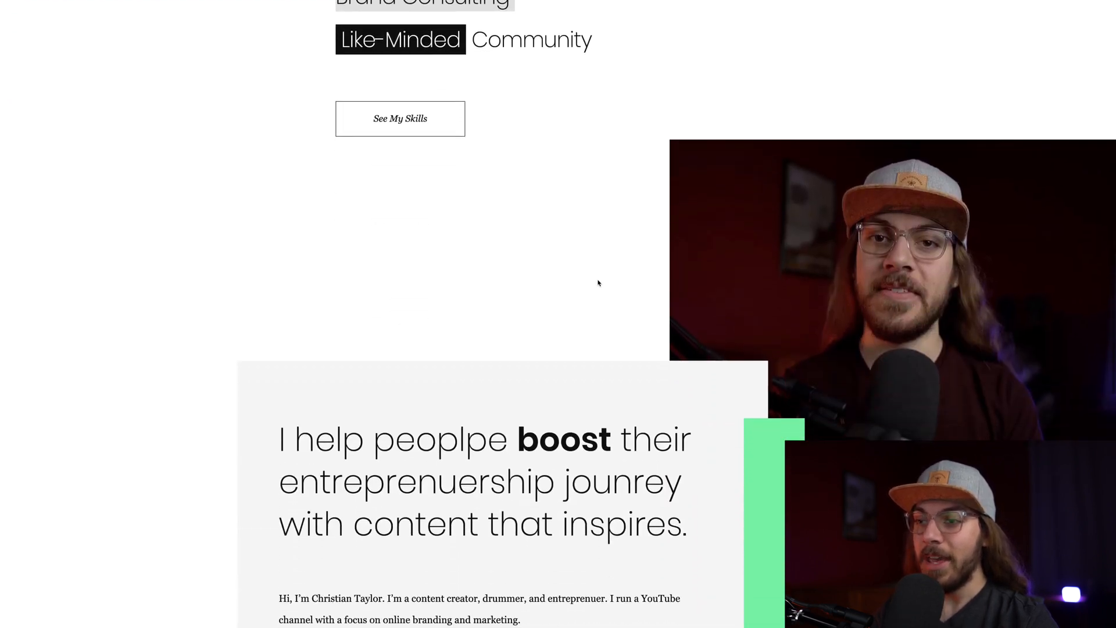
scroll(down, 3)
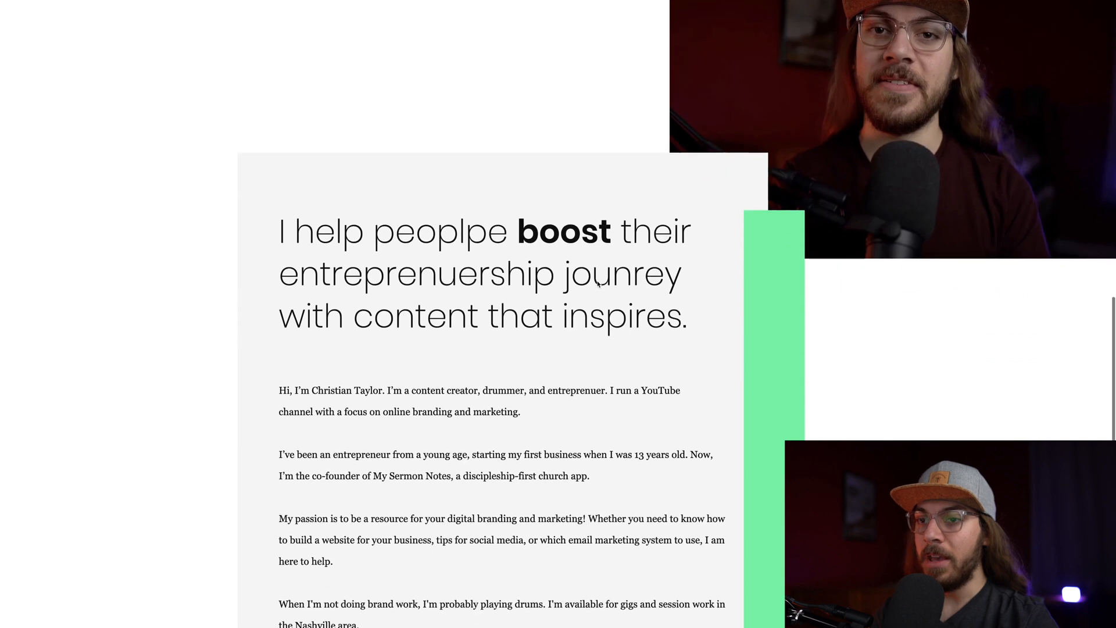
scroll(down, 3)
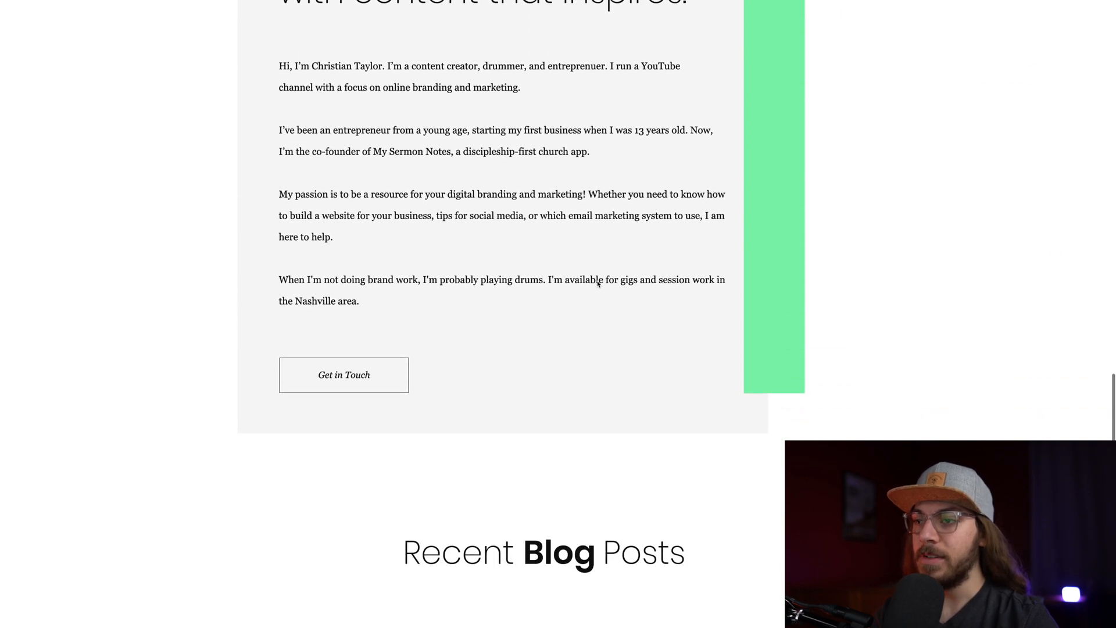
scroll(down, 3)
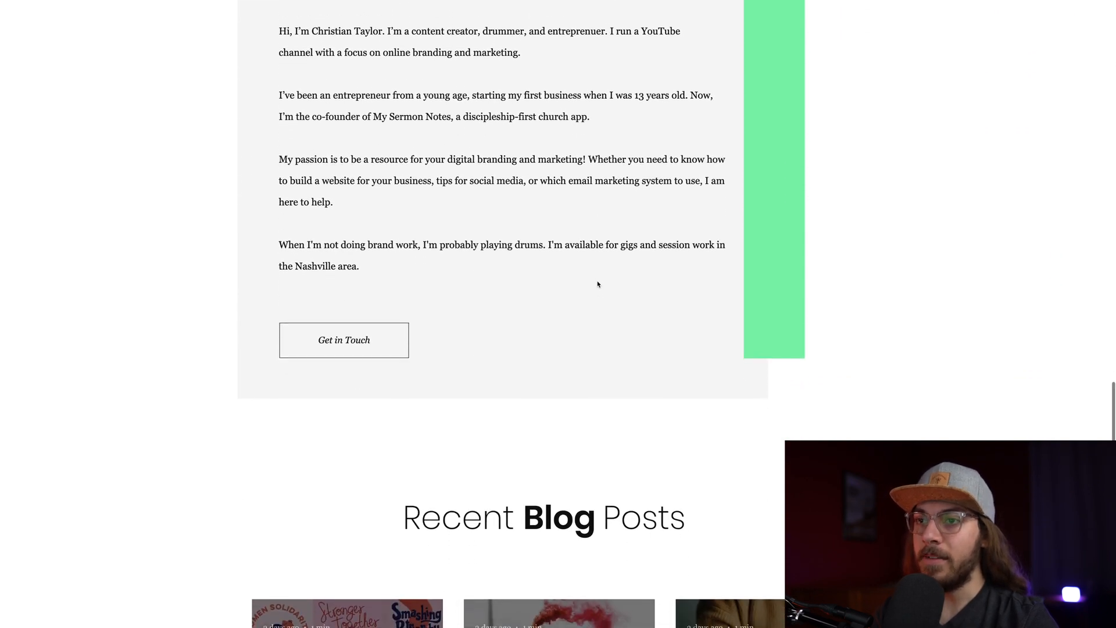
scroll(down, 3)
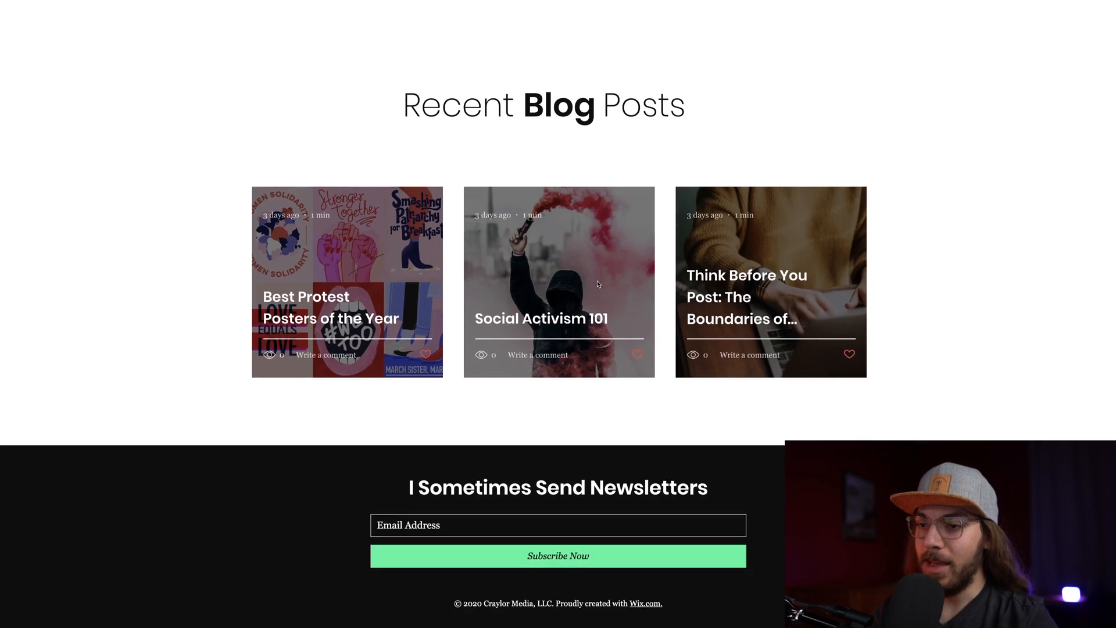
click(974, 42)
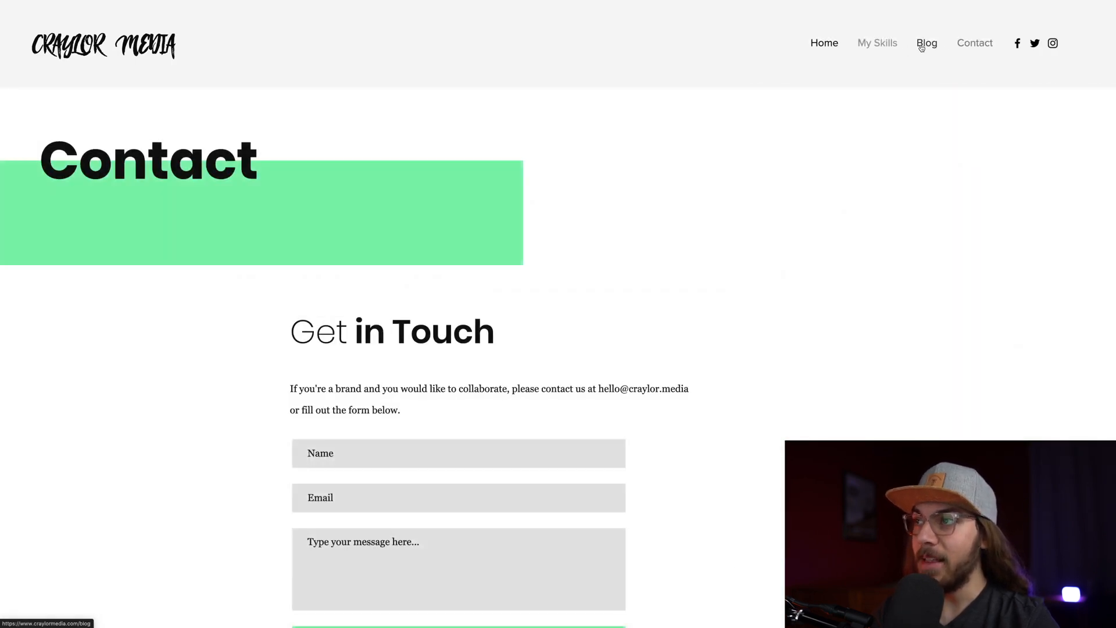
click(926, 43)
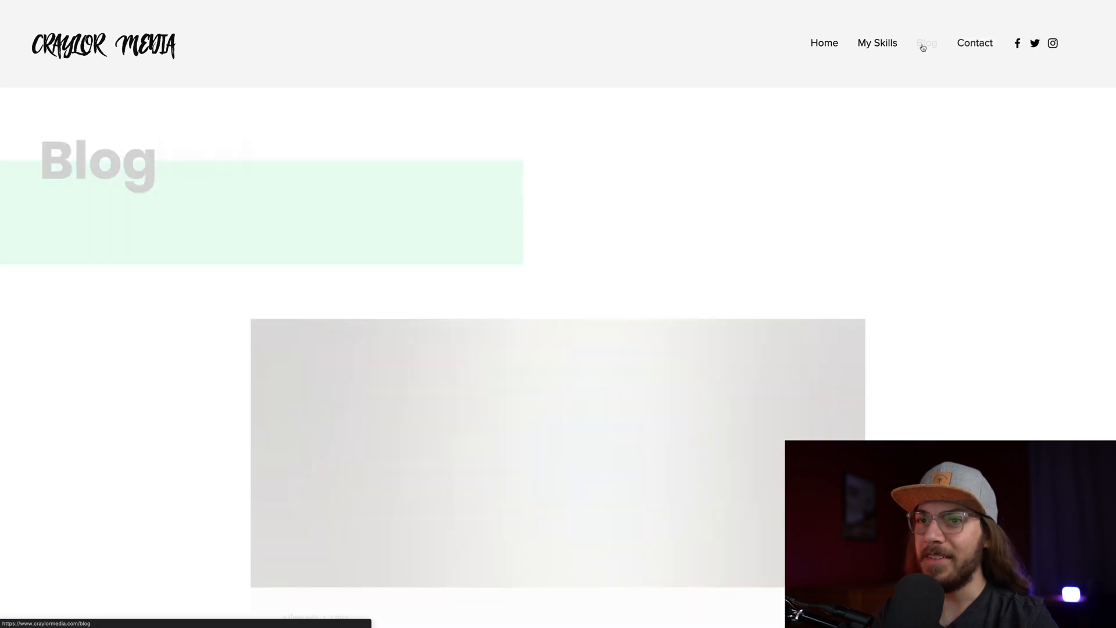